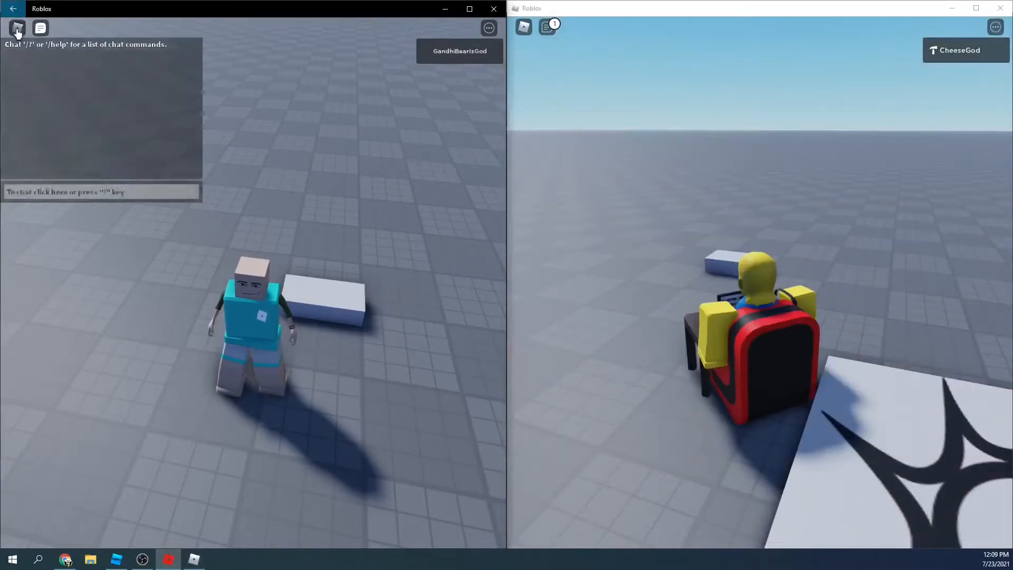
- Demonstrate clicking the white part while a second Roblox server watches
click(19, 25)
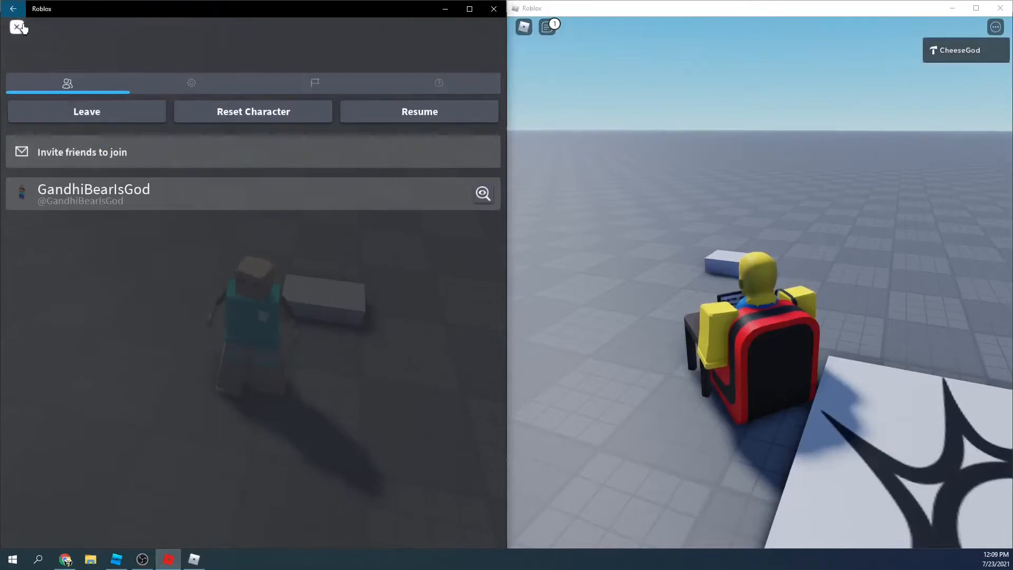
click(16, 27)
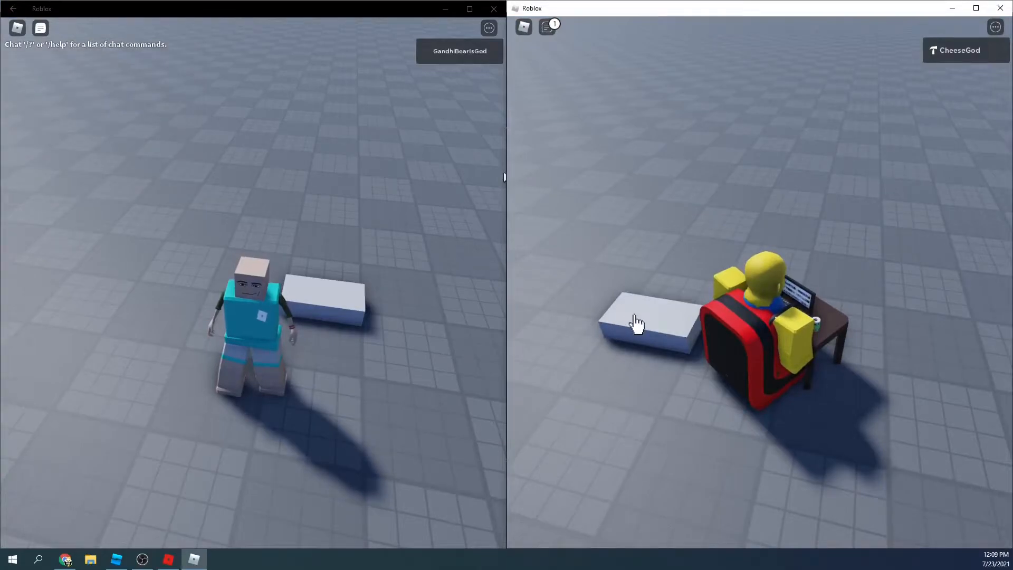
click(634, 321)
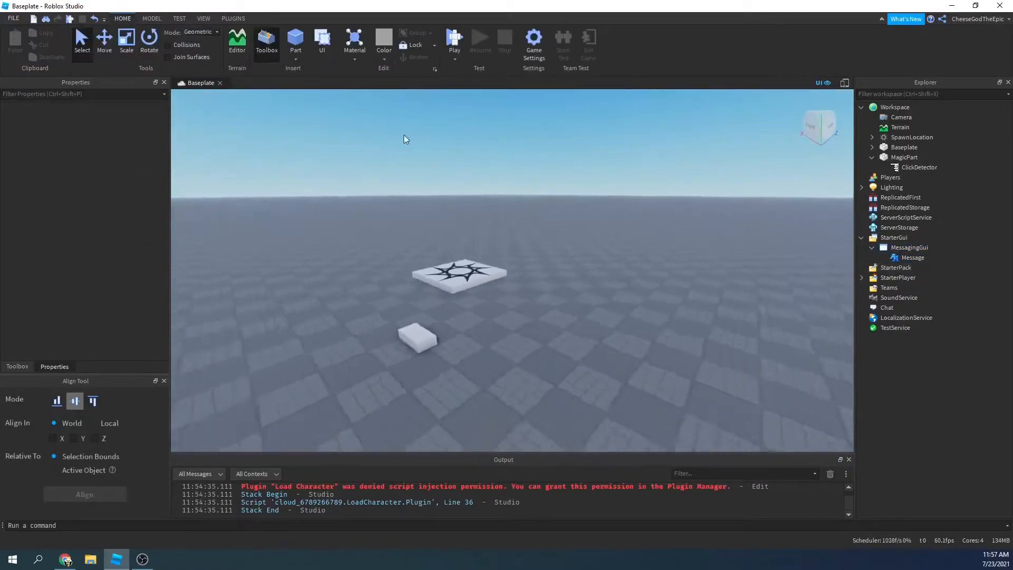
- Add a Script that gets MessagingService under --Services and start an --Others comment
click(907, 218)
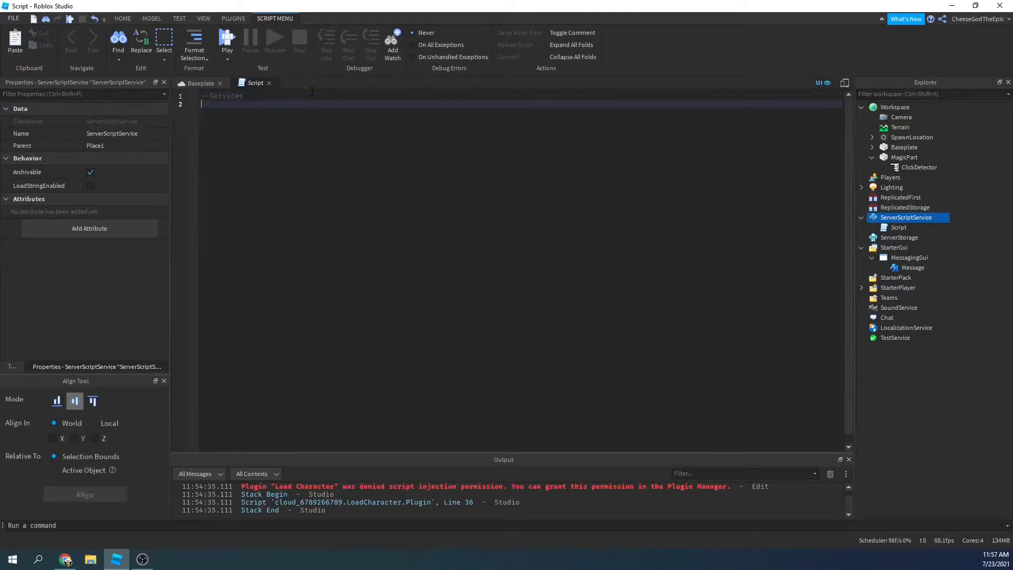
text(local)
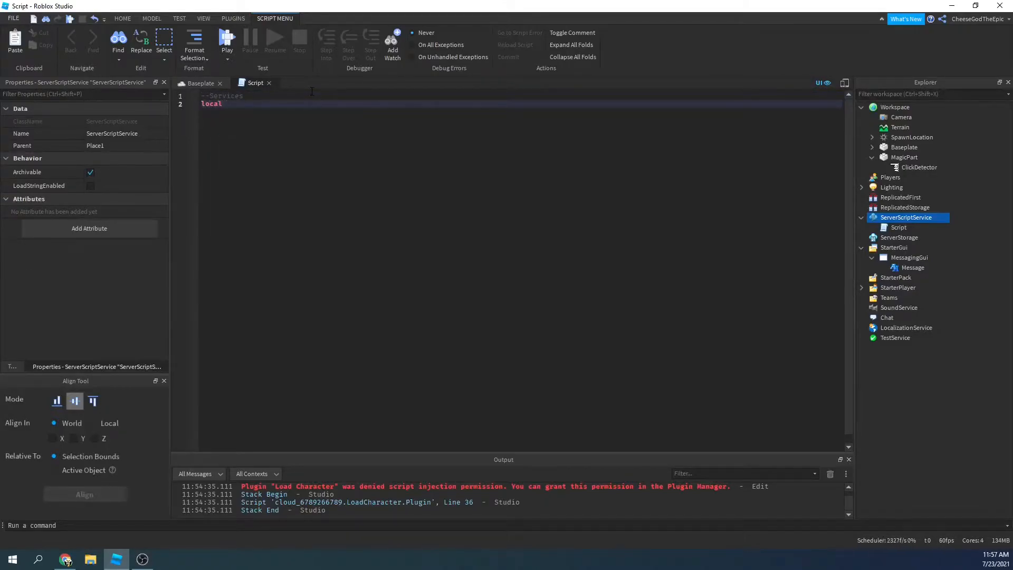
text(Messaging)
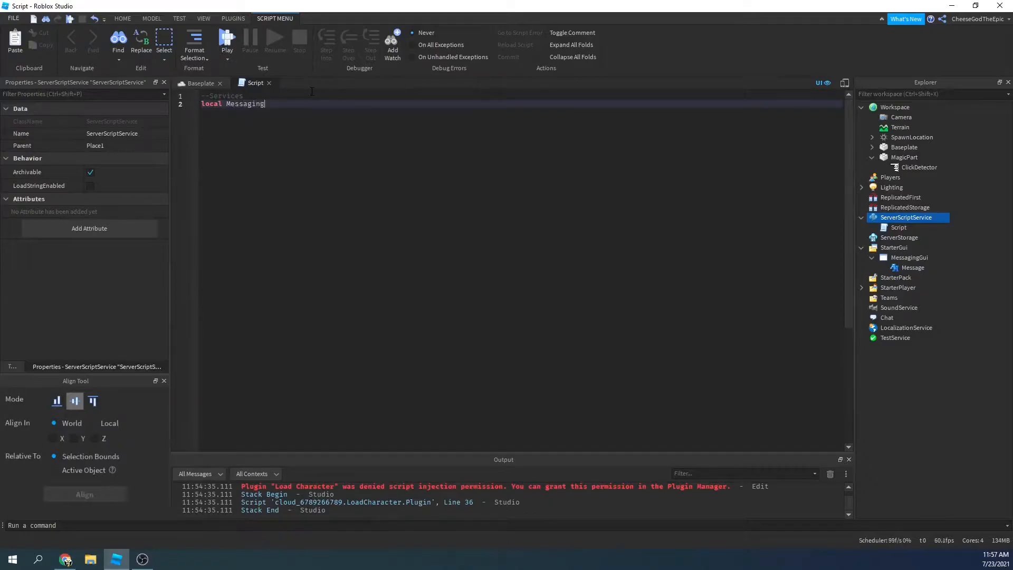
text(Service = game:GetService(")
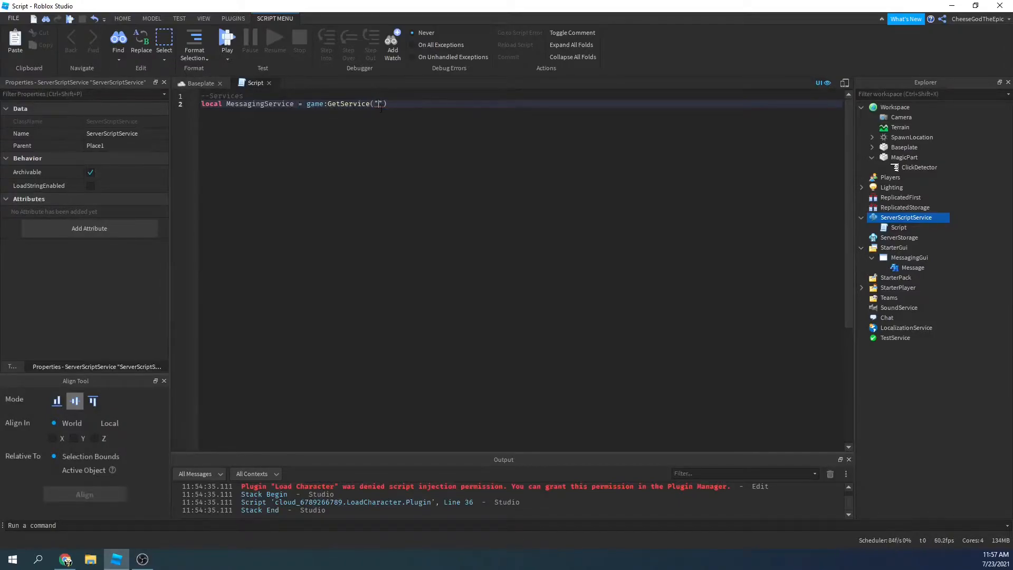
text(MemStorageServic)
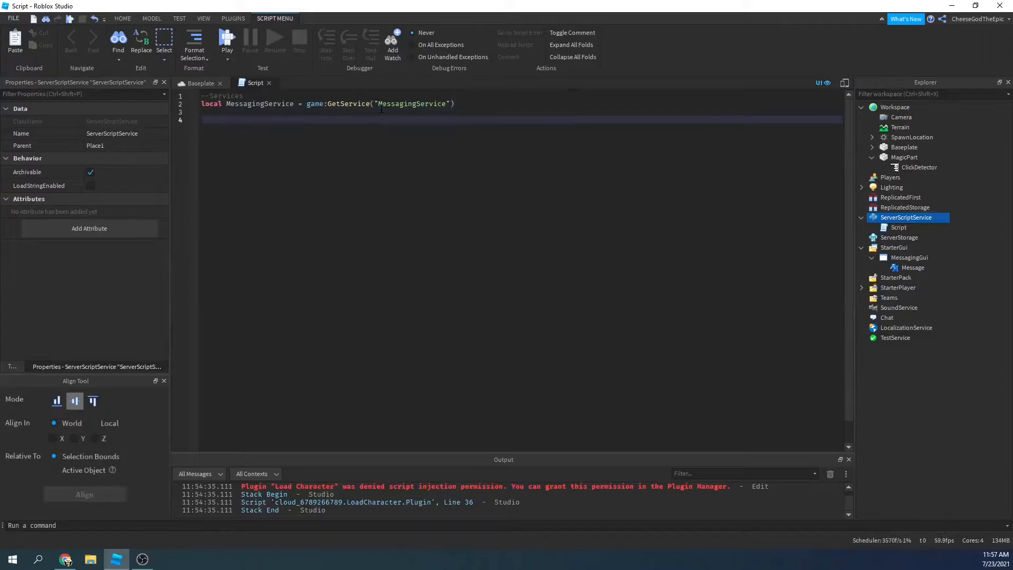
text(--Others)
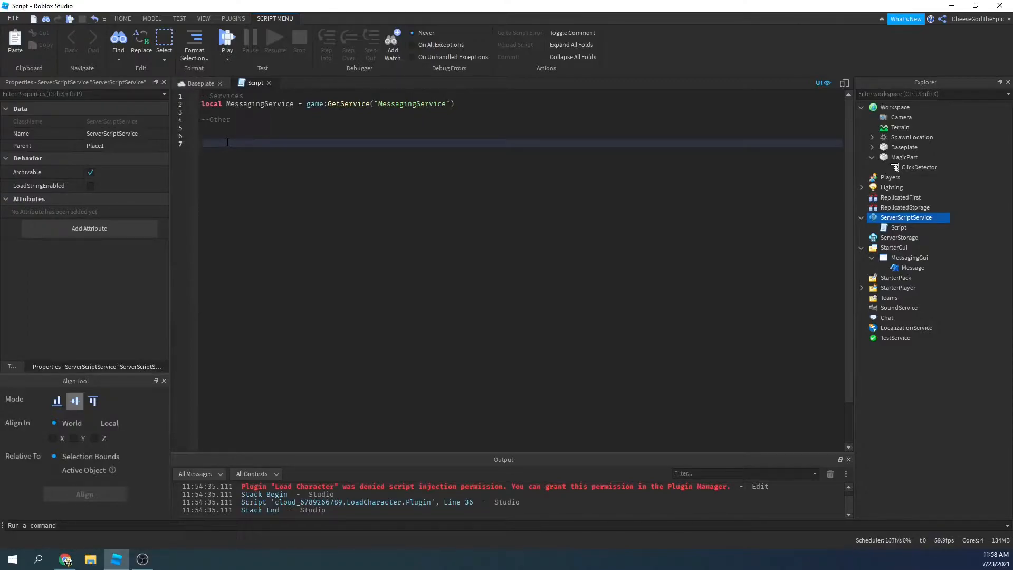
- Subscribe MessagingService to the "PartClickEvent" topic with SubscribeAsync
text(MessagingService:SubscribeAsync(")
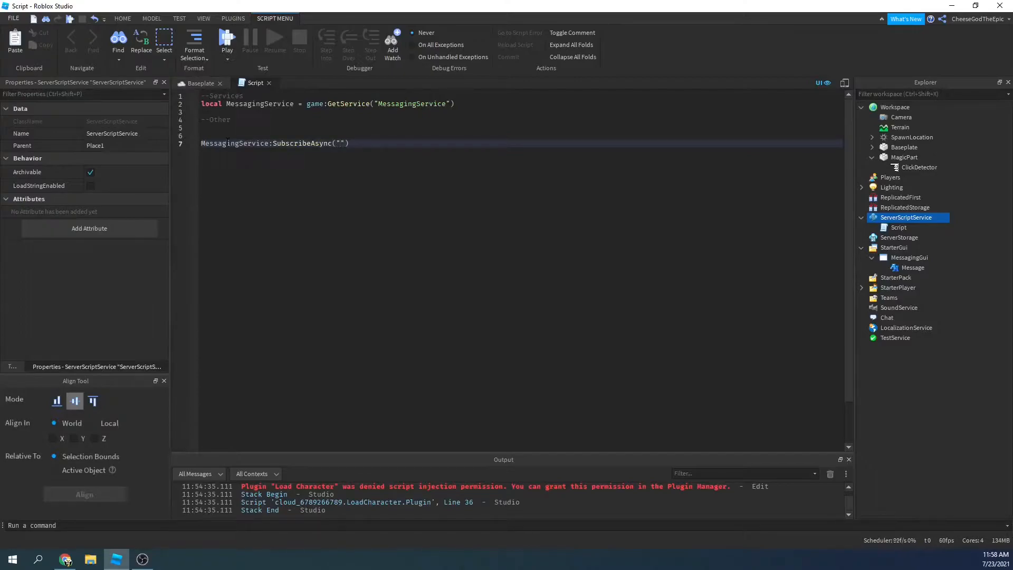
text(PartClickEvent)
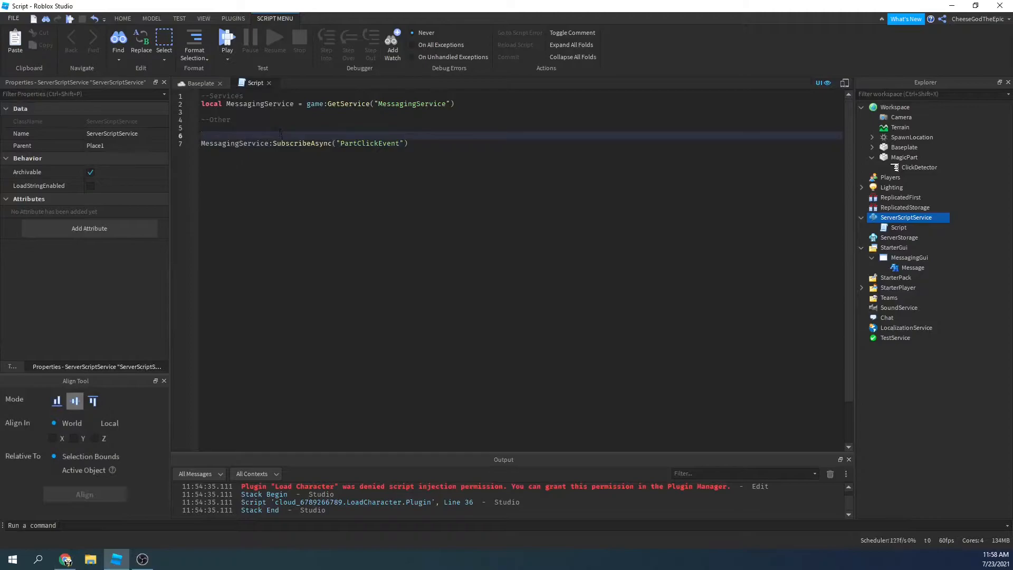
key(Enter)
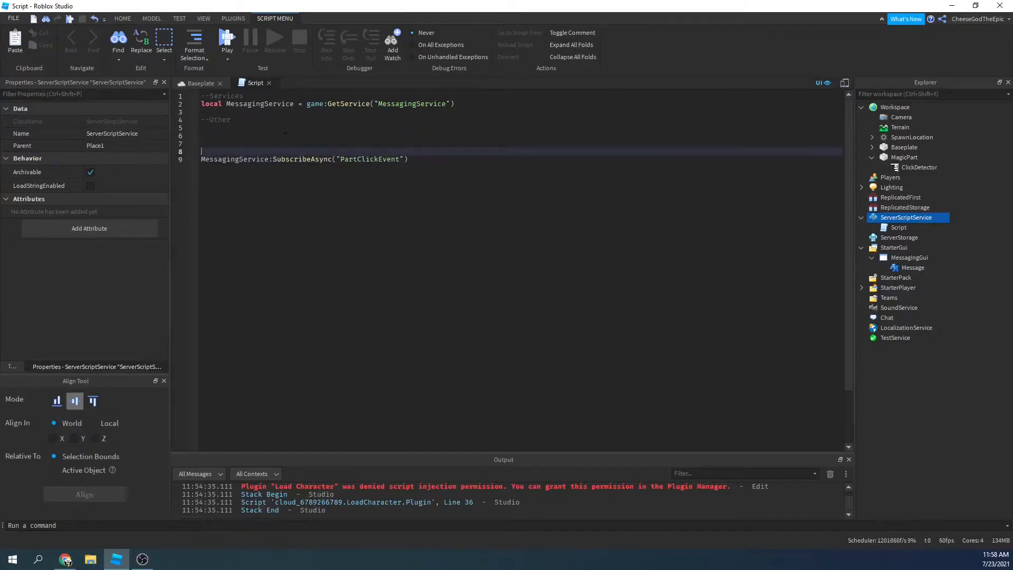
- Add an empty local function displayLabel() above the subscription and begin the ReplicatedStorage line
text(local functi)
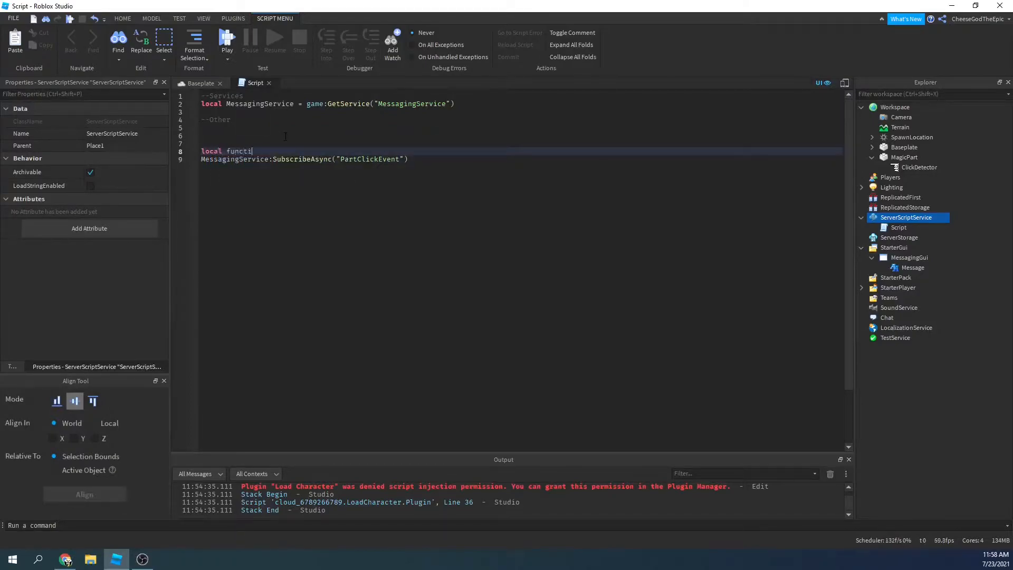
text(on)
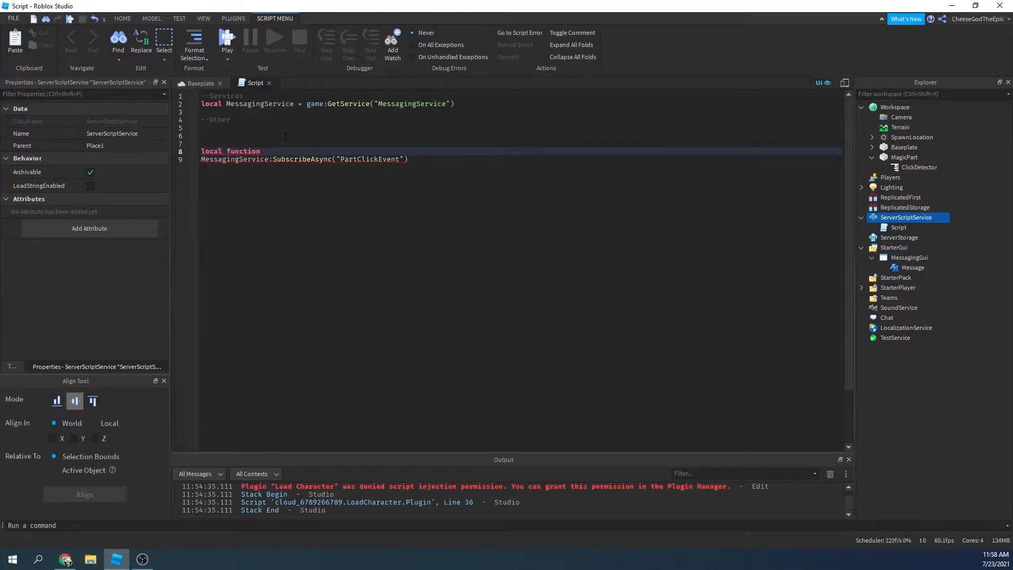
text(display)
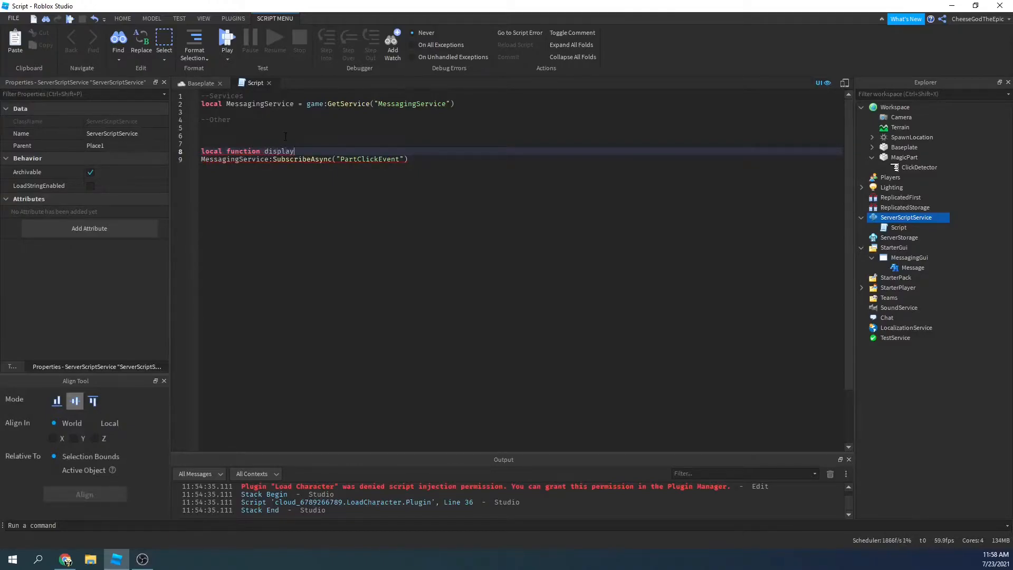
text(Label()
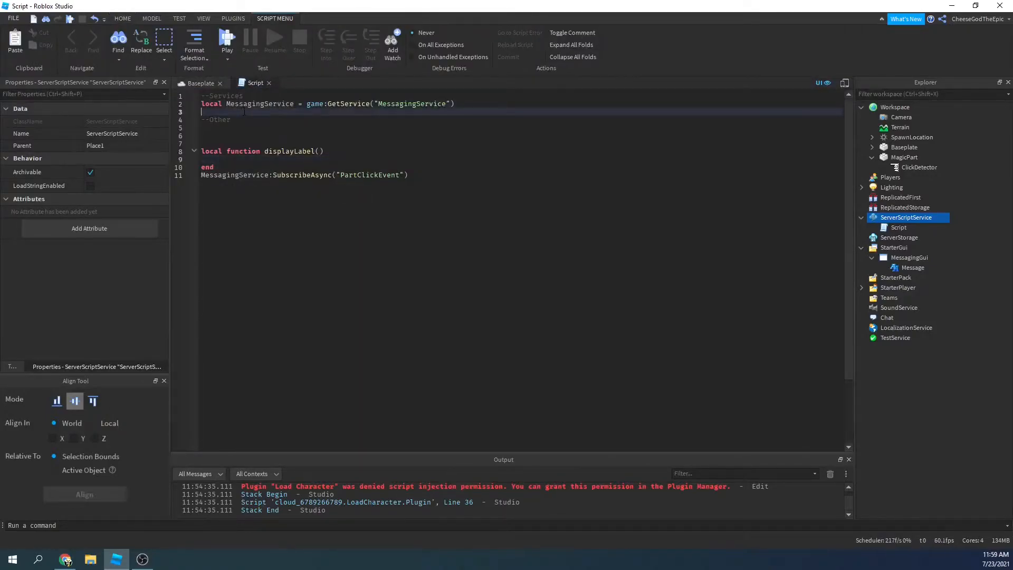
text(loc)
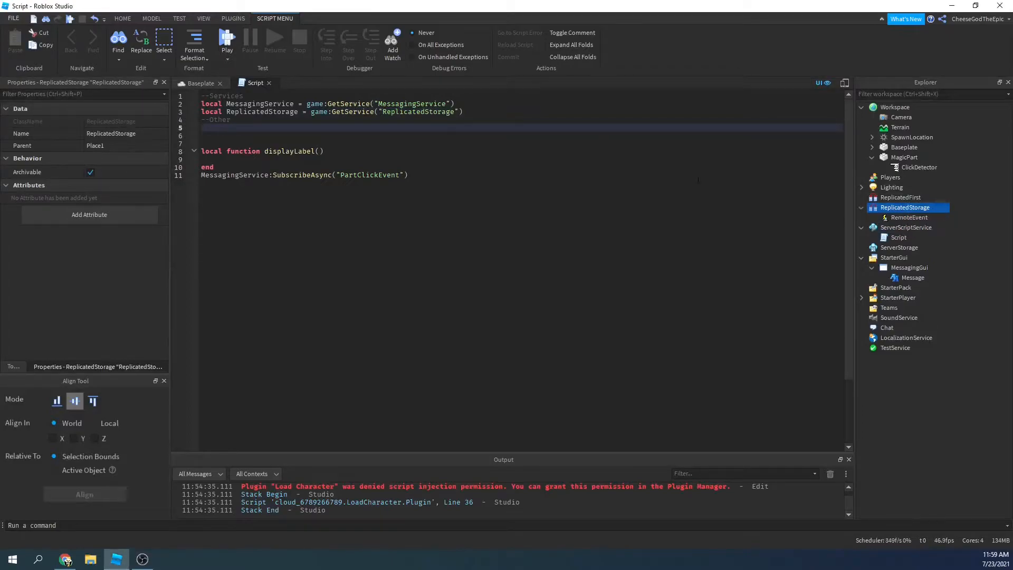
- Rename the new RemoteEvent in ReplicatedStorage to TextLabelReveal
right_click(910, 217)
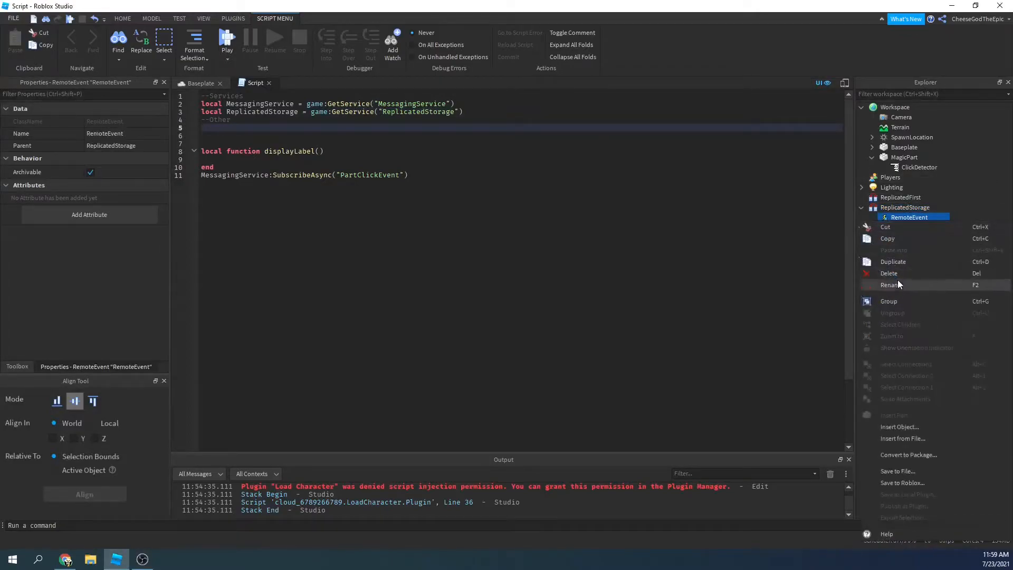
click(891, 285)
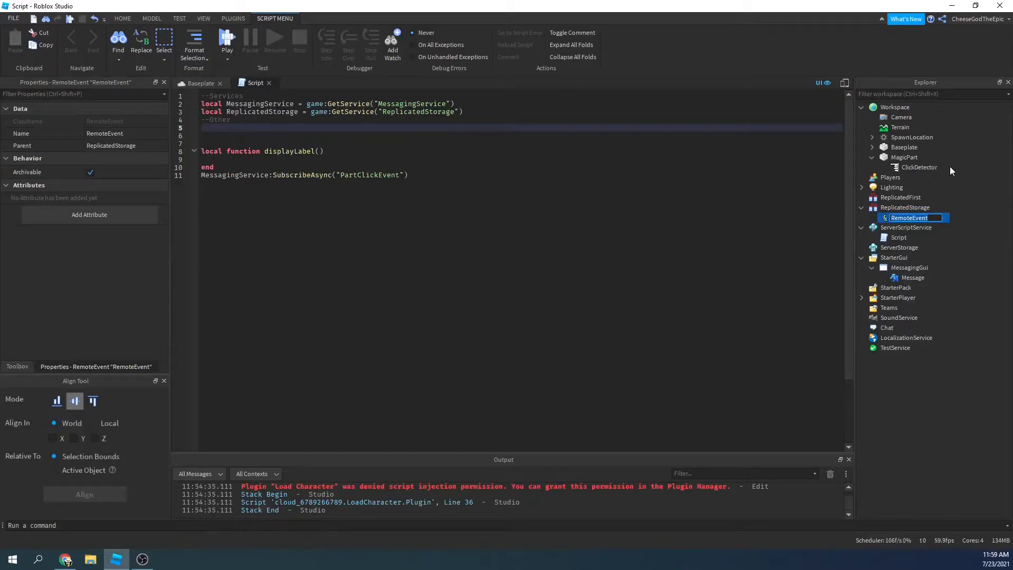
double_click(910, 218)
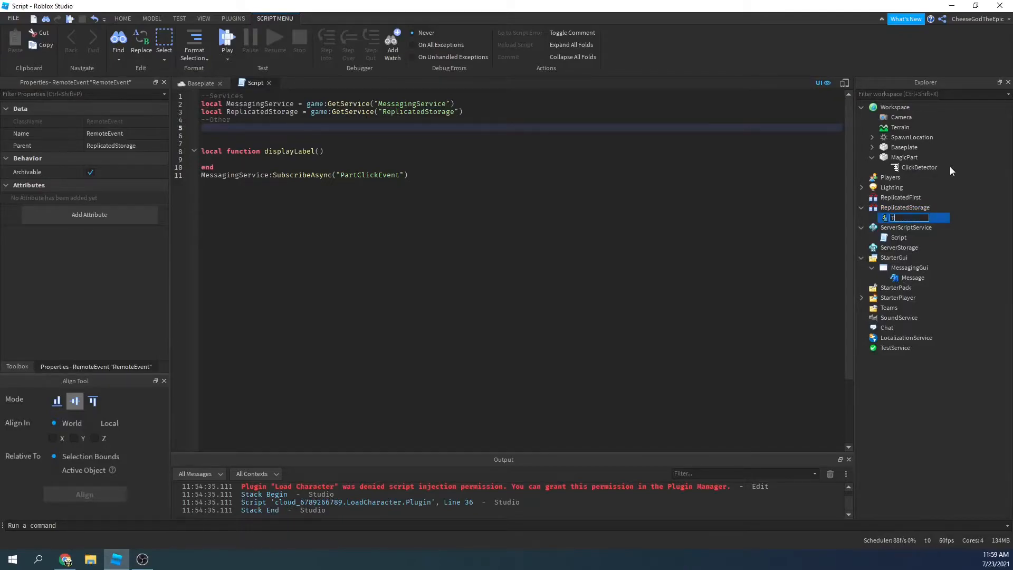
text(TextLabelReveal)
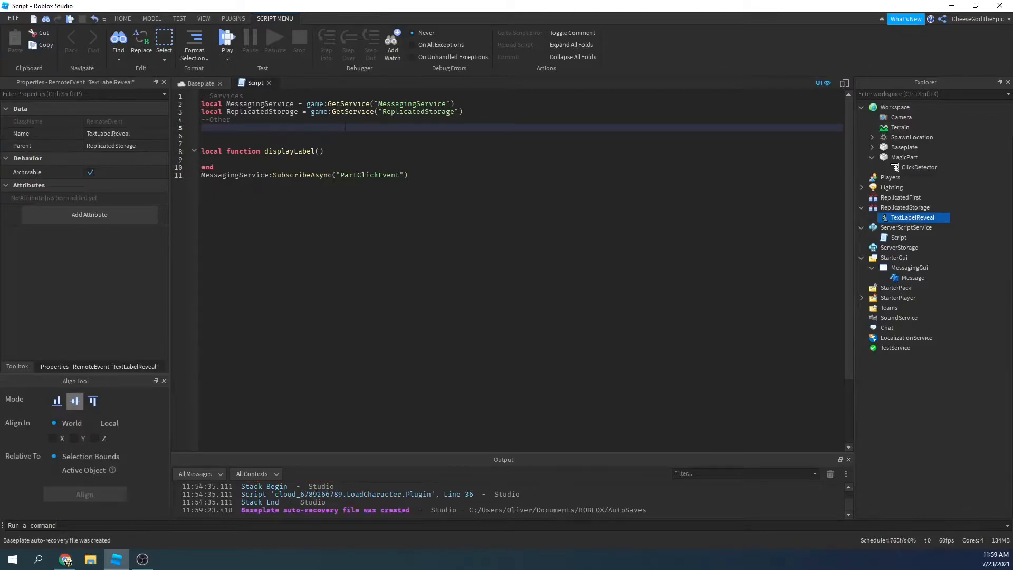
- Store ReplicatedStorage:WaitForChild("TextLabelReveal") in textLabelRevealEvent below the Other comment
click(321, 128)
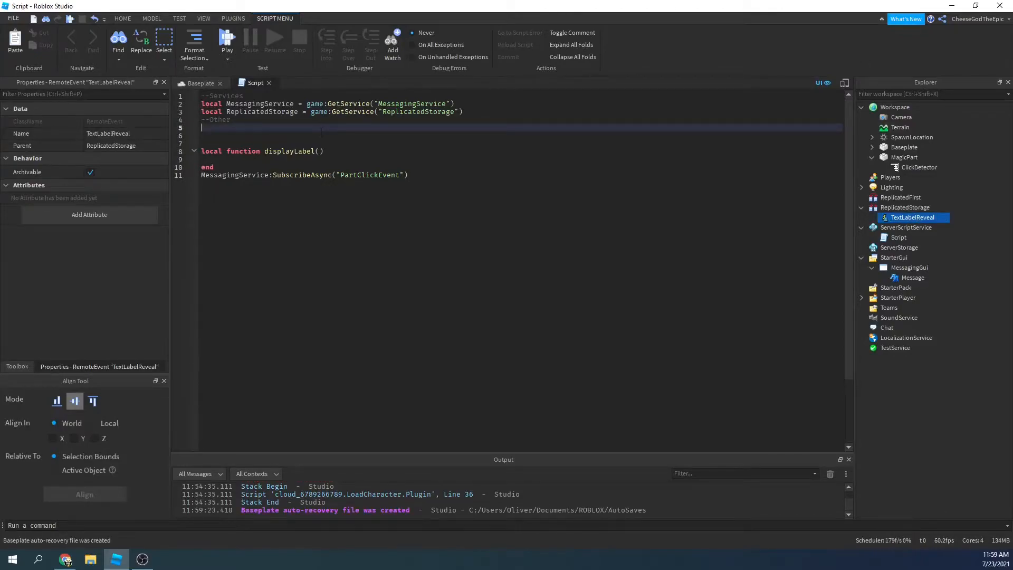
text(local textLabelE)
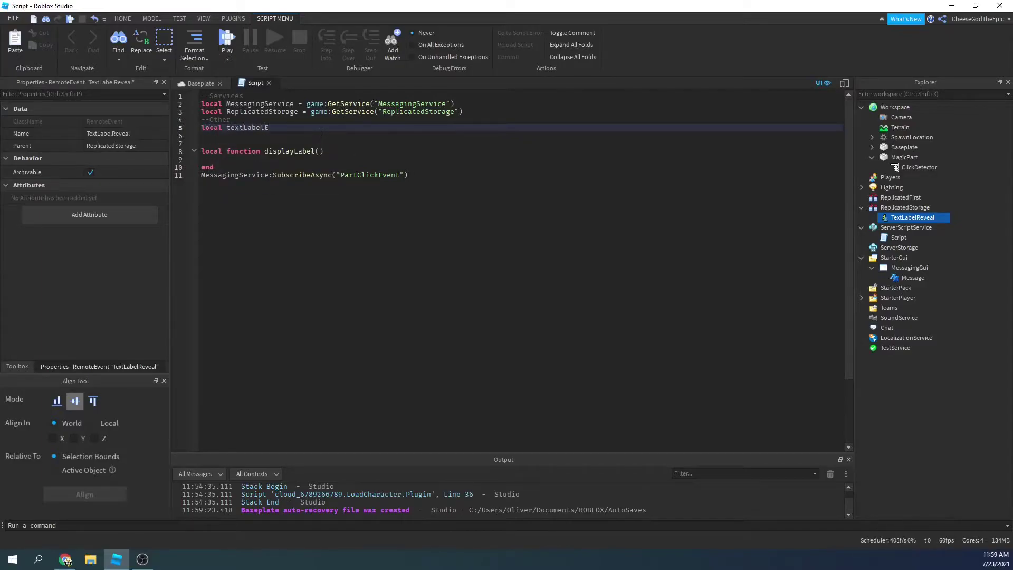
text(RevealEvent = ReplicatedStorage:WaitForChild("TextLabelReveal)
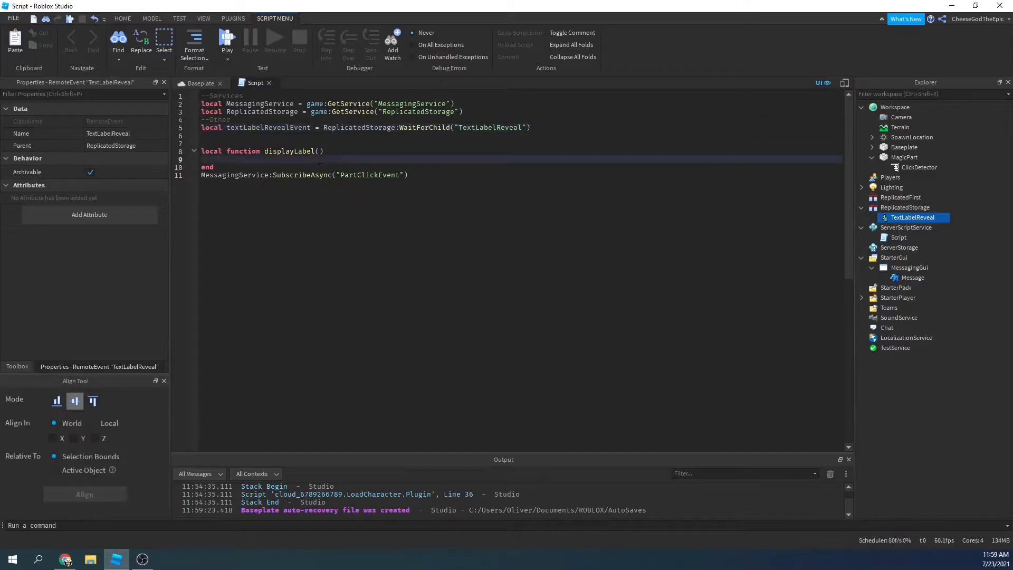
- Make displayLabel call textLabelRevealEvent:FireAllClients()
text(textLabelRevealEvent)
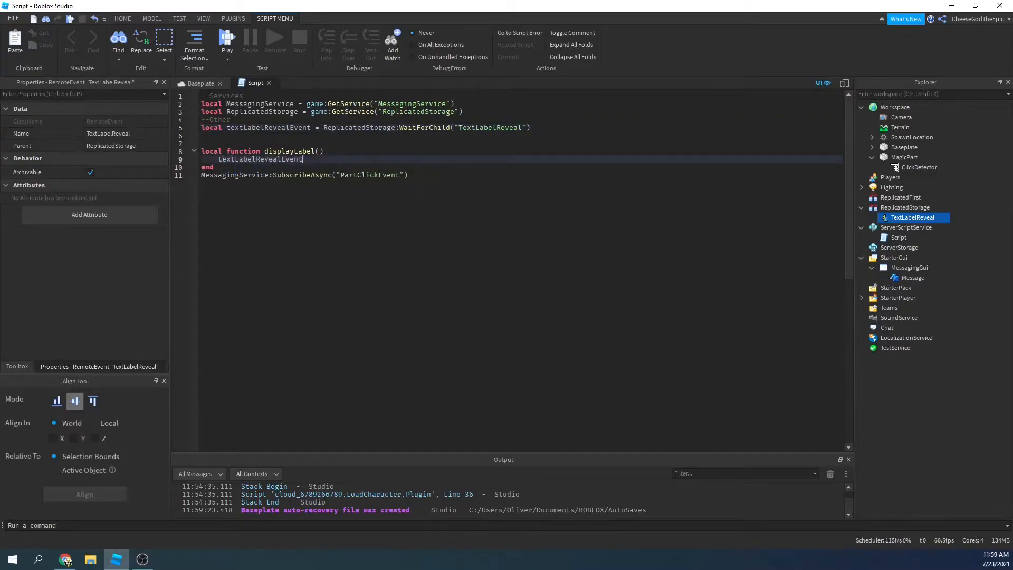
text(:Fir)
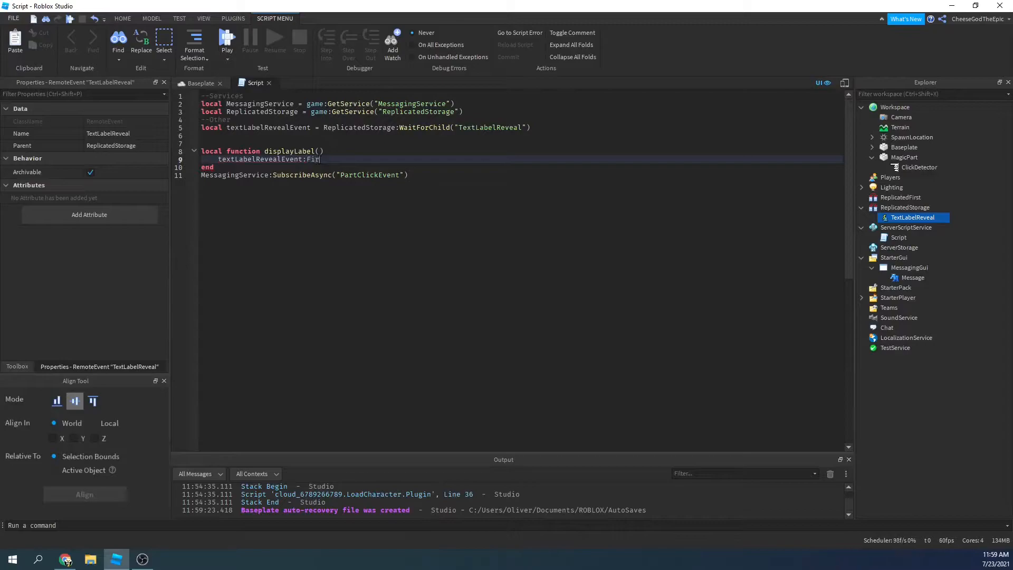
text(eAllServi)
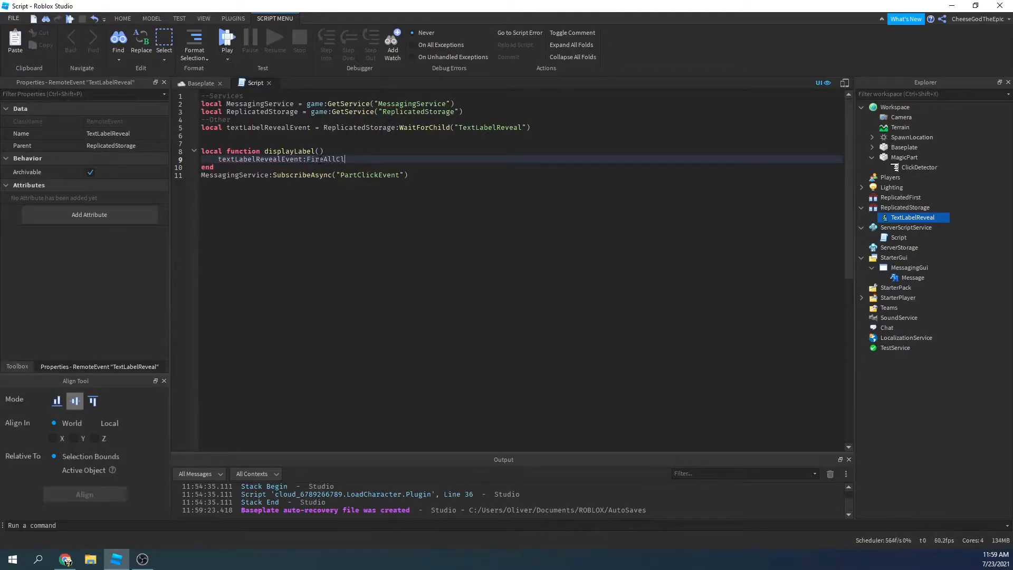
text(ients)
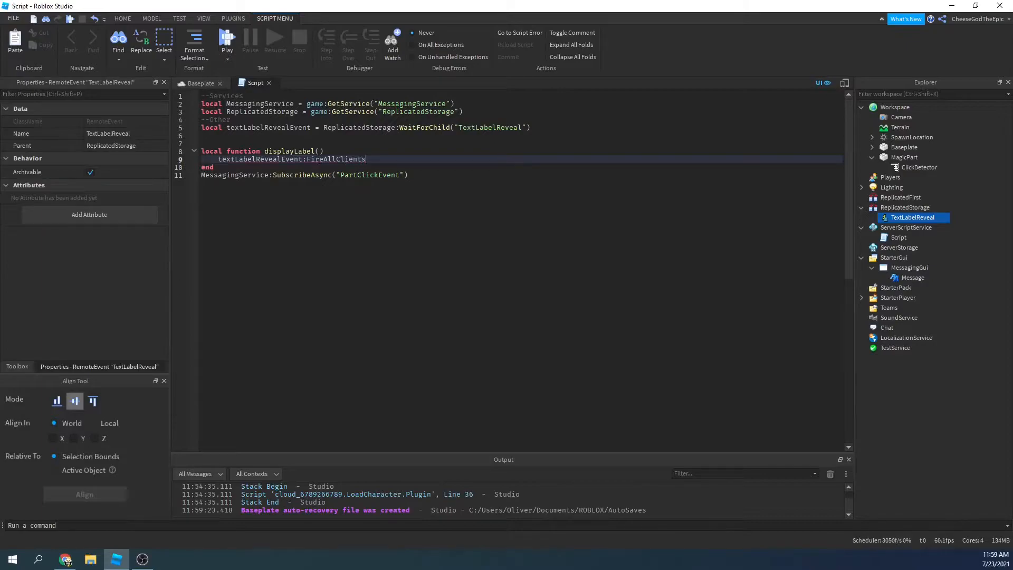
text(())
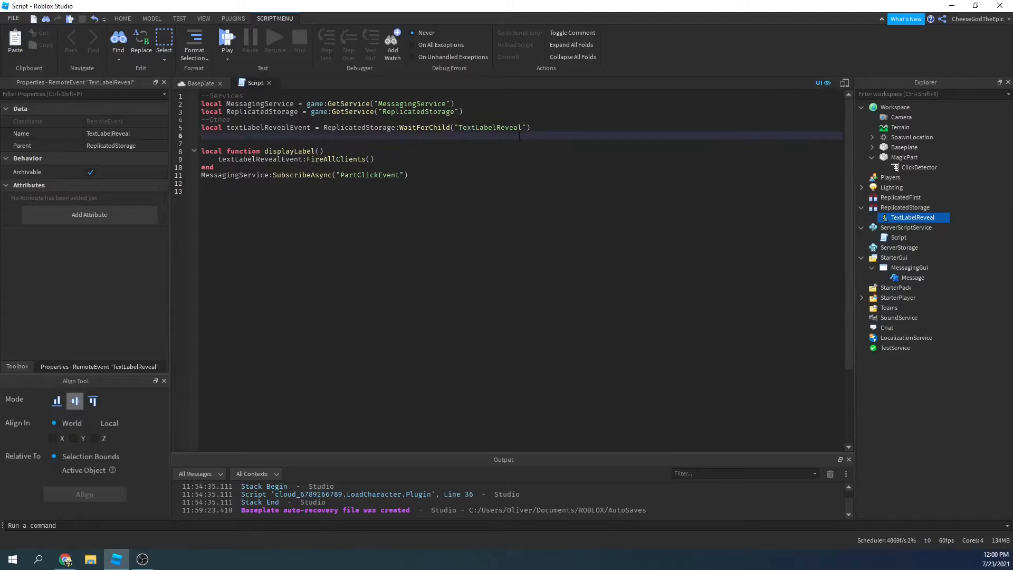
- Get game.Workspace.MagicPart and connect a function to its ClickDetector.MouseClick
text(local magicPart)
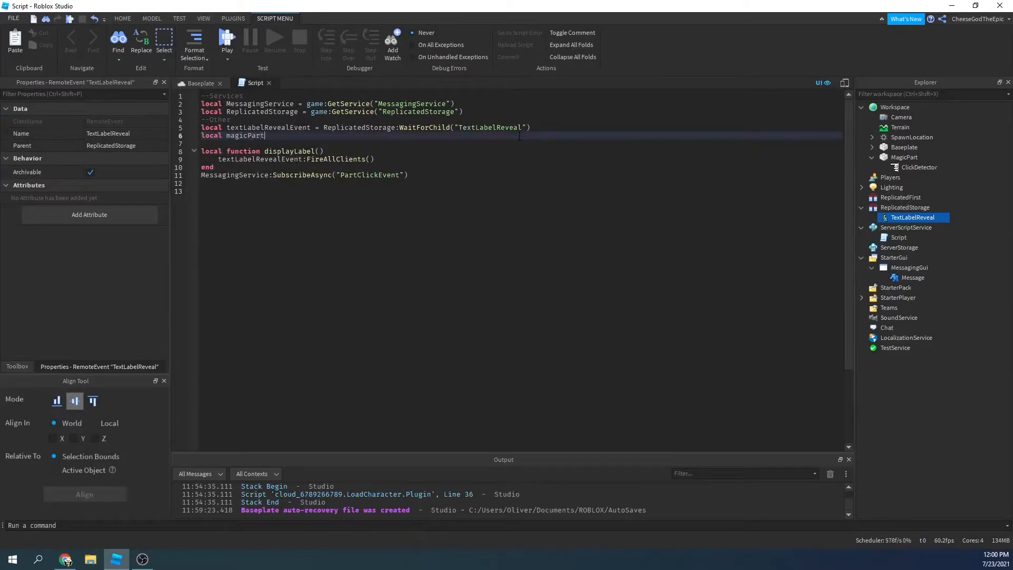
text(= game.Workspace)
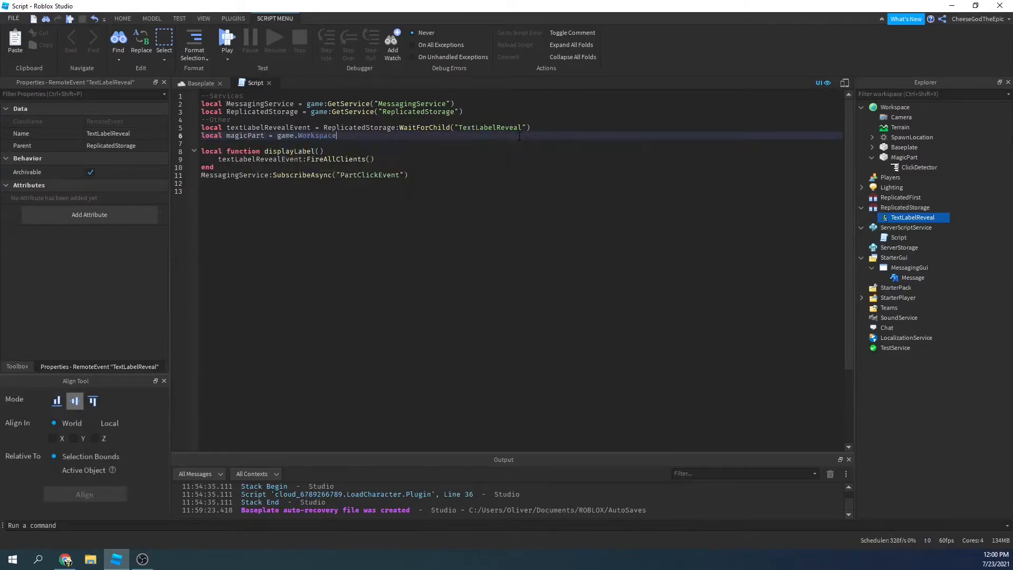
text(MagicPart)
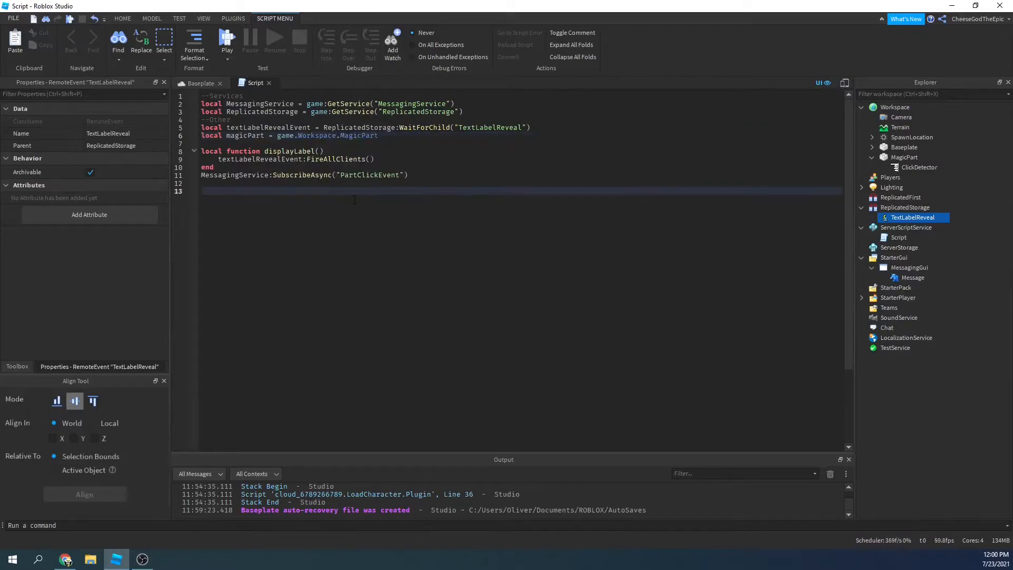
text(magicPart.Cli)
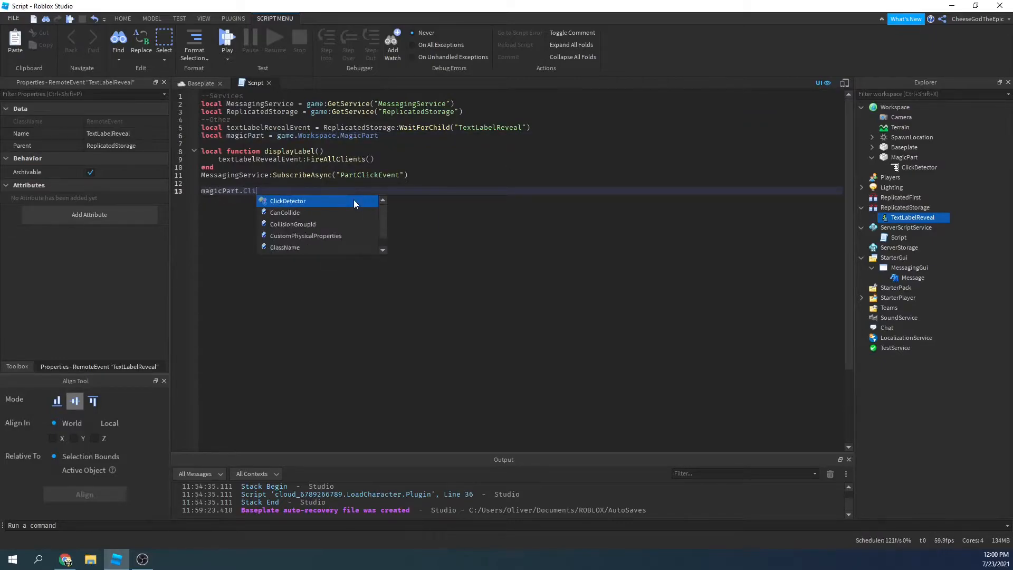
text(ckDetector.MouseClick:Connect(function()
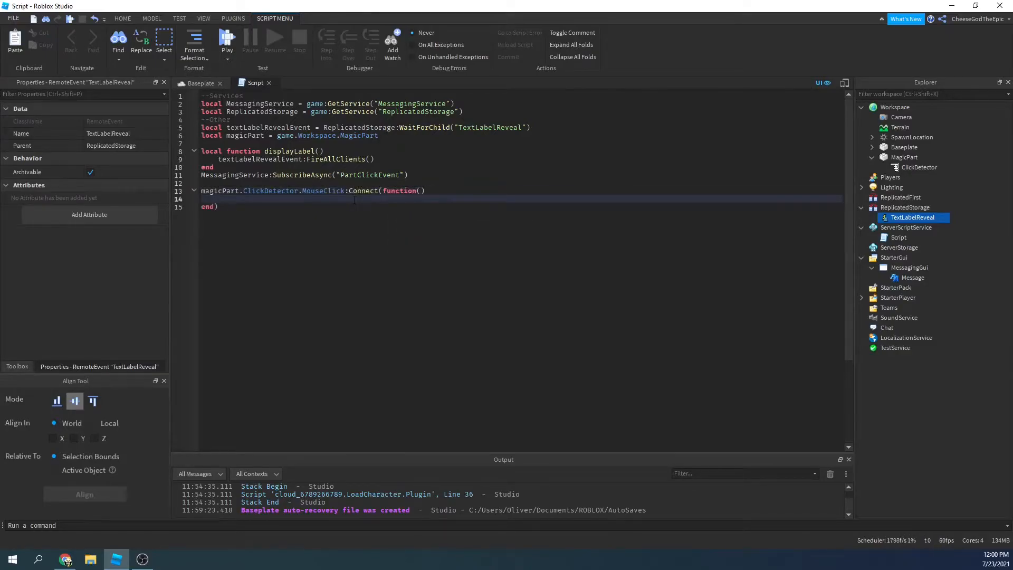
- Inside the click handler call MessagingService:PublishAsync on the "PartClickEvent" topic
text(MessagingService:)
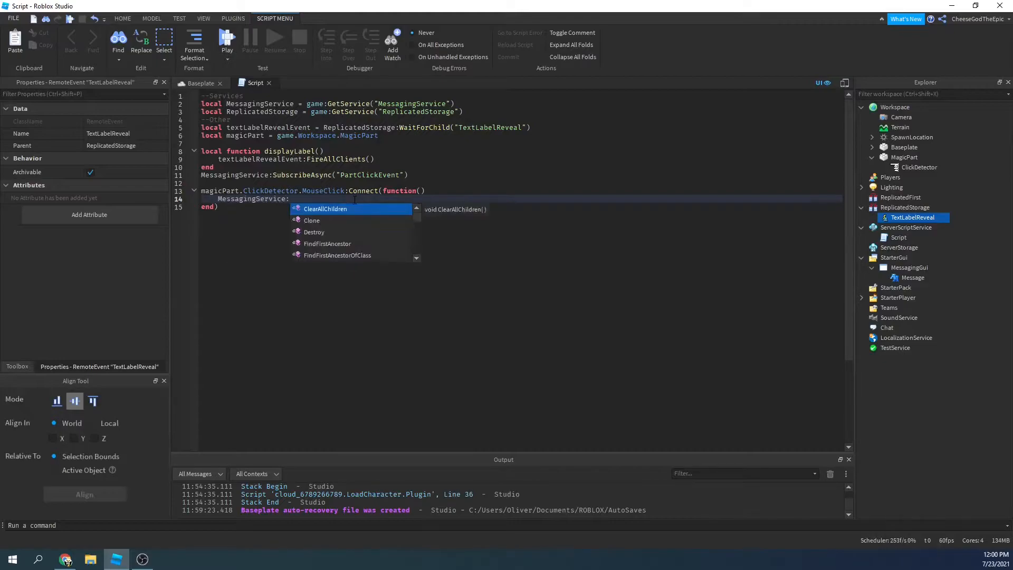
text(PublishAsync())
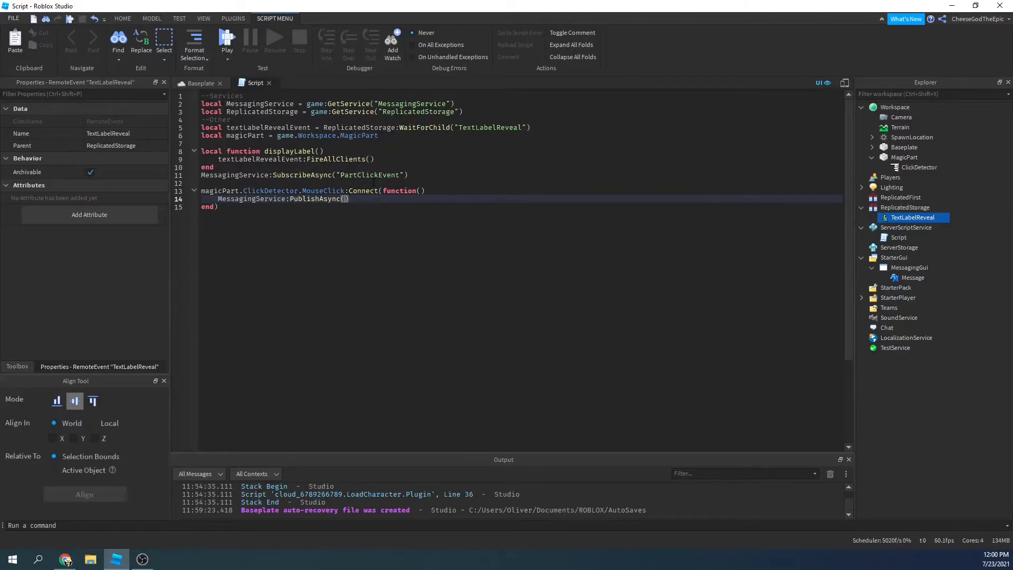
text("")
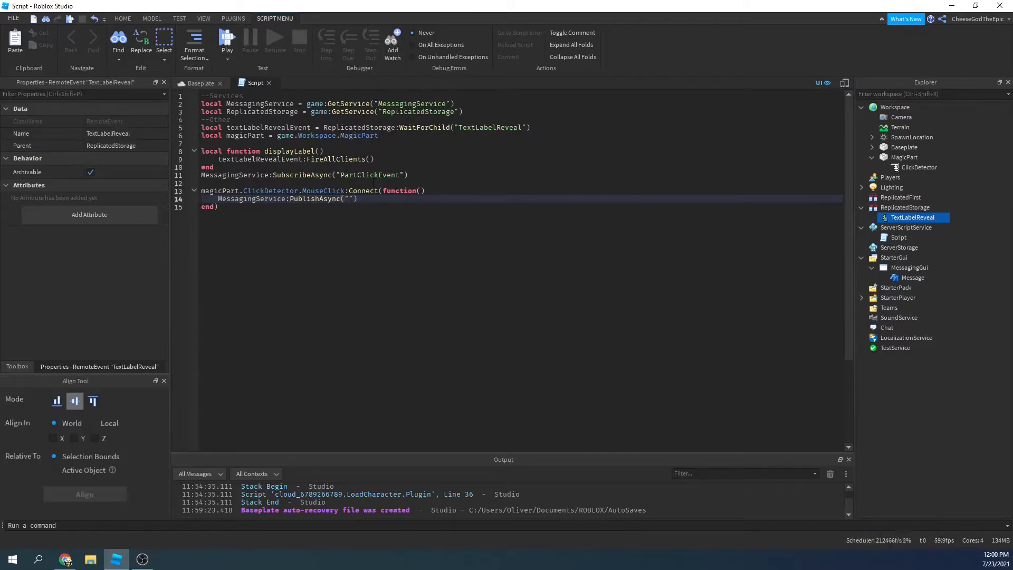
text(PartCli)
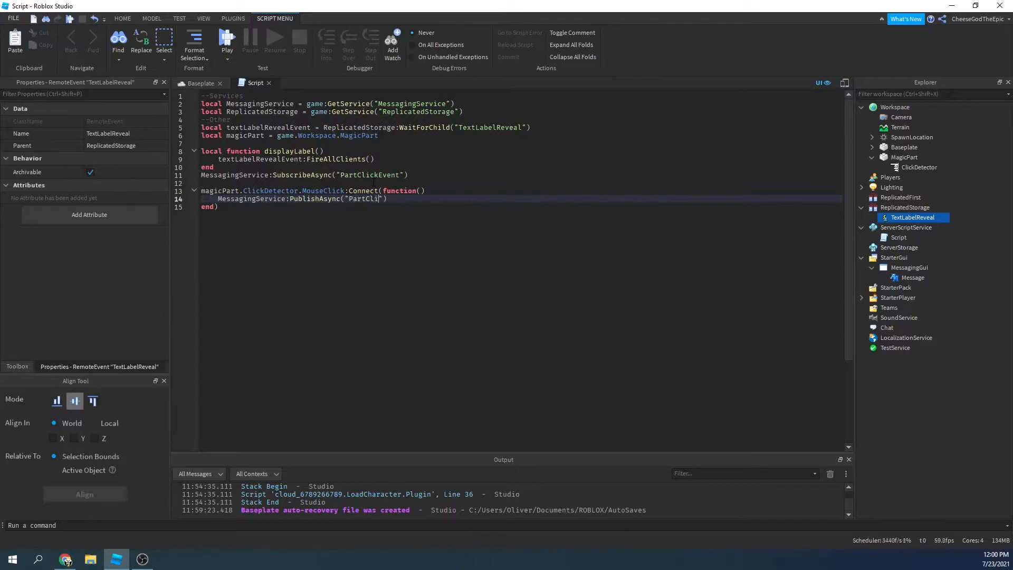
text(ckEvent)
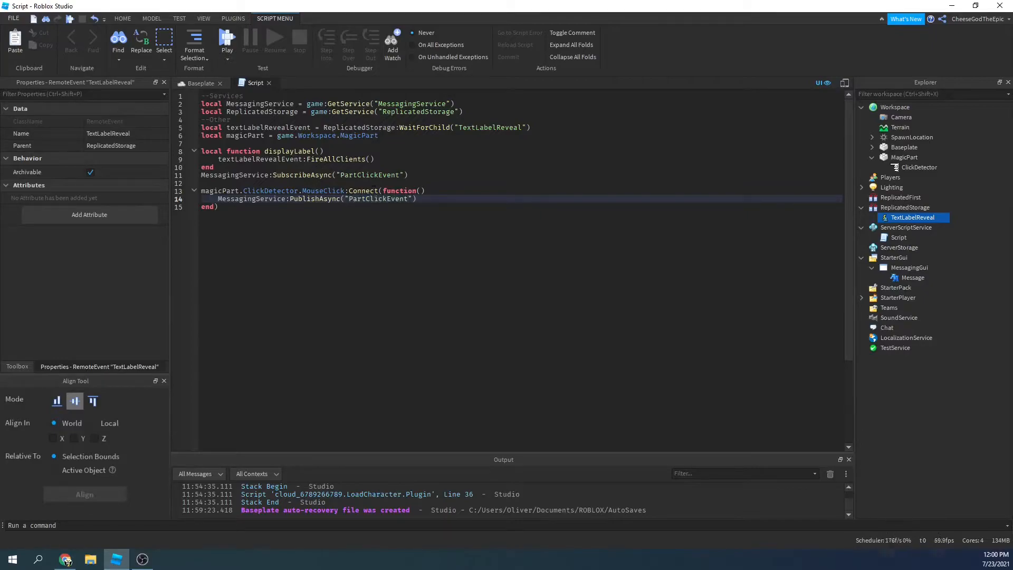
- Pass "A person clicked the button!" as the published message
double_click(370, 175)
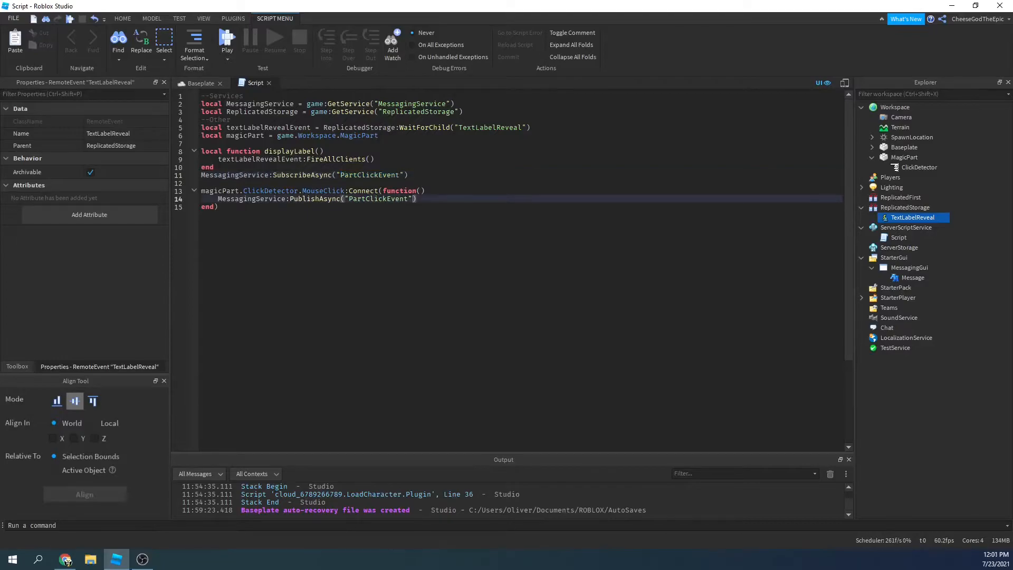
text(, "")
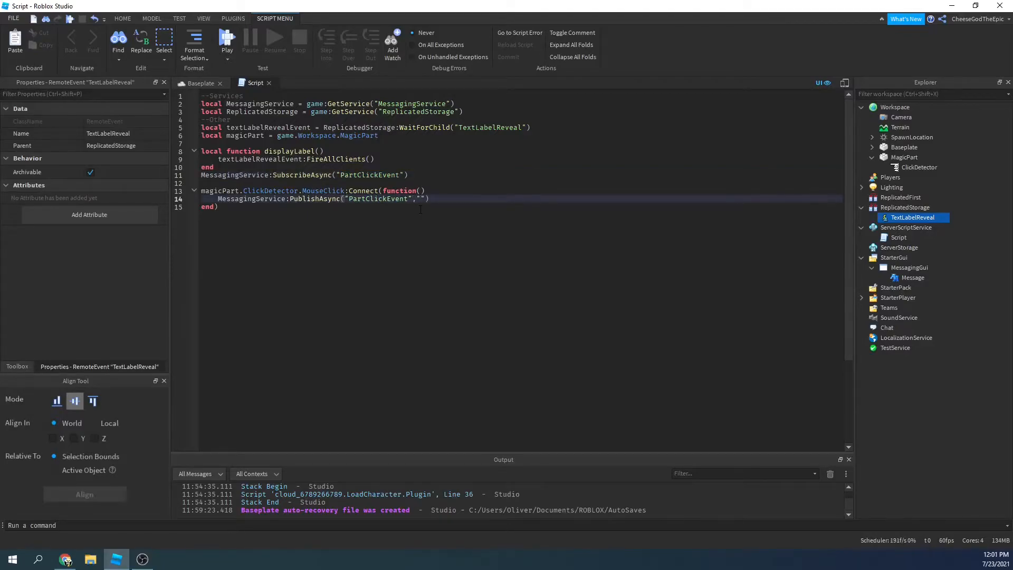
text(Thi)
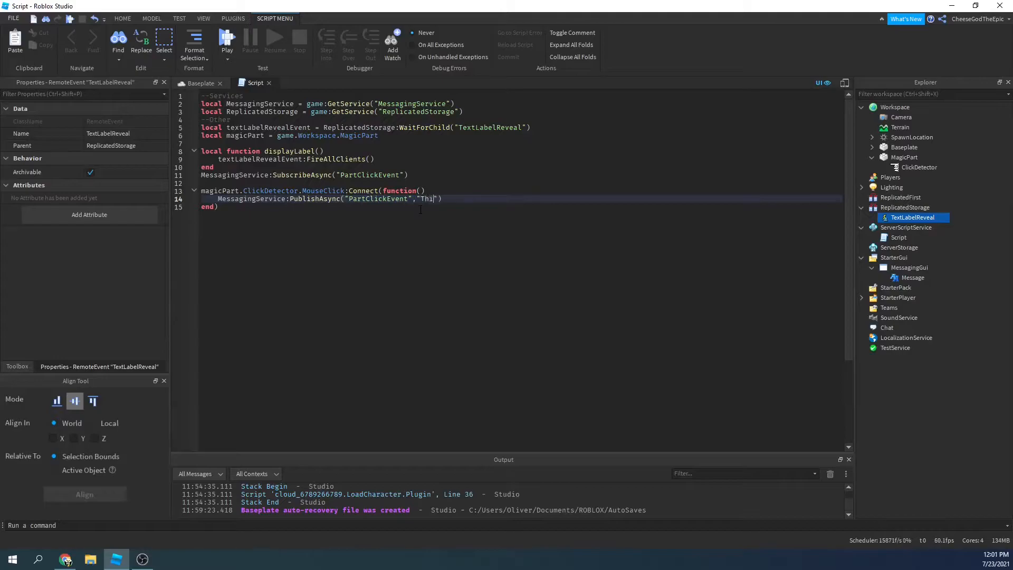
text(A pe)
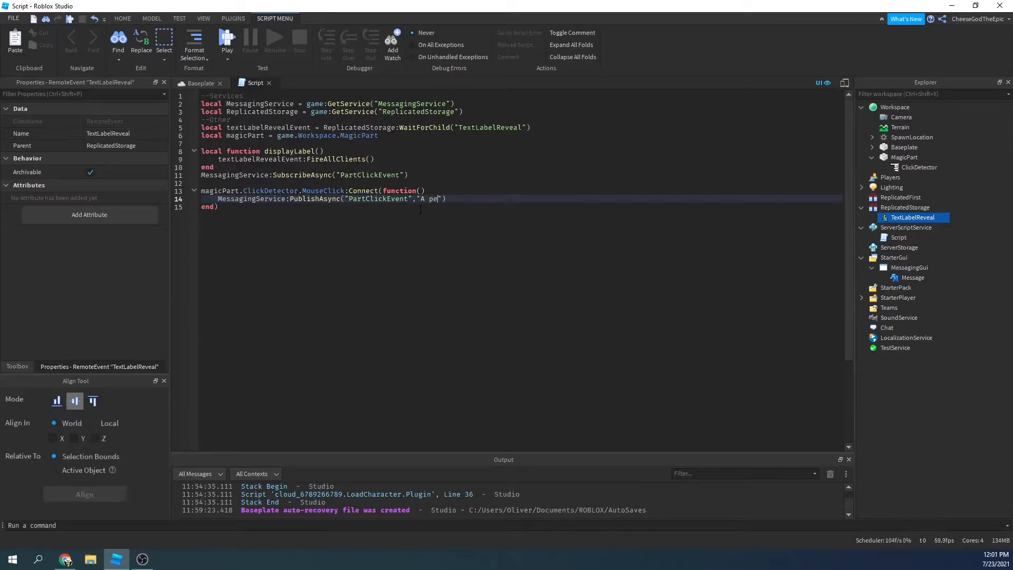
text(rson clicked the butt)
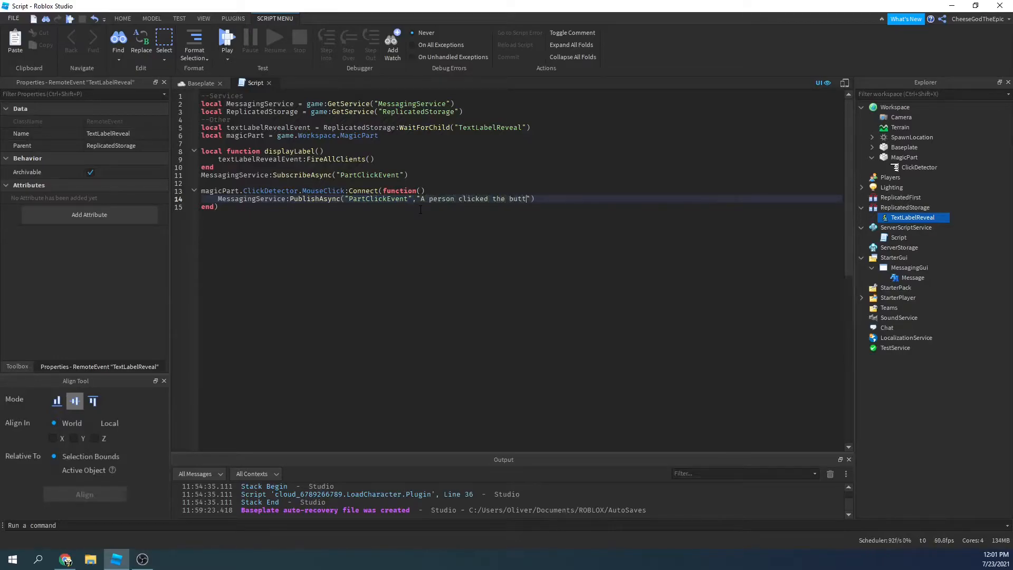
text(on!)
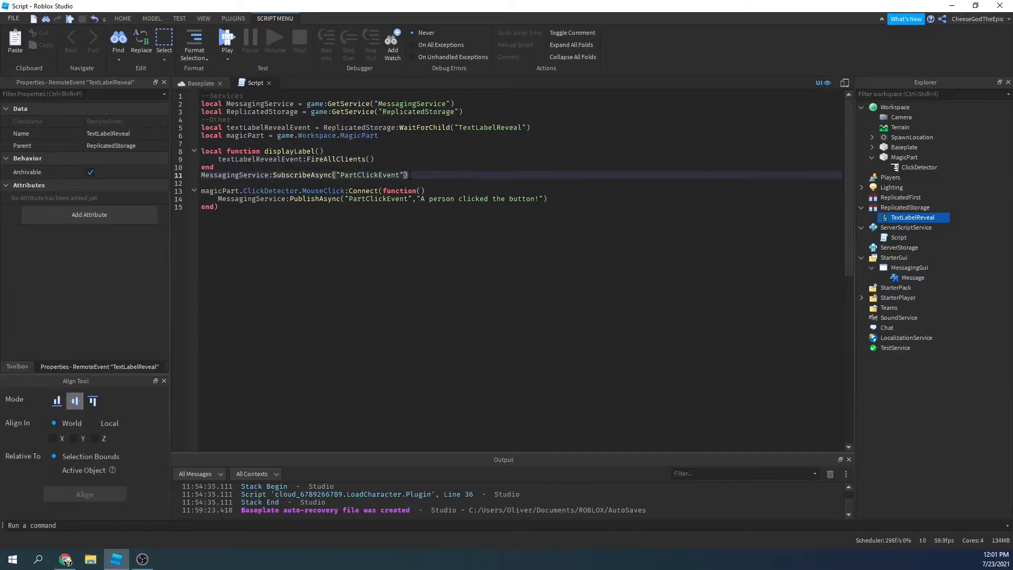
- Pass displayLabel as the SubscribeAsync callback, give it a message parameter and print(message)
text(,)
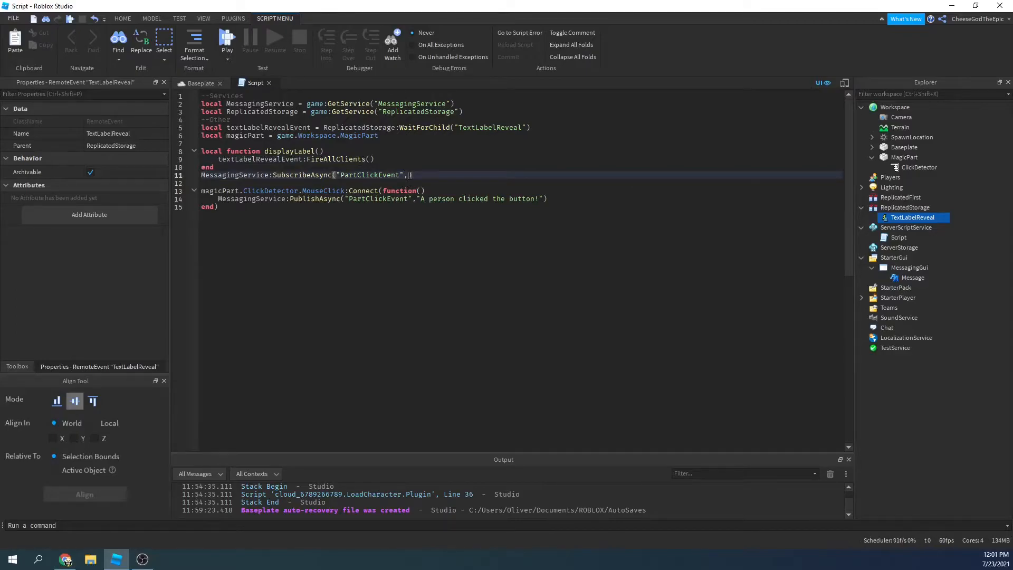
text(displayLabel()))
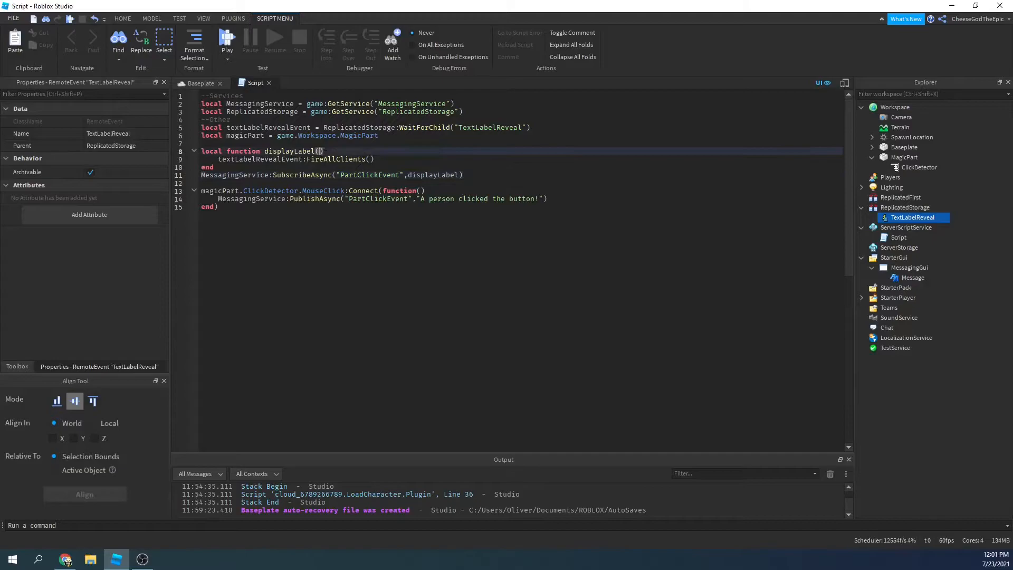
text(mes)
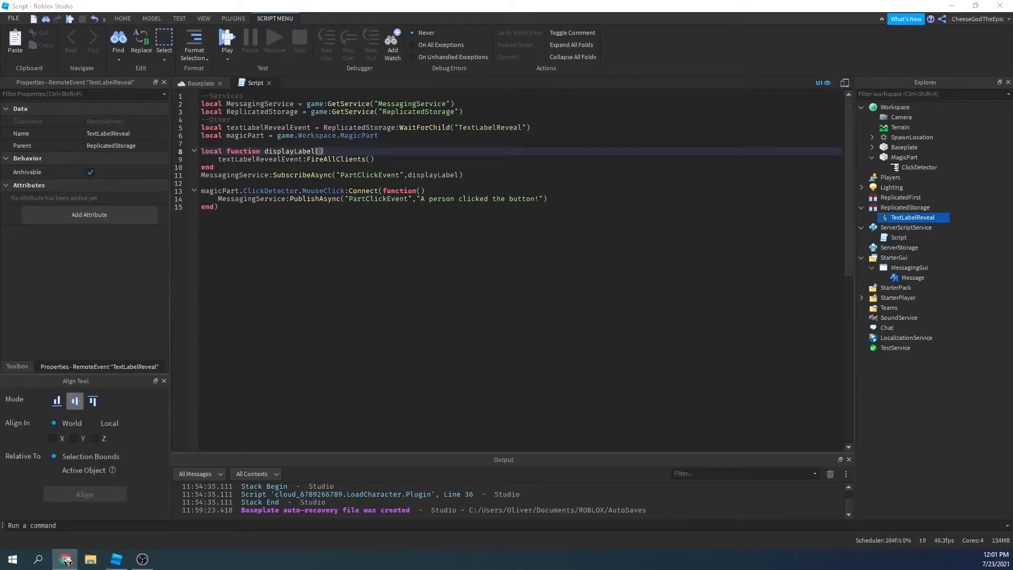
text(message)
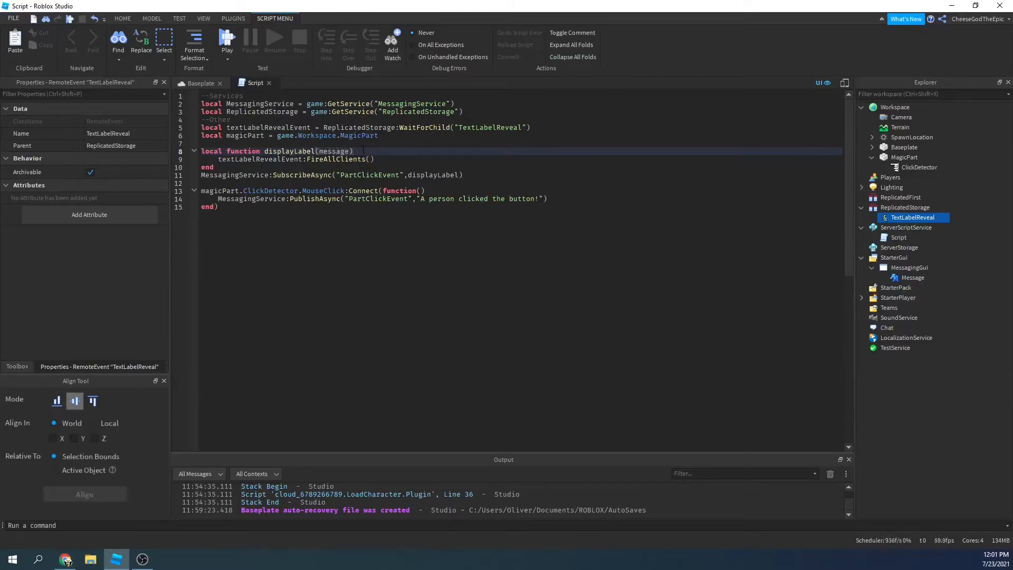
text(print(message))
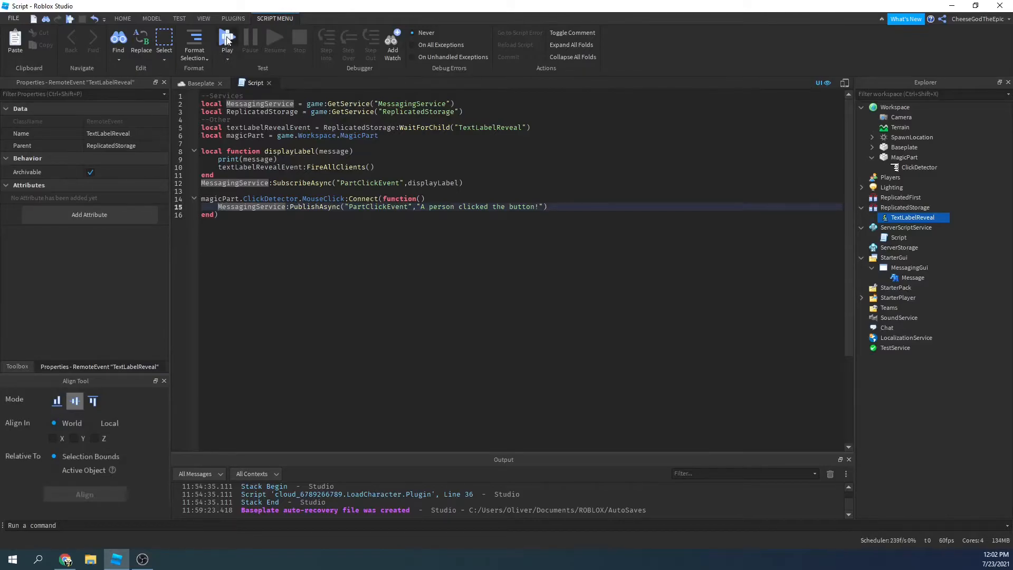
- Playtest, add print("Fired") to displayLabel, test MagicPart again and stop after the MessagingService error
click(227, 40)
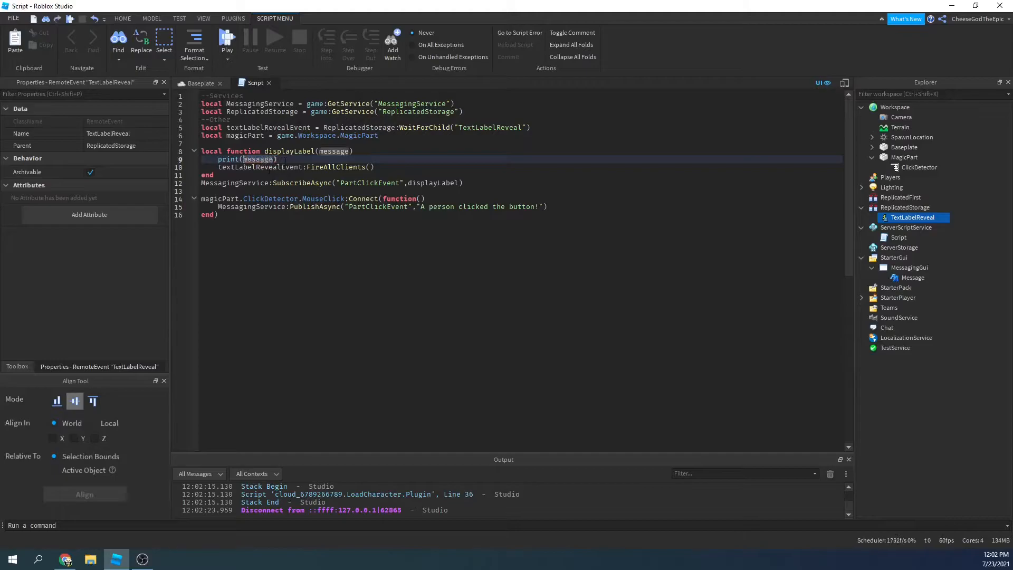
text(print())
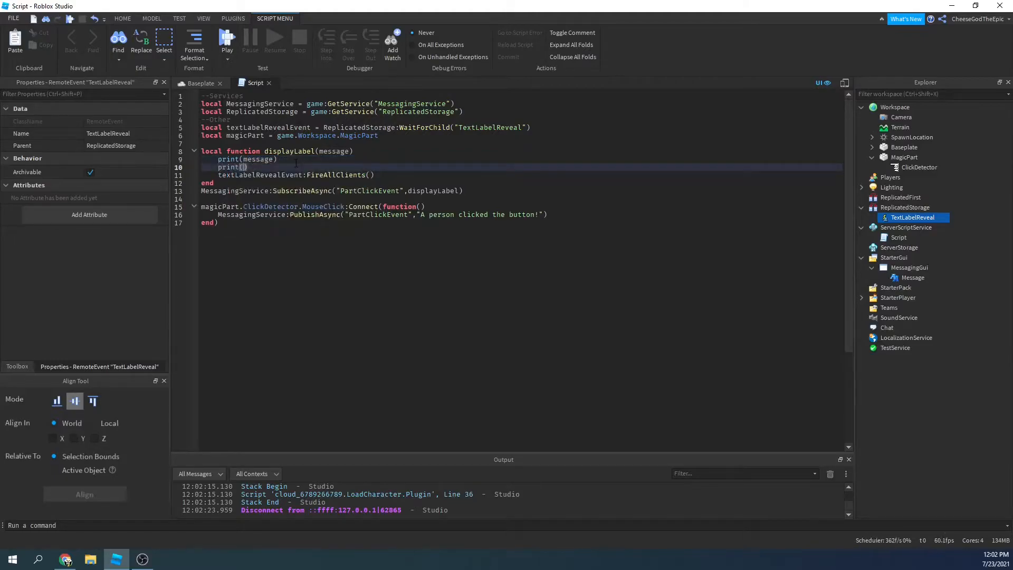
text("Fired")
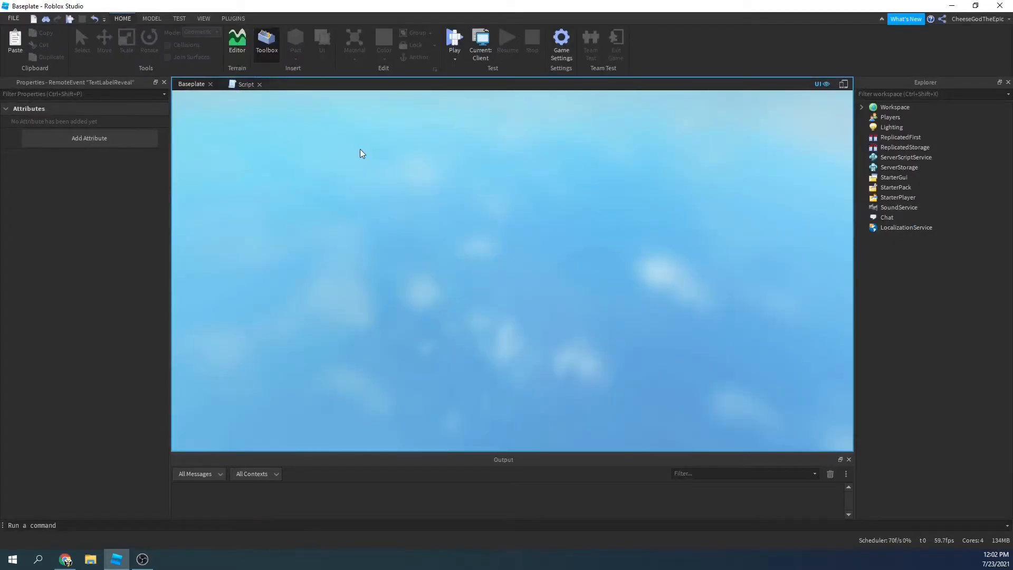
click(454, 38)
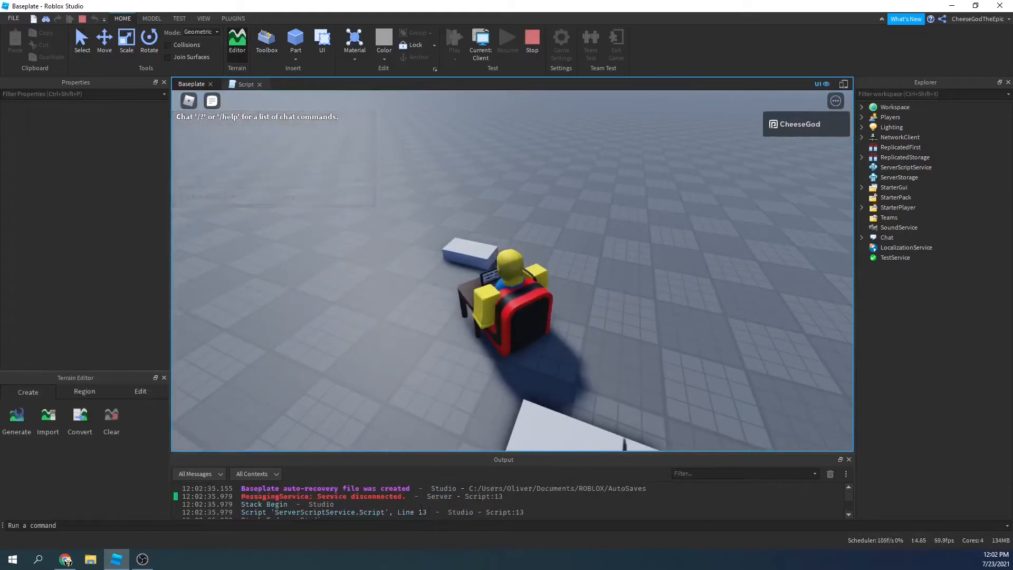
click(245, 85)
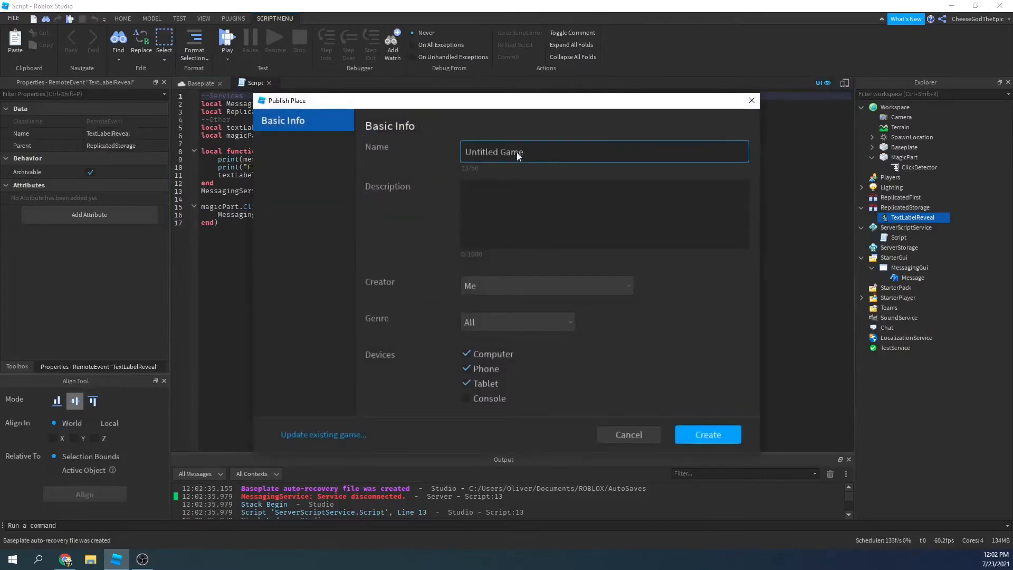
- Publish the place with its default name and enable Studio Access to API Services in Security settings
double_click(494, 152)
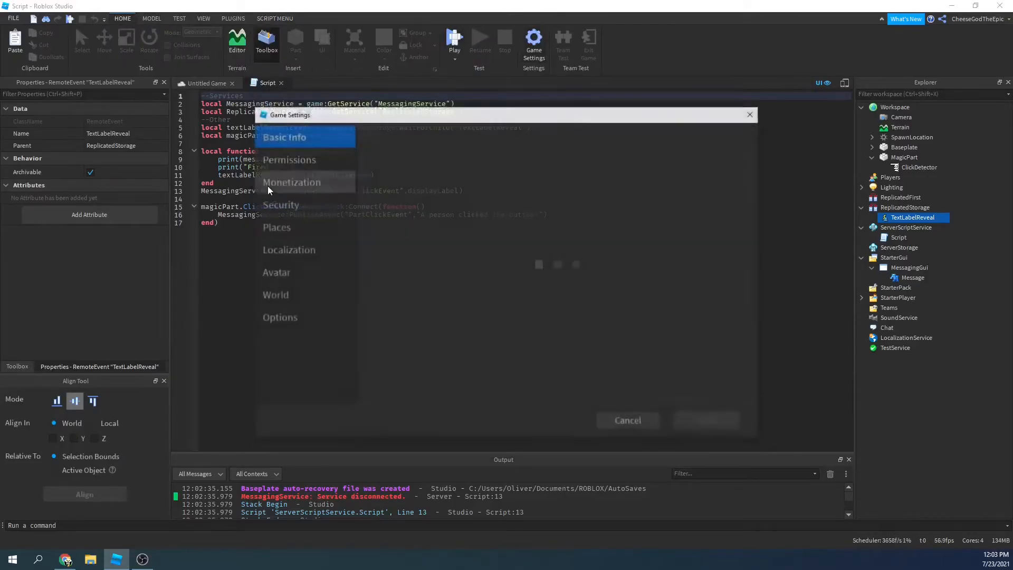
click(279, 205)
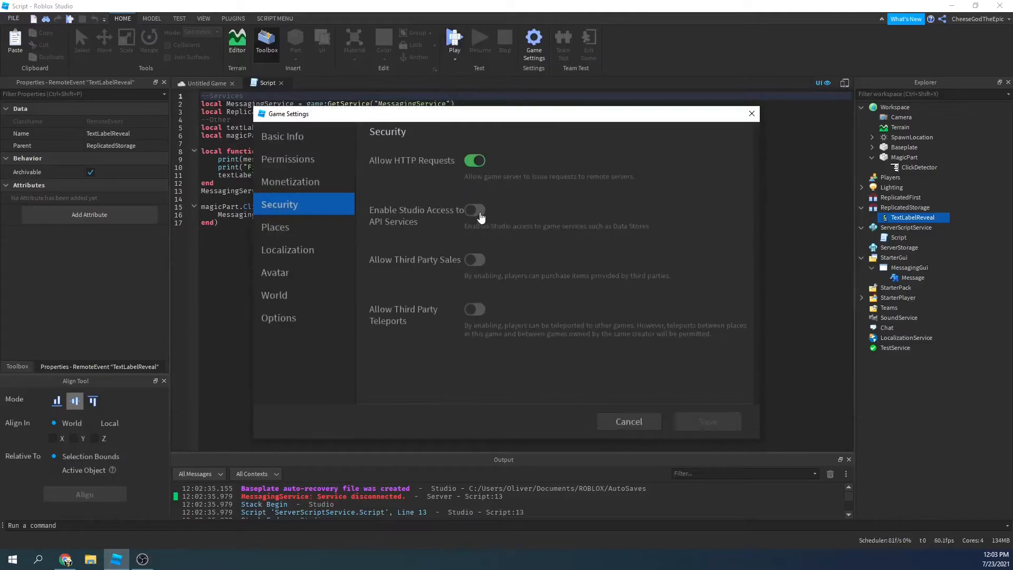
click(475, 210)
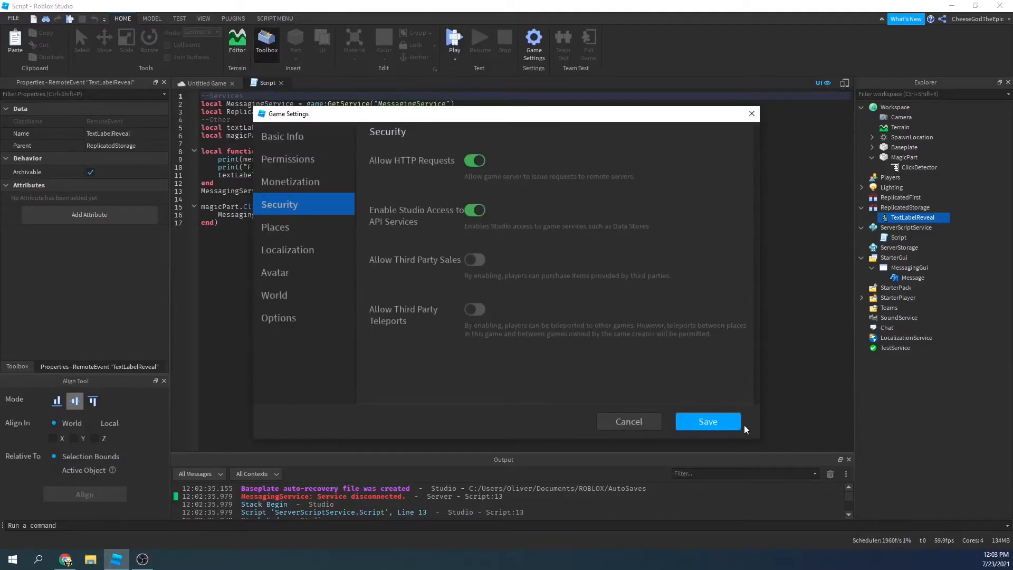
click(708, 423)
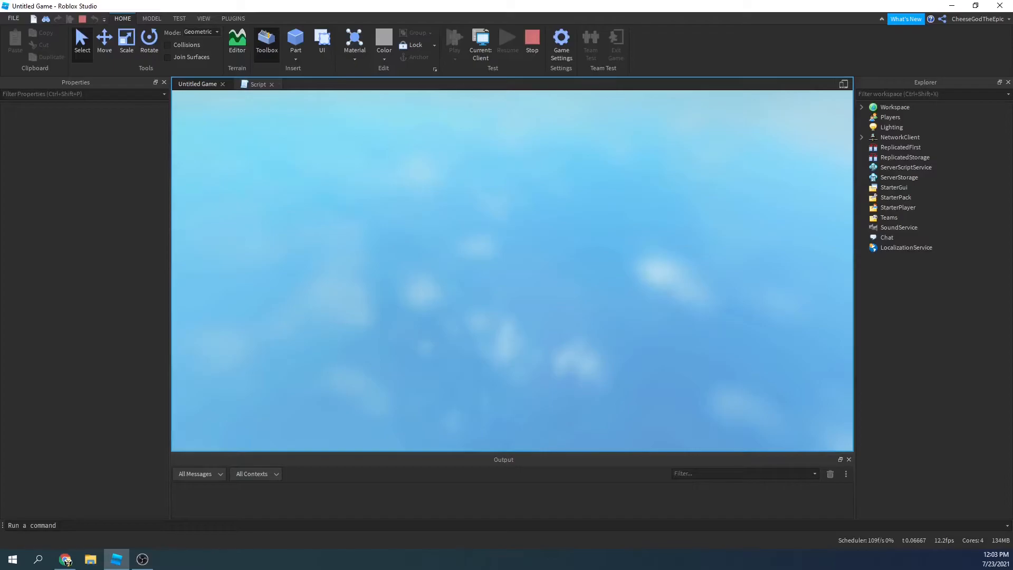
- Test MagicPart, then have displayLabel take data, drop print(message) and FireAllClients(data.Data)
click(454, 38)
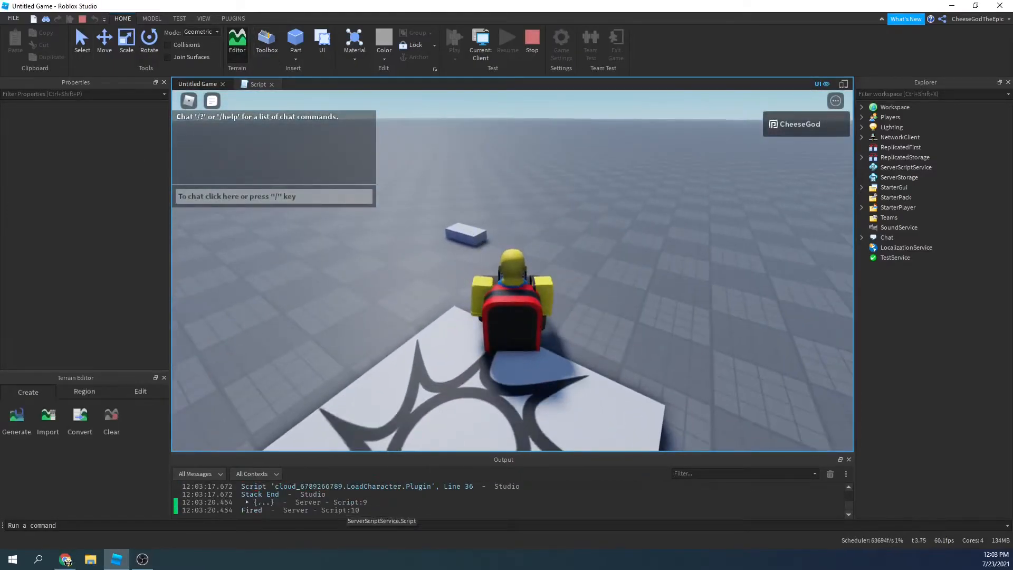
click(259, 84)
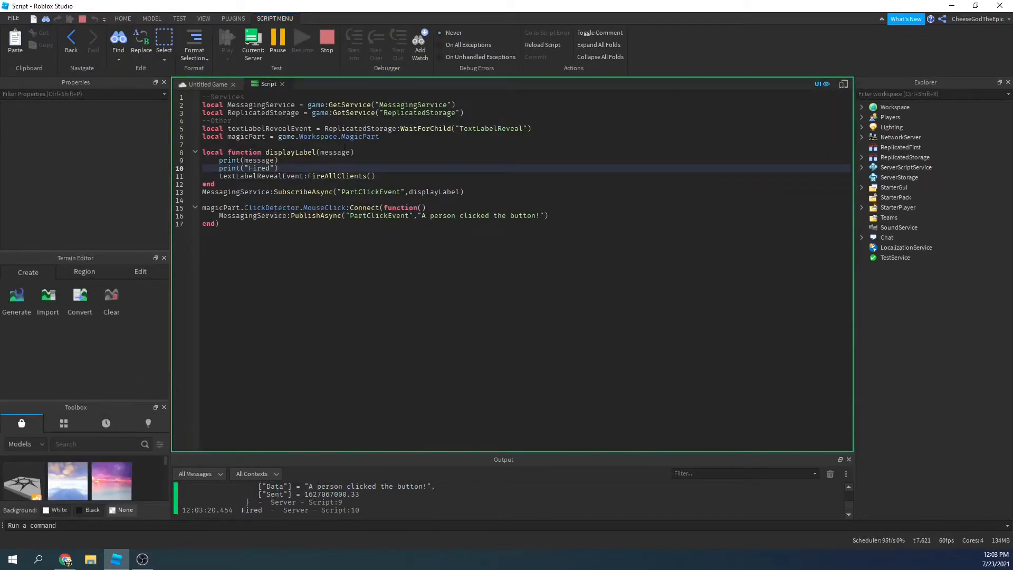
text(data)
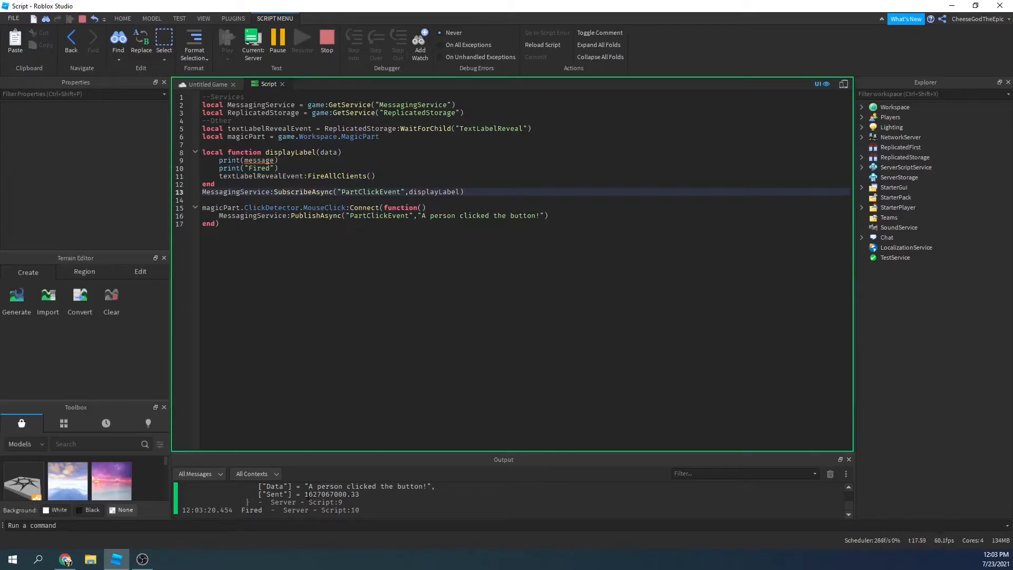
double_click(334, 494)
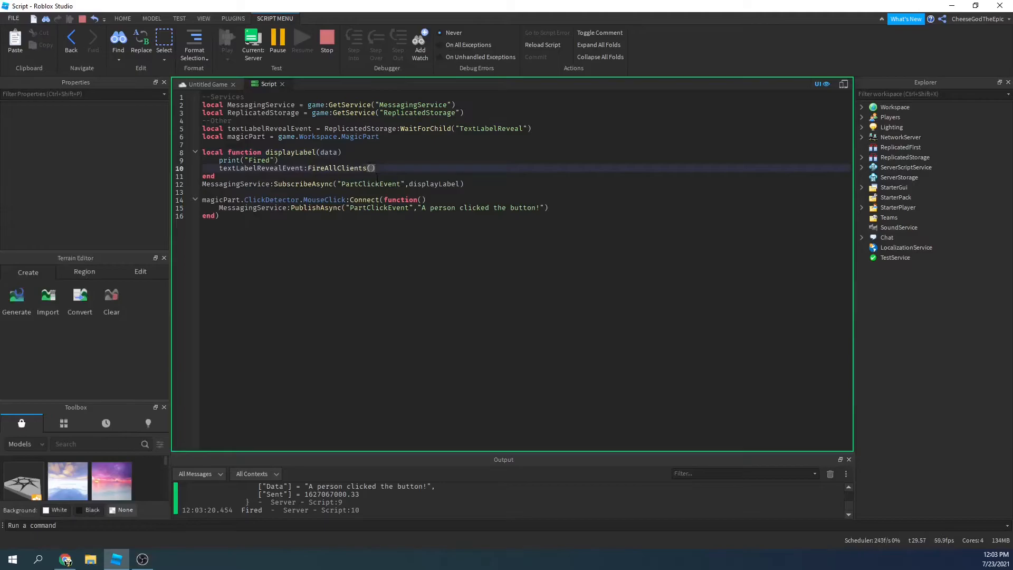
text(data.D)
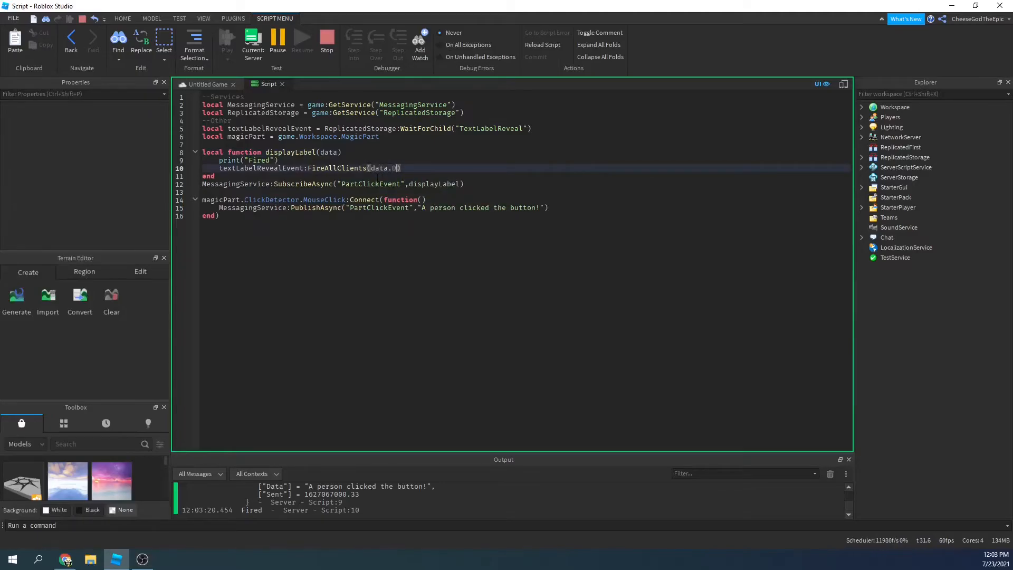
text(ata)
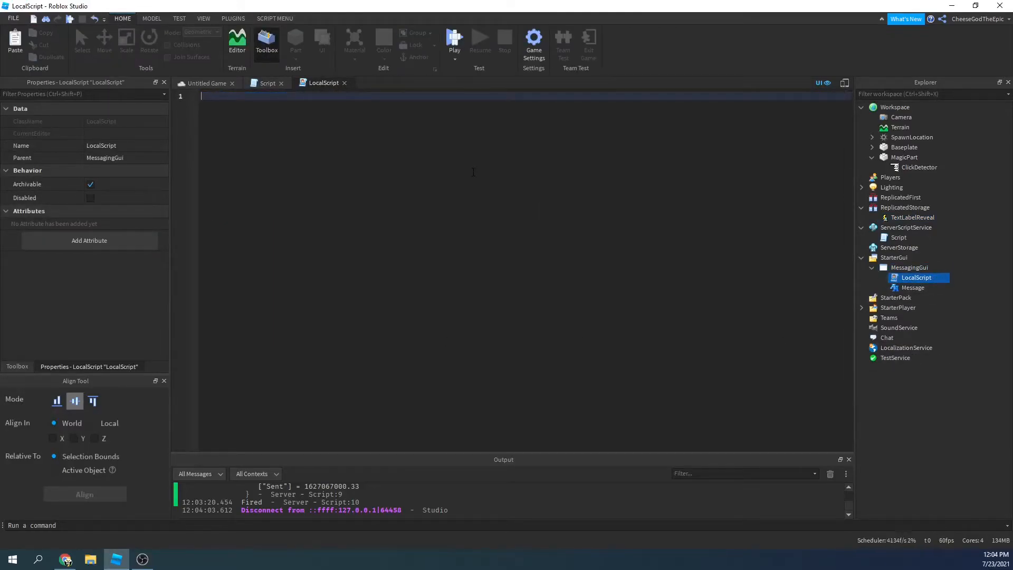
- In the LocalScript get ReplicatedStorage and store WaitForChild("TextLabelReveal") in textLabelRevealEvent
text(--Services)
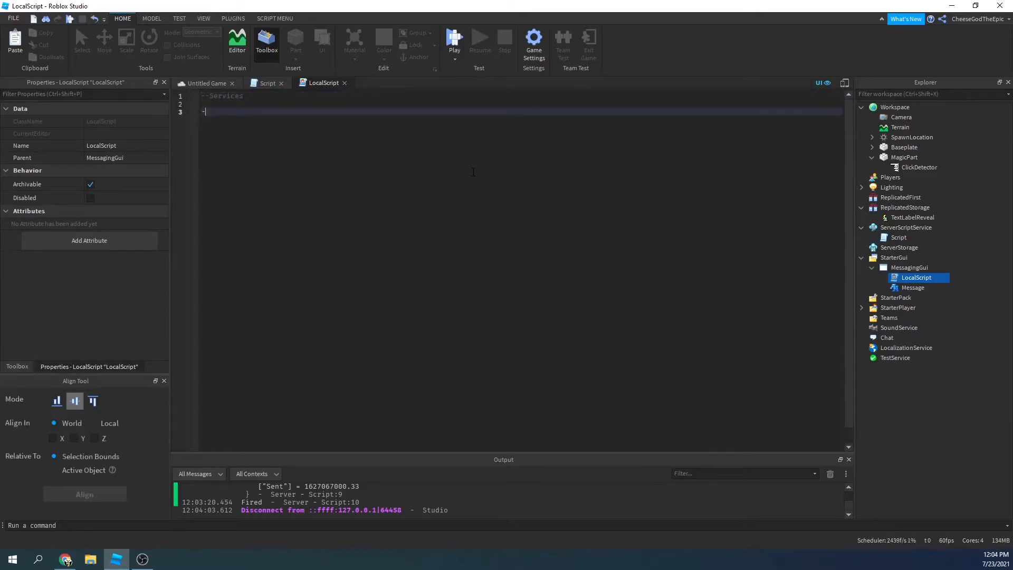
text(-Other)
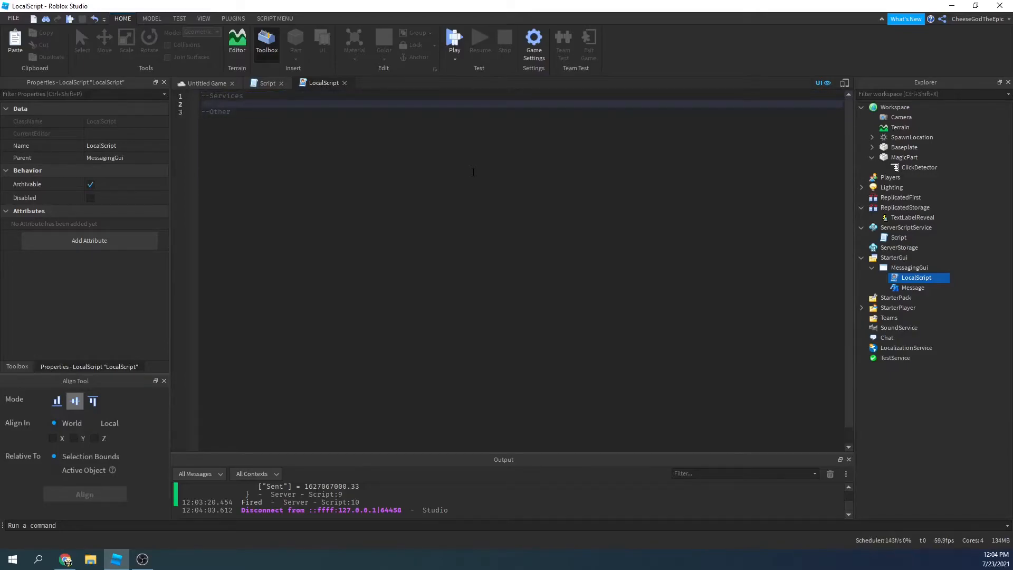
text(local ReplicatedStorage = game:GetService("ReplicatedStorage)
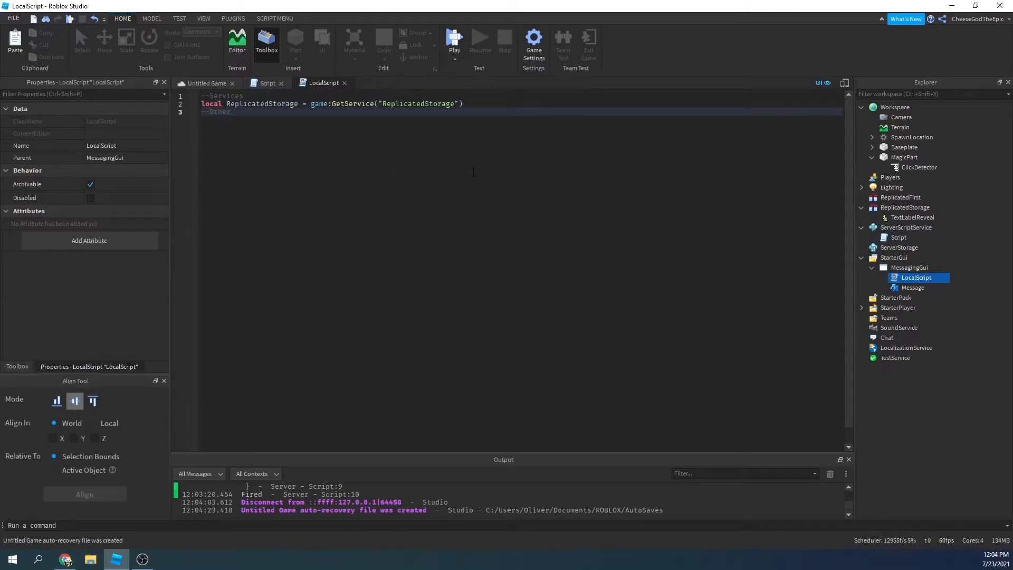
key(Enter)
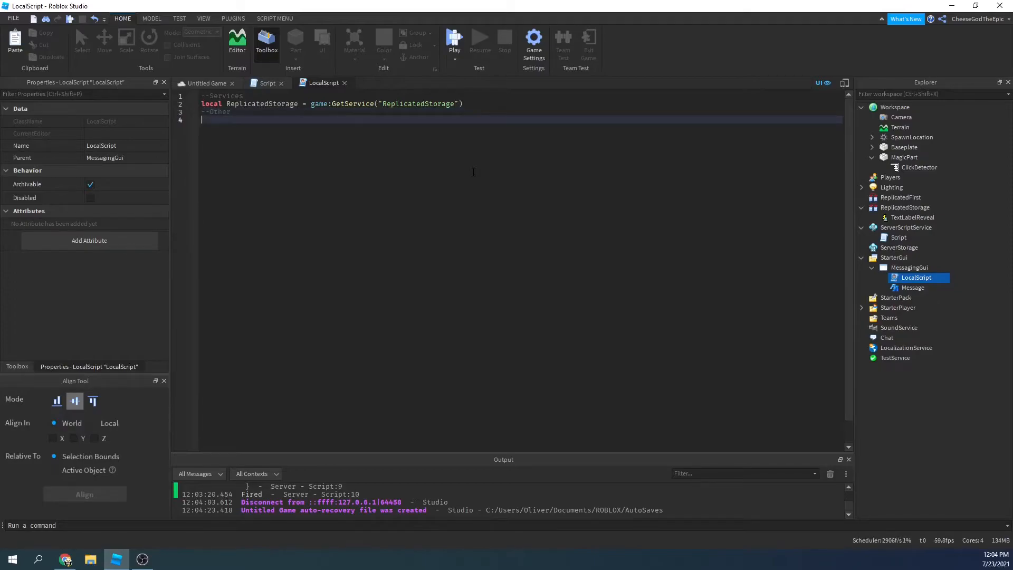
text(local)
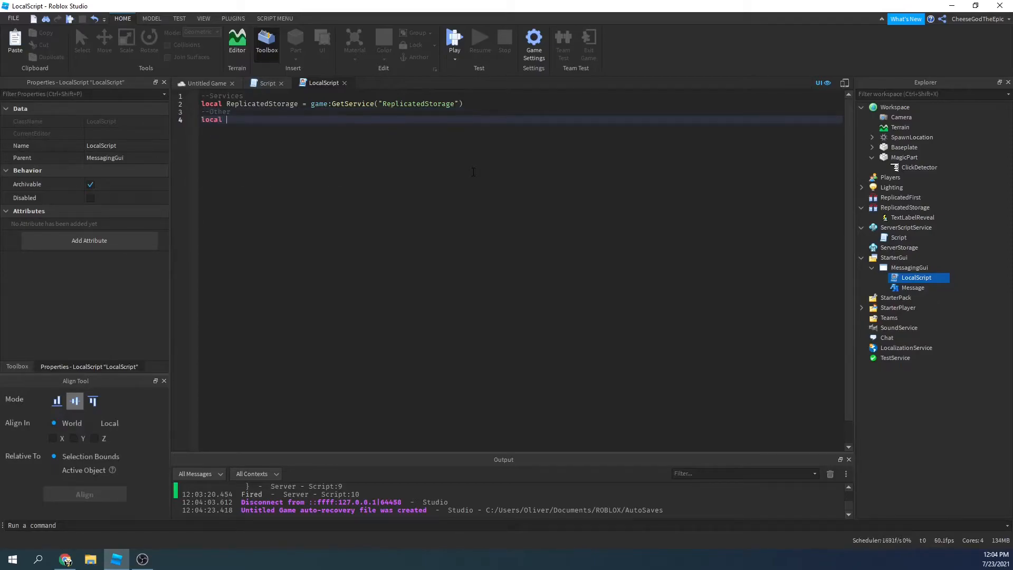
text(textL)
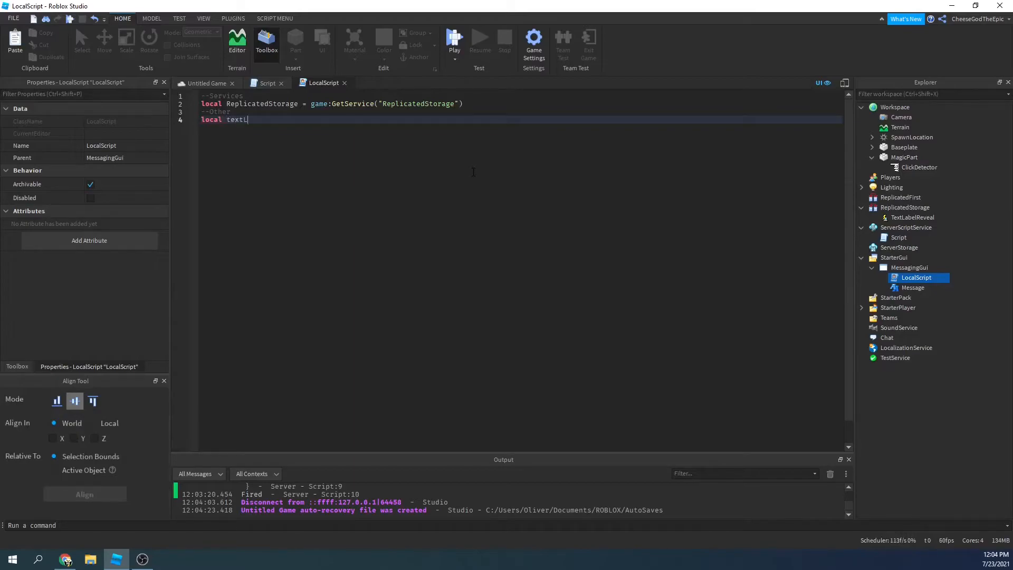
text(abelEvent)
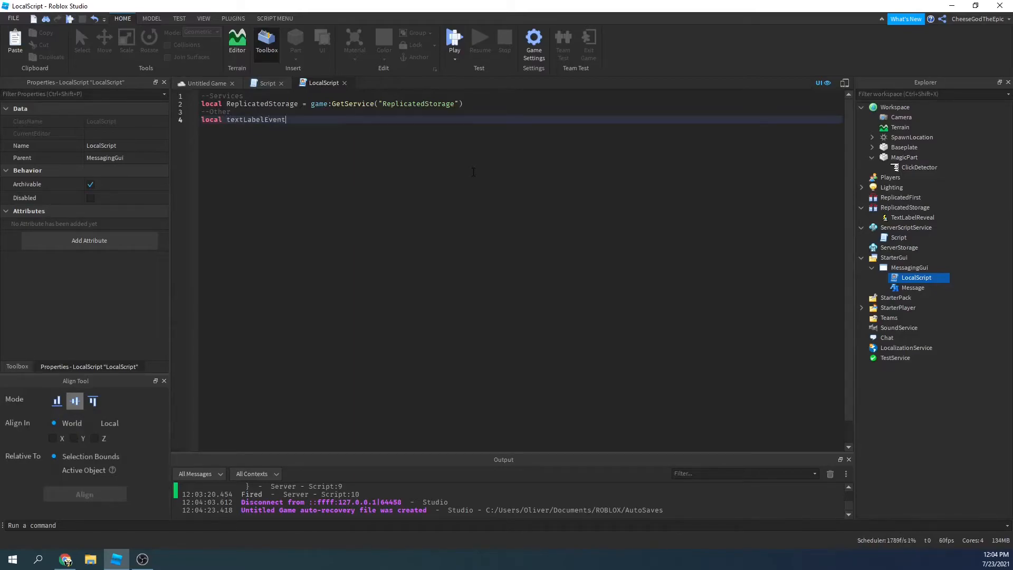
key(Backspace)
text(Reveal)
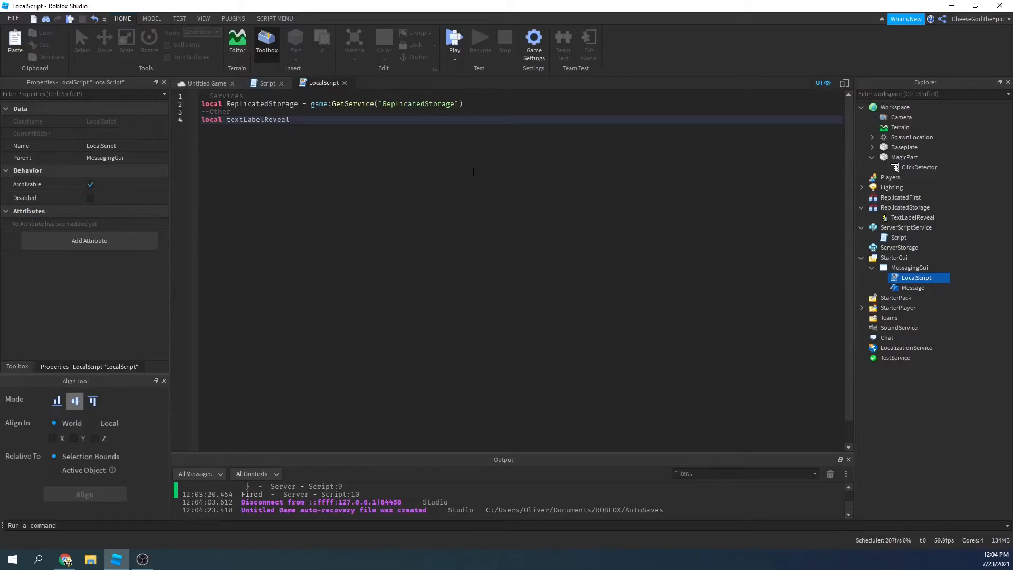
text(Event =)
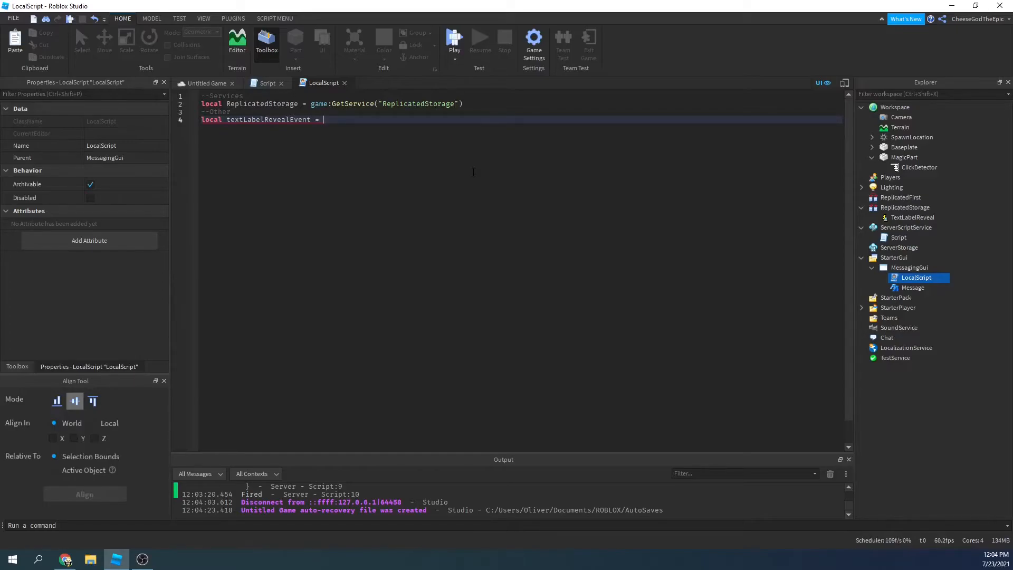
text(ReplicatedStorage:WaitForChild("Text"))
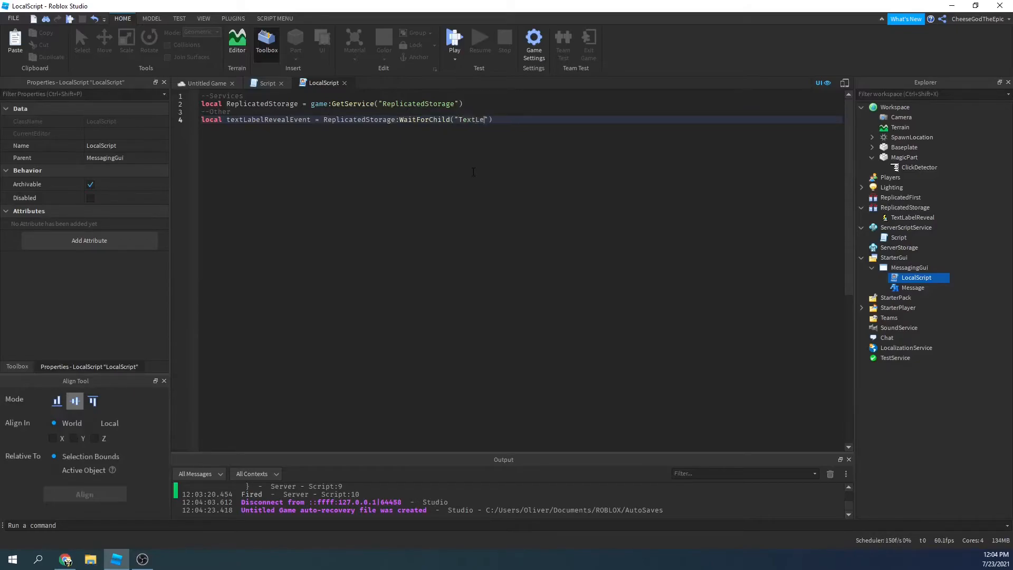
text(belReveal)
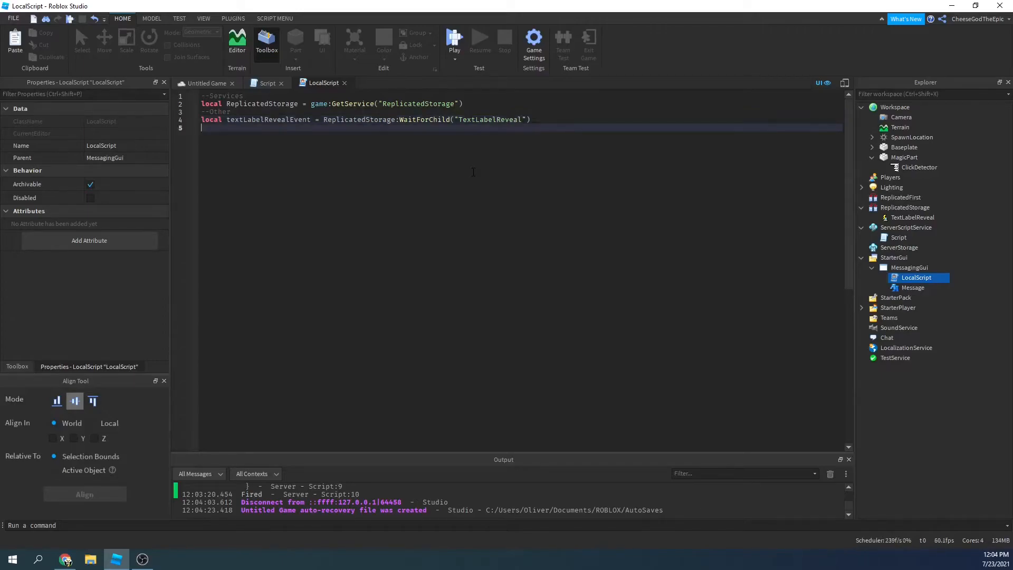
- Connect OnClientEvent to a function setting script.Parent.Message.Text to the received message
text(textLabelRevealEvent.)
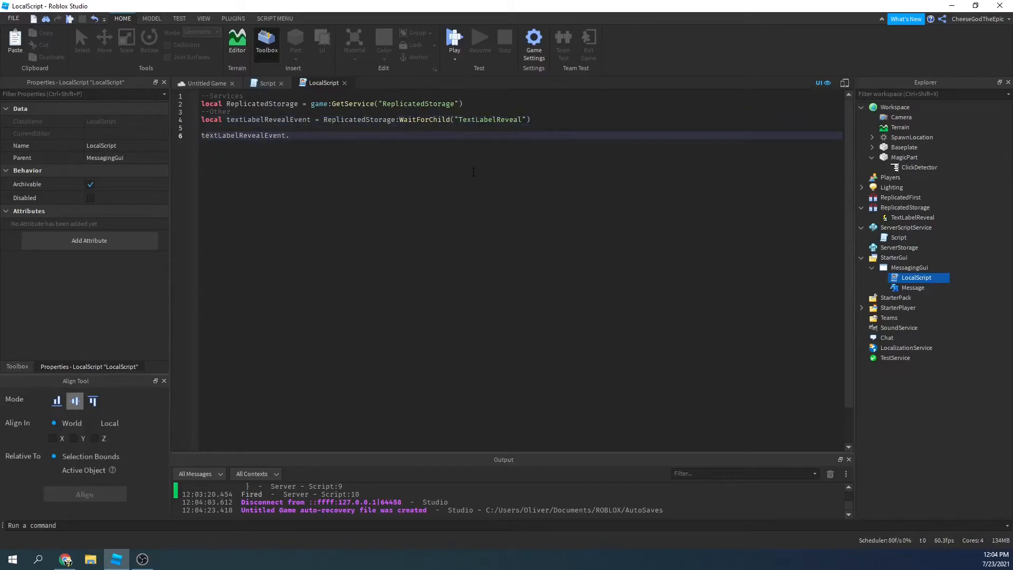
text(OnClientE)
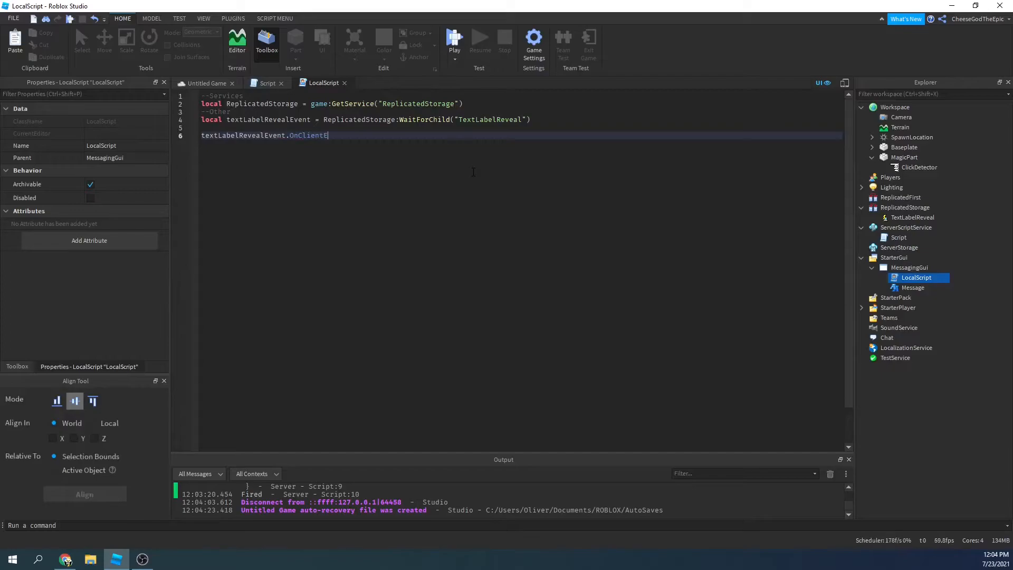
text(vent:Connect9f)
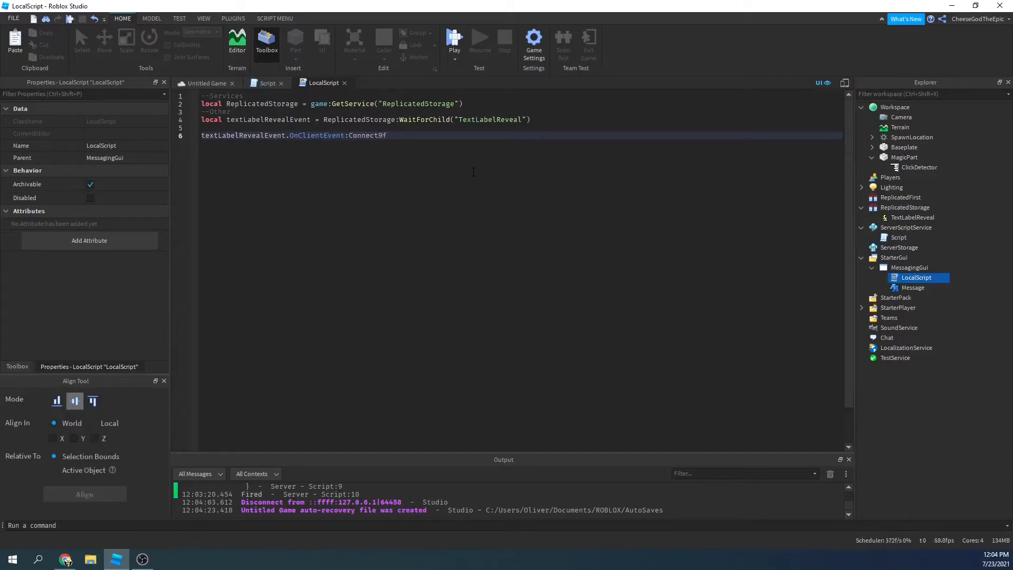
text((function(message)
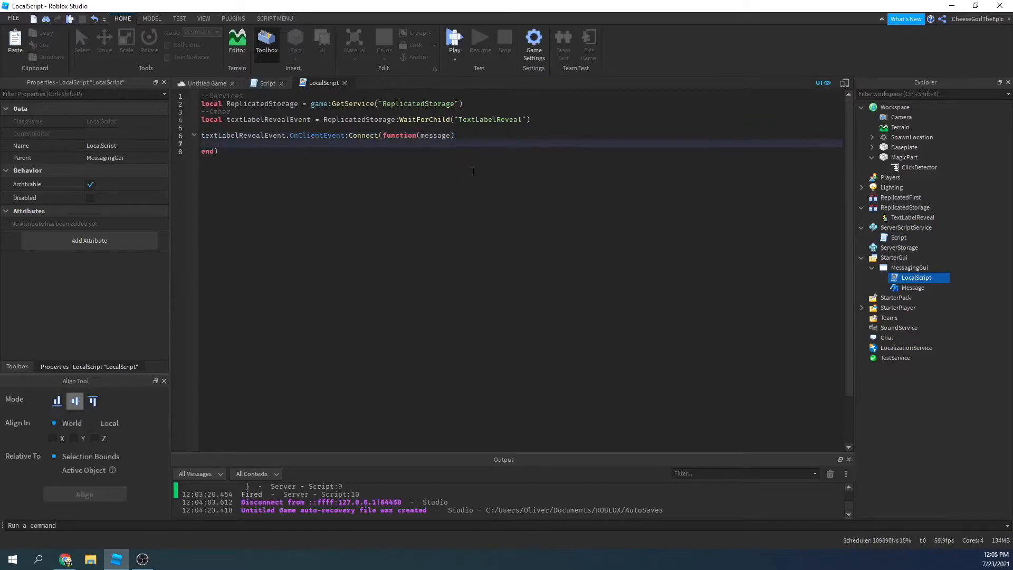
click(268, 83)
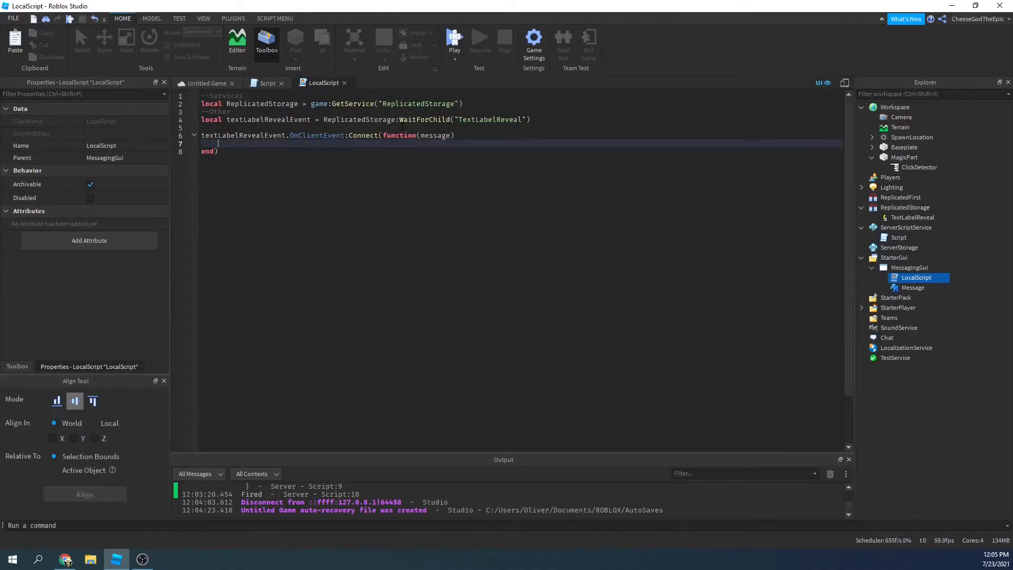
text(script.Parent.Message.)
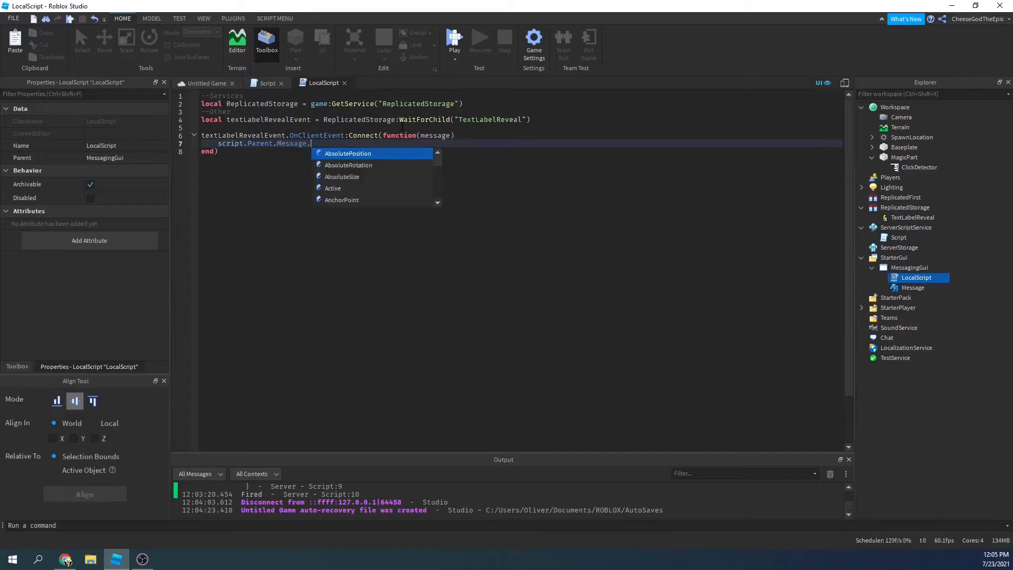
text(Text =)
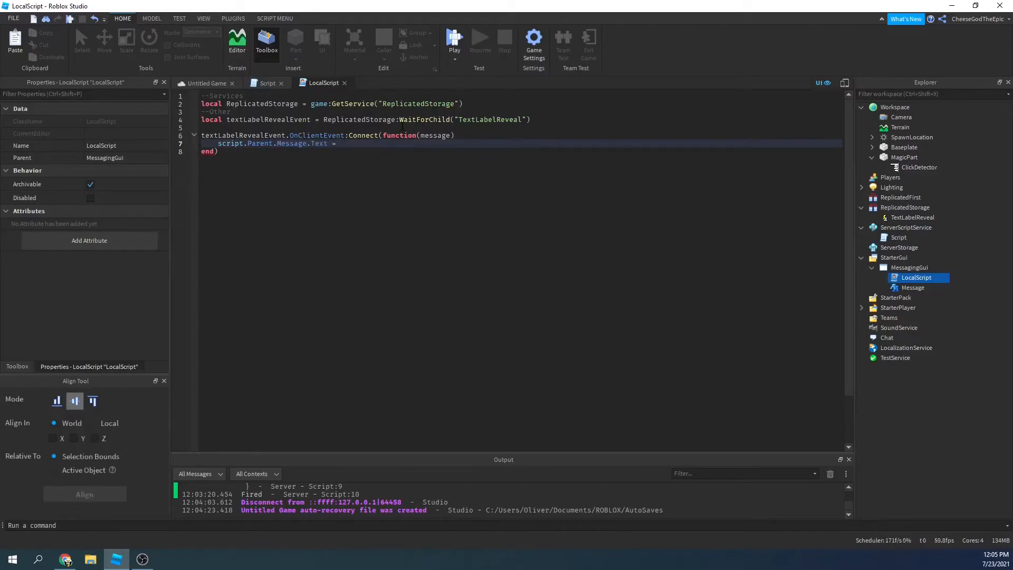
text(message)
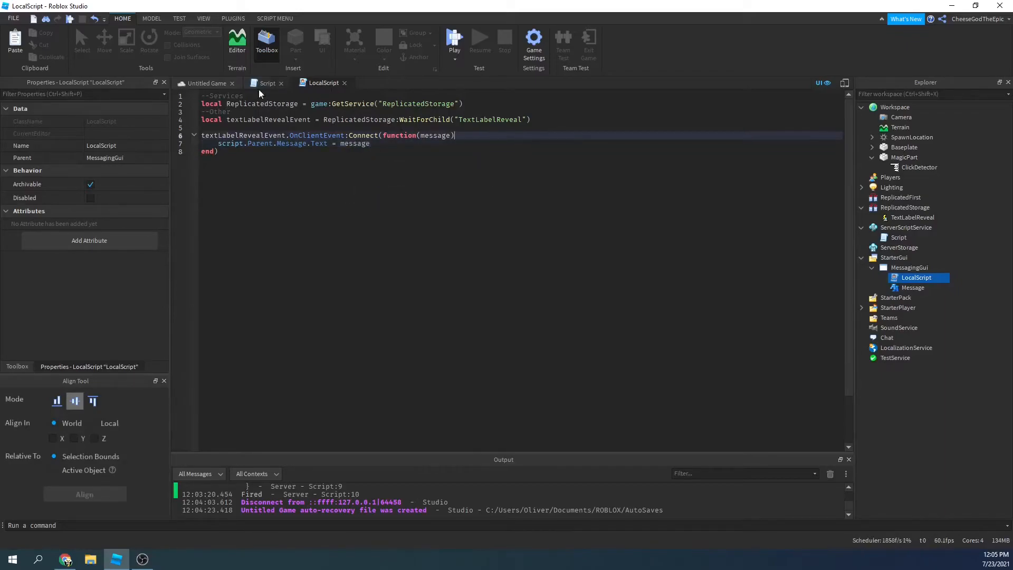
- Hide the Message label by default, make the handler set Visible = true and wait(10)
click(913, 287)
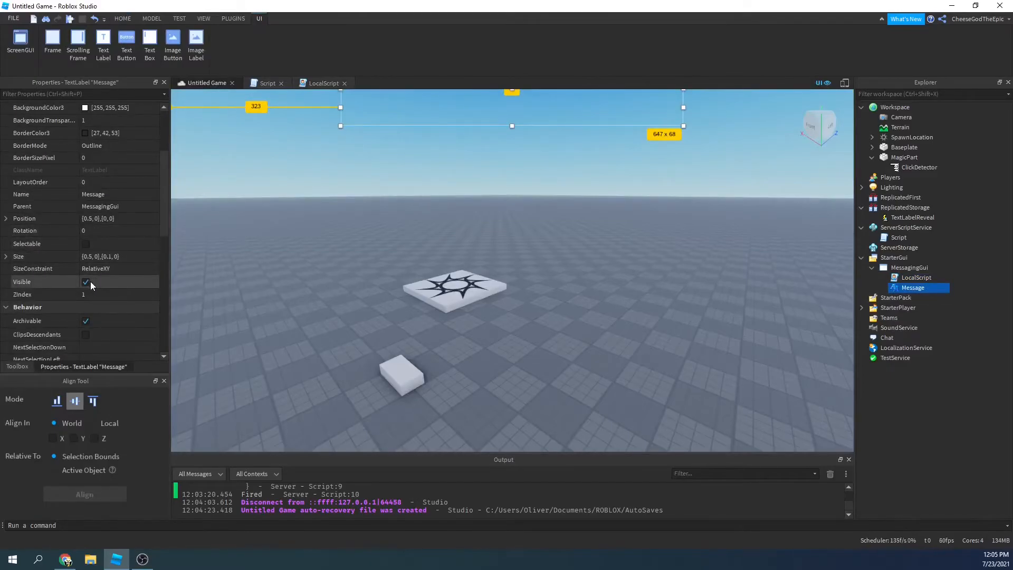
click(85, 280)
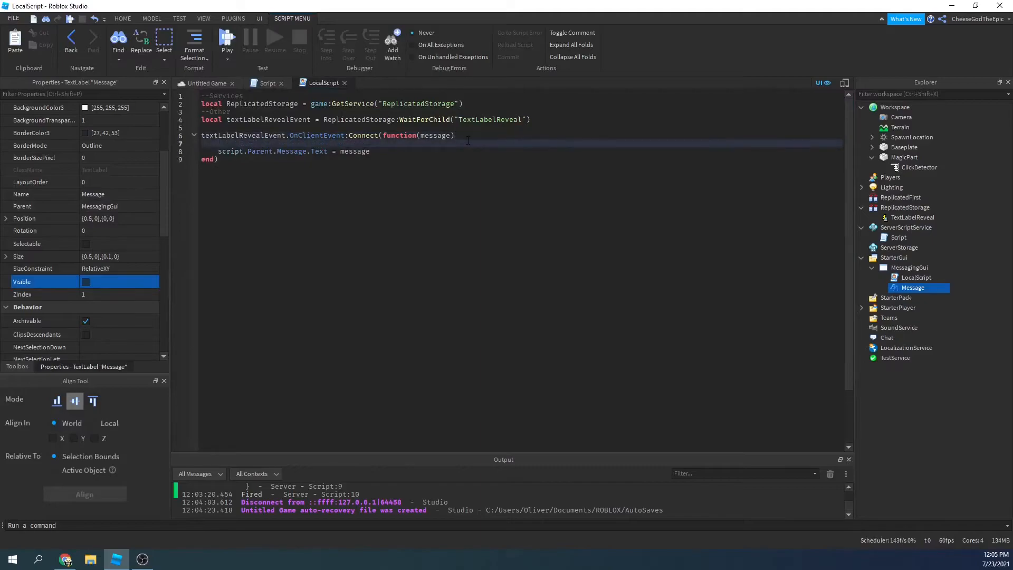
text(script.Parent.Message)
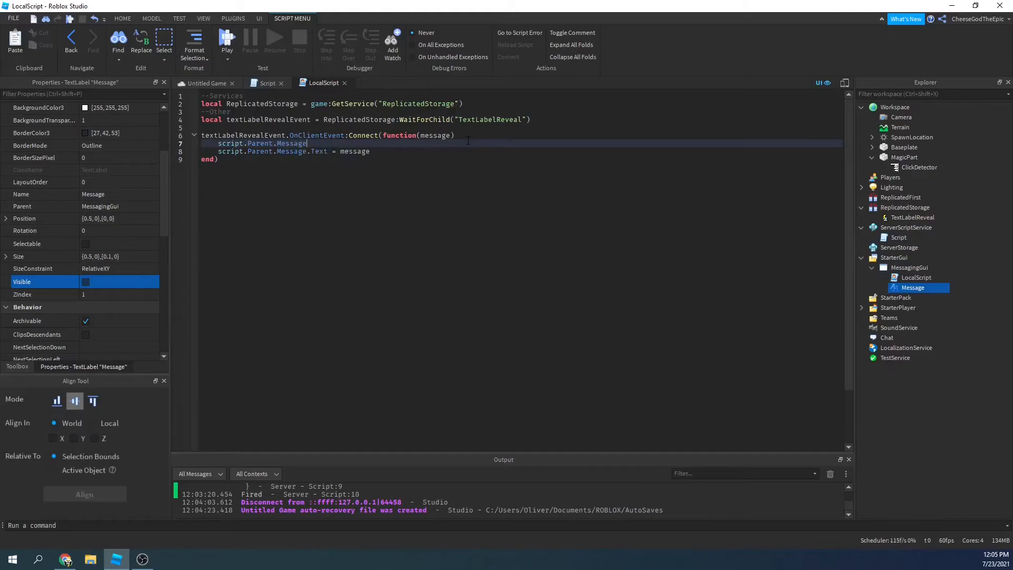
text(.Visible=)
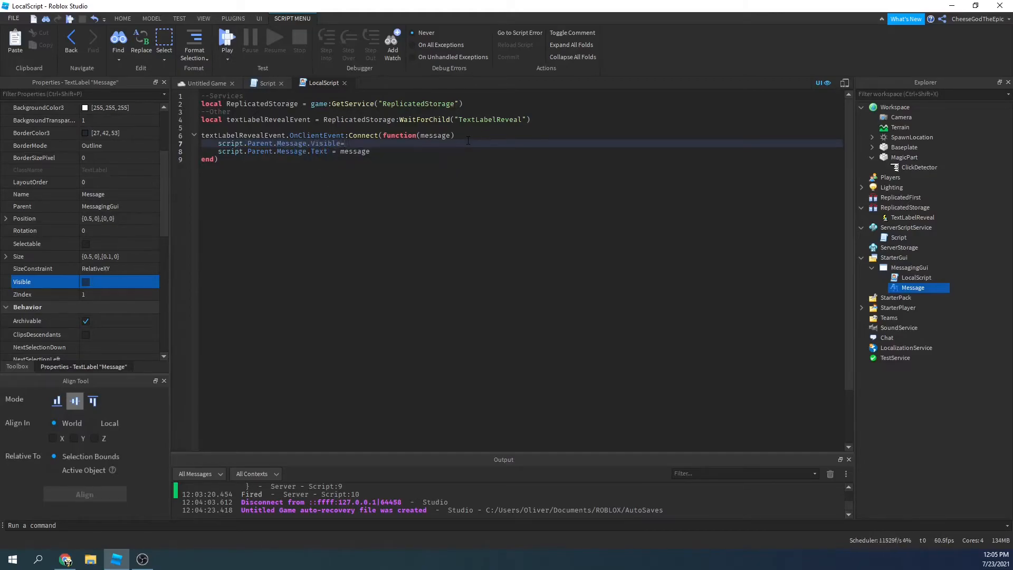
text(true)
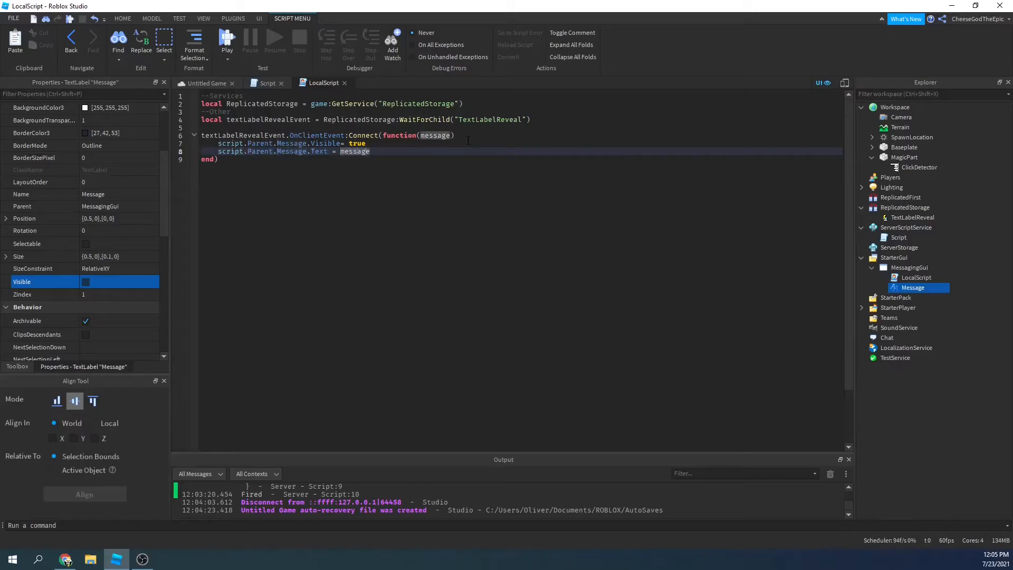
text(wait())
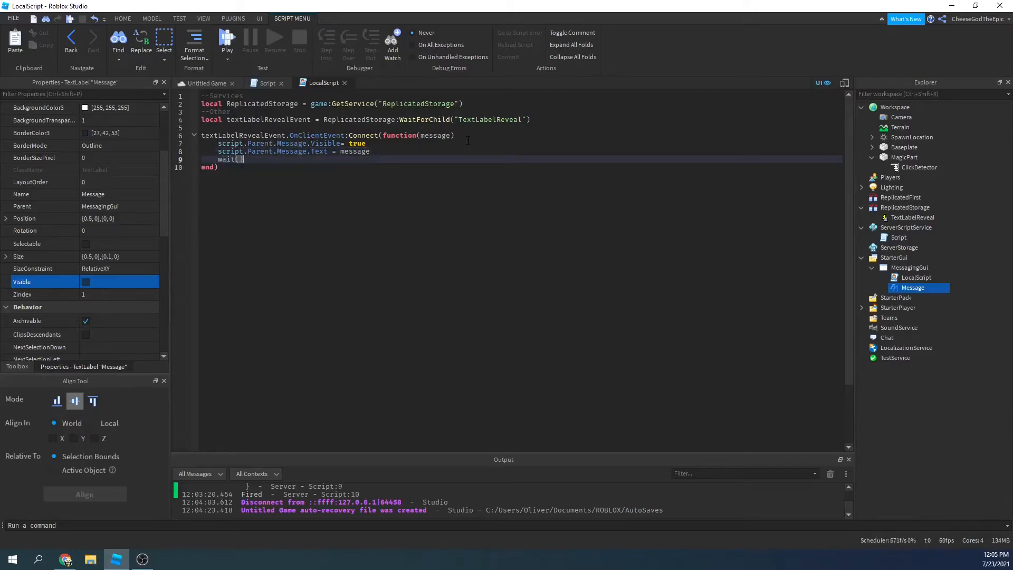
text(10)
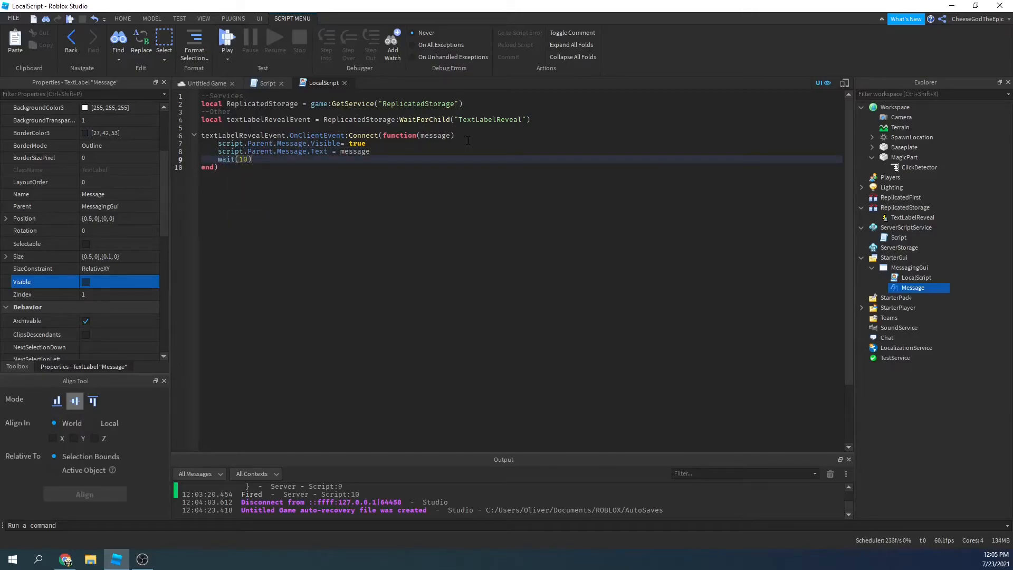
- After the wait set the Message label Visible = false and its Text back to ""
text(script.Parent.Message)
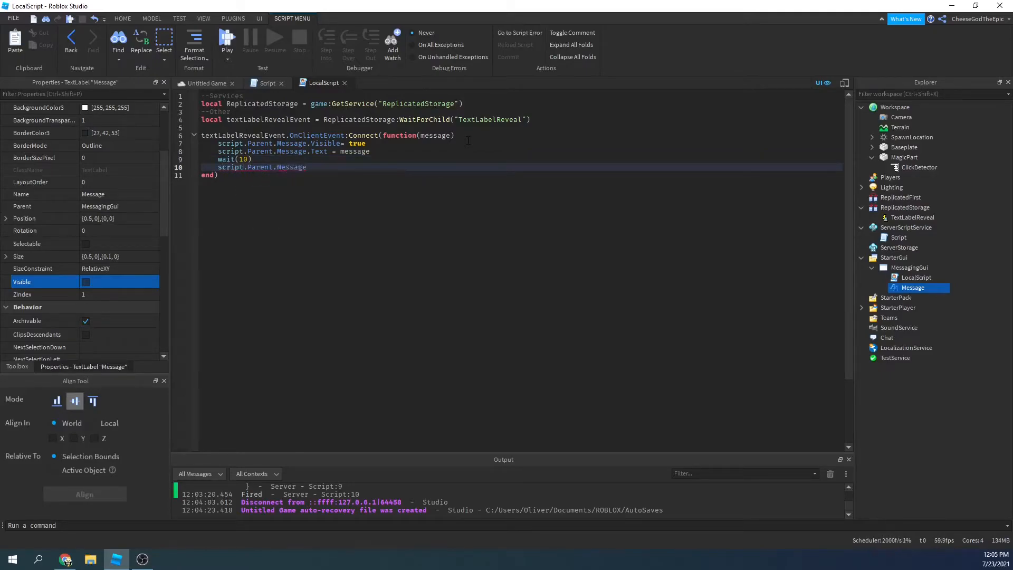
text(Visible = false)
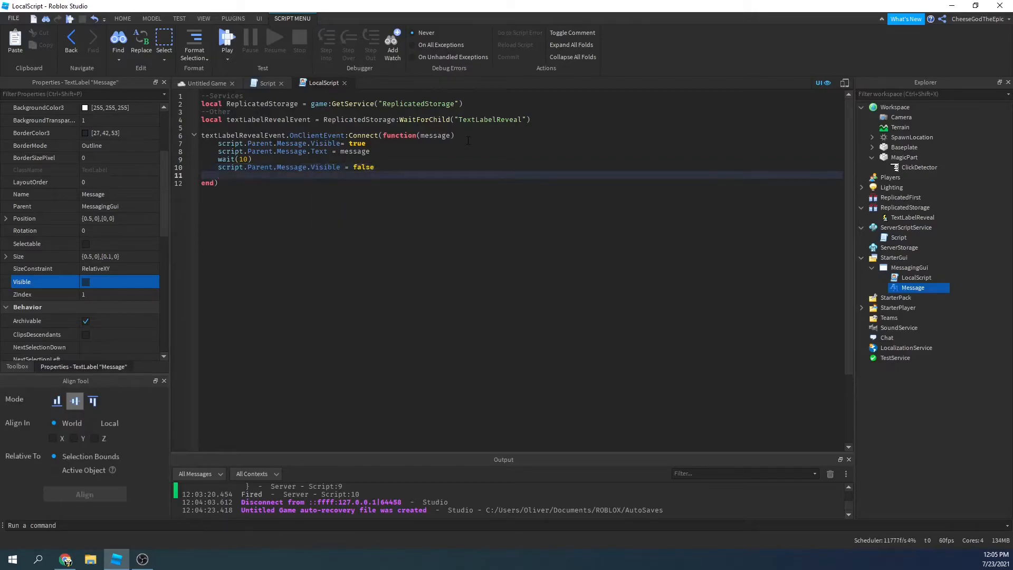
text(script.Parent.)
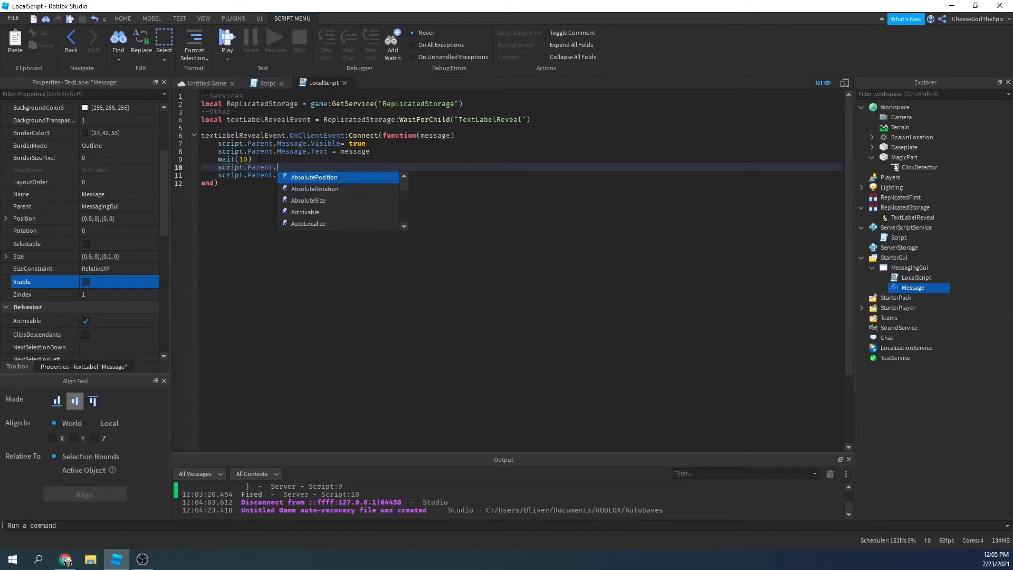
text(Message.)
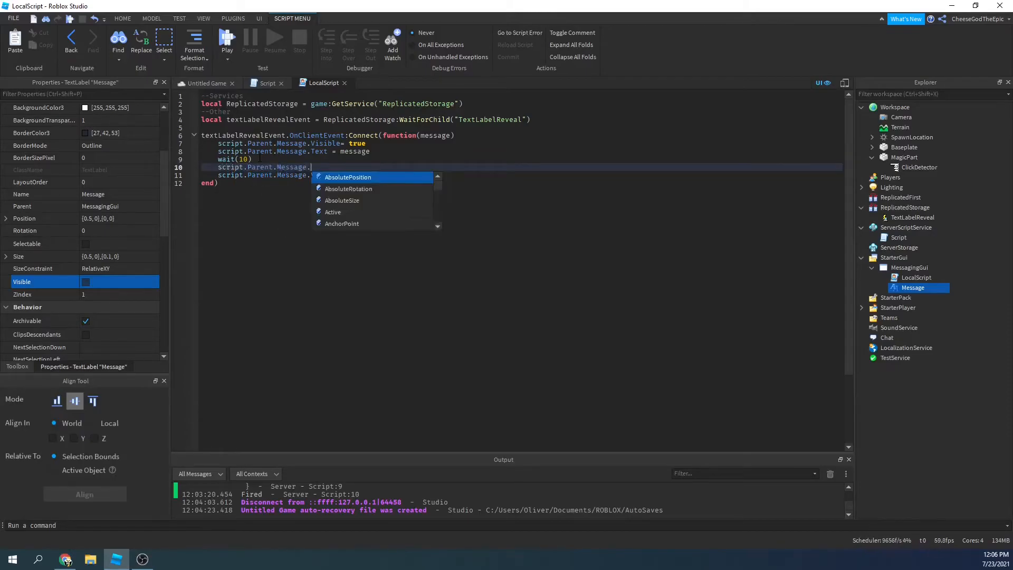
text(Text = "")
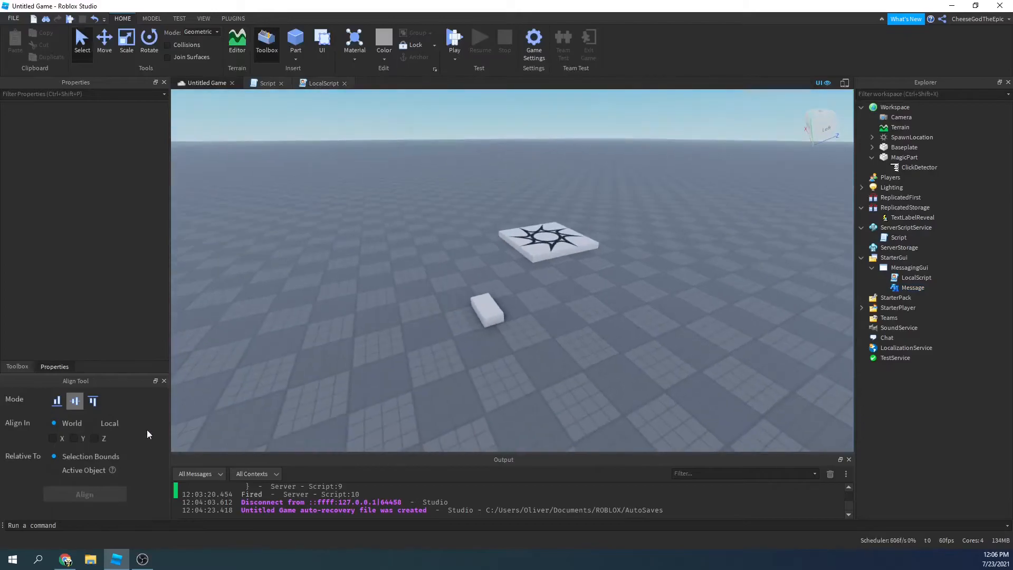
mouse_move(433, 97)
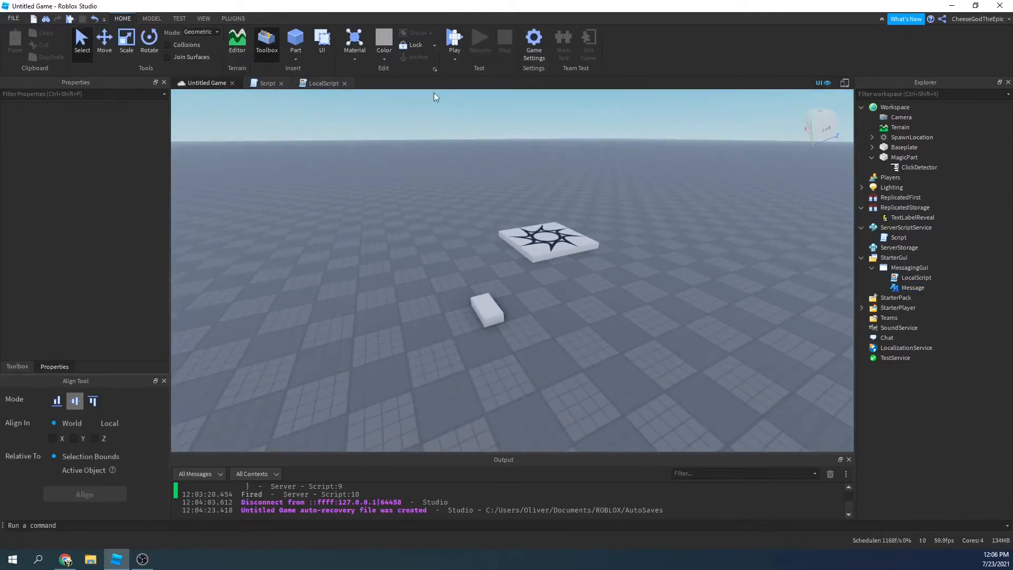
- Playtest, click MagicPart to show 'A person clicked the button!', then return to the server script
click(454, 41)
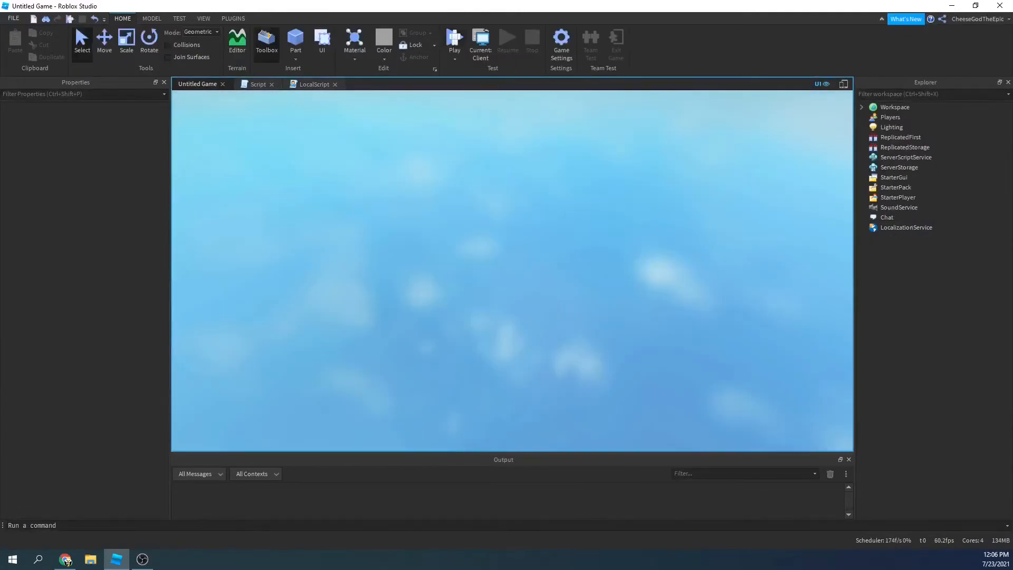
click(454, 39)
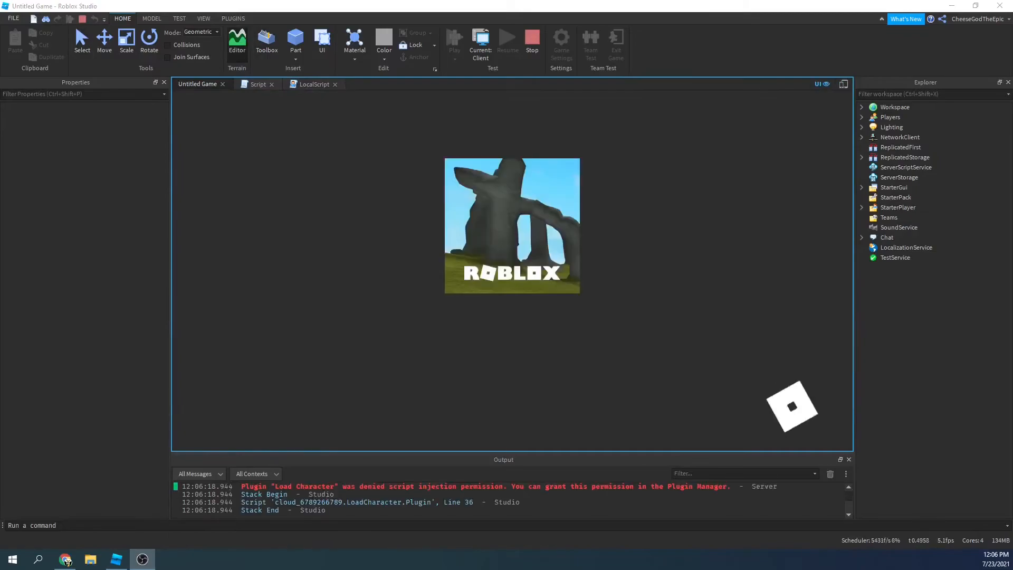
click(454, 40)
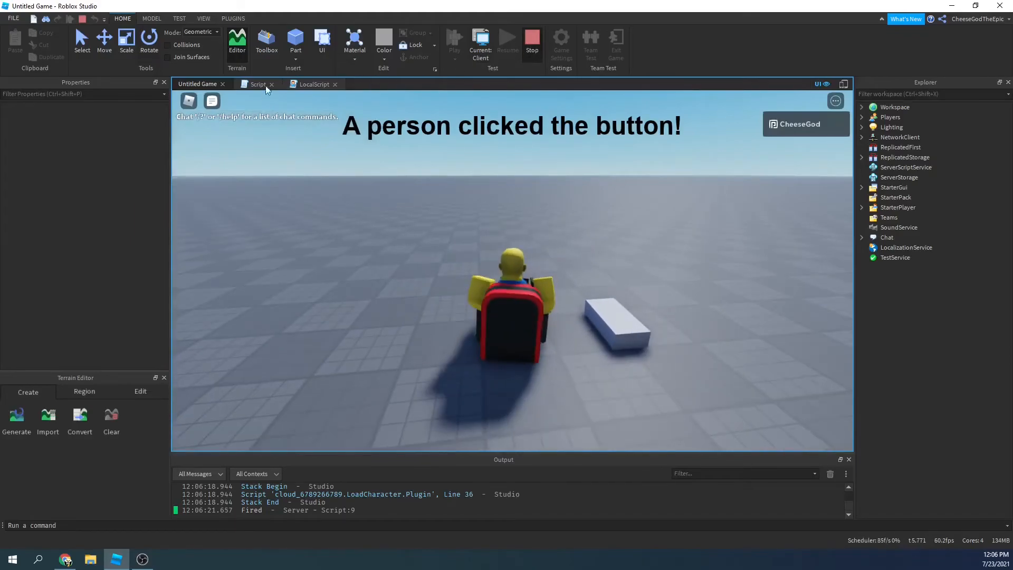
click(257, 84)
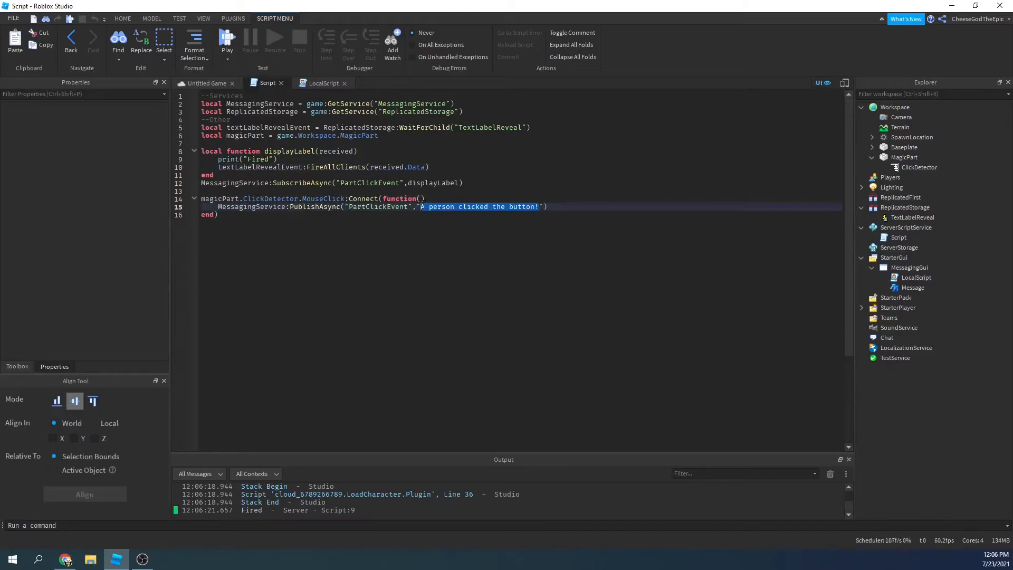
- Change the PublishAsync message to 'A thing happened' and launch the game in the Roblox player
text(A thing hap)
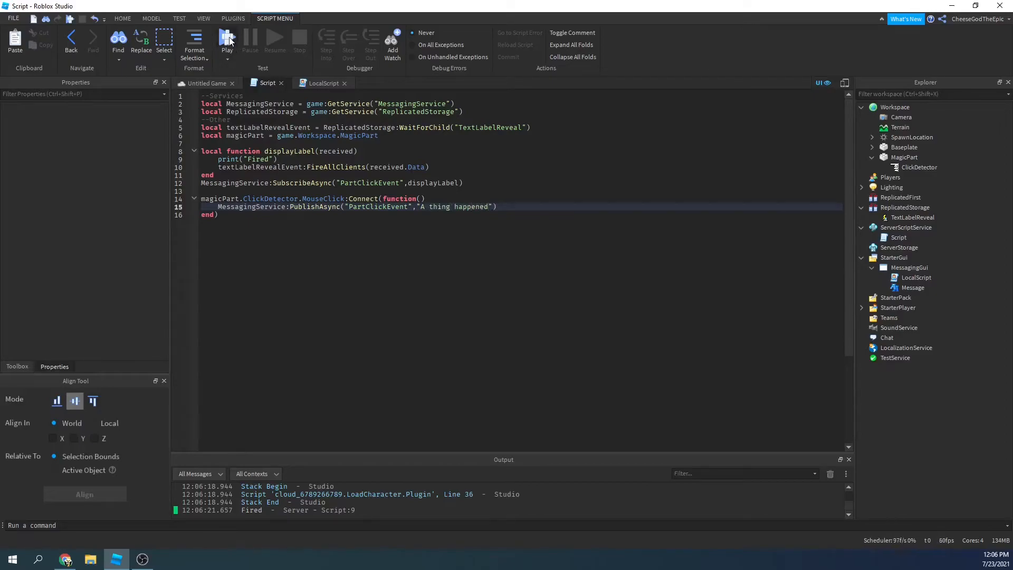
click(227, 42)
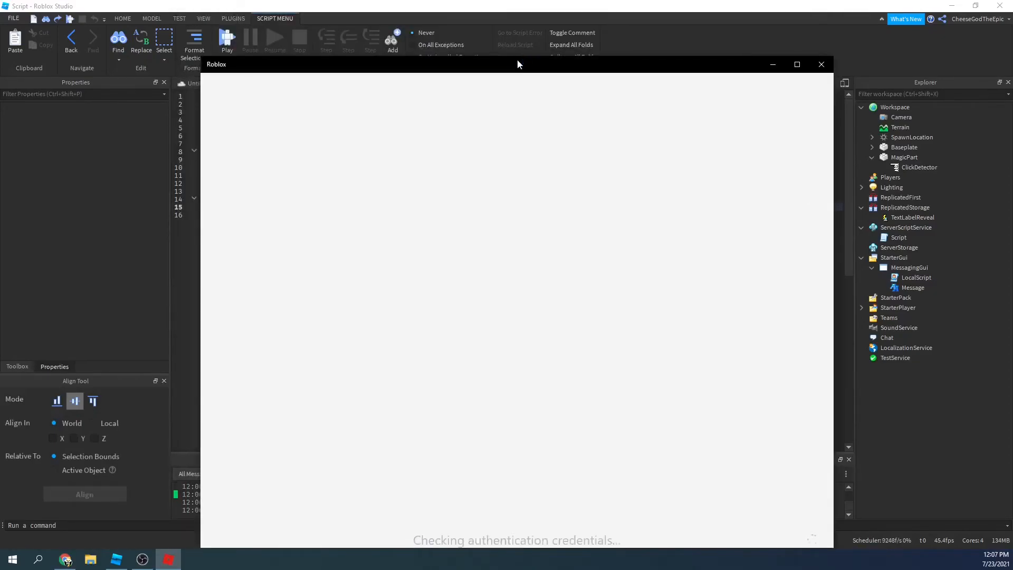
- From the second account, open the friend's profile and attempt to join their game
click(822, 63)
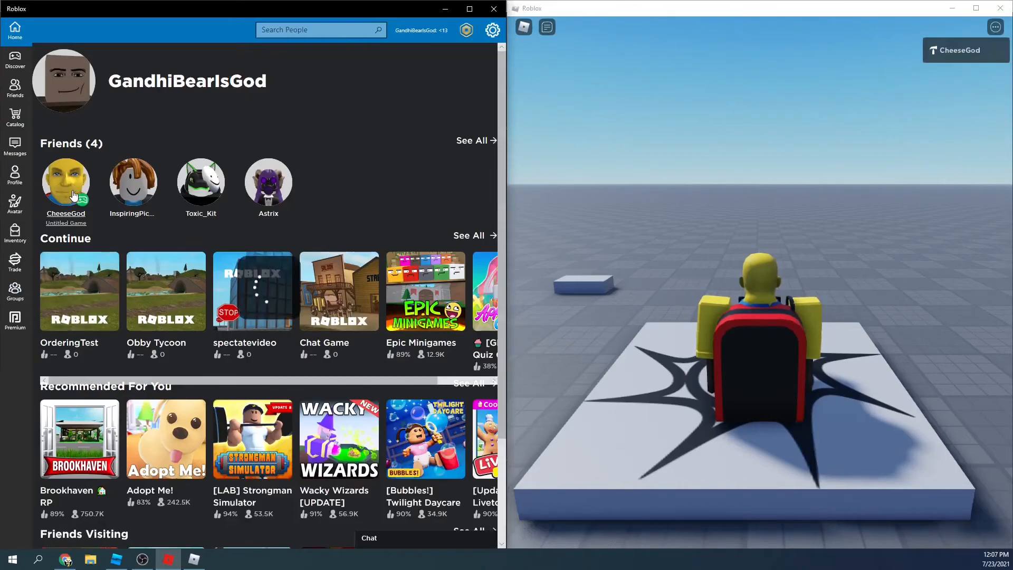
click(65, 182)
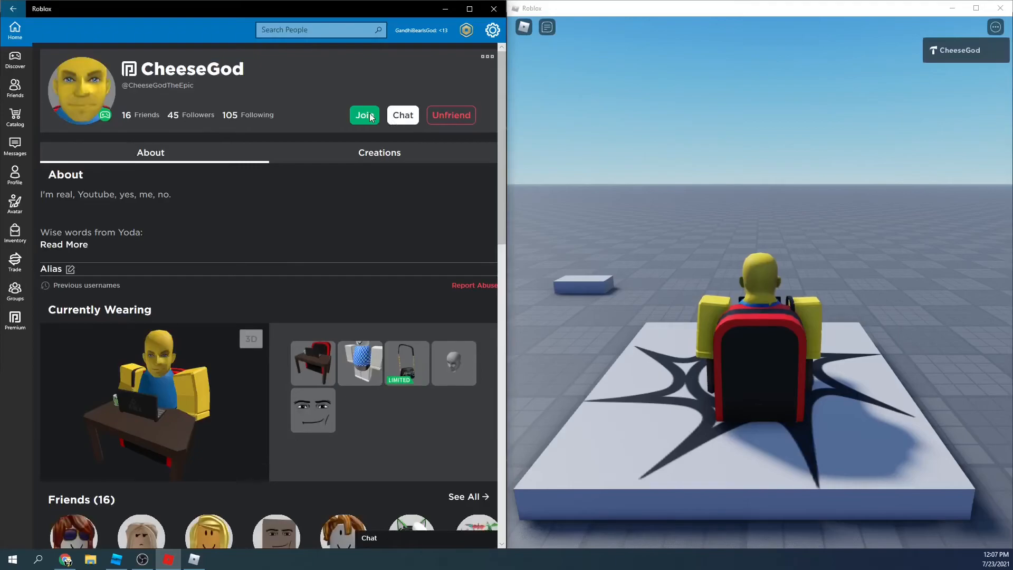
click(364, 115)
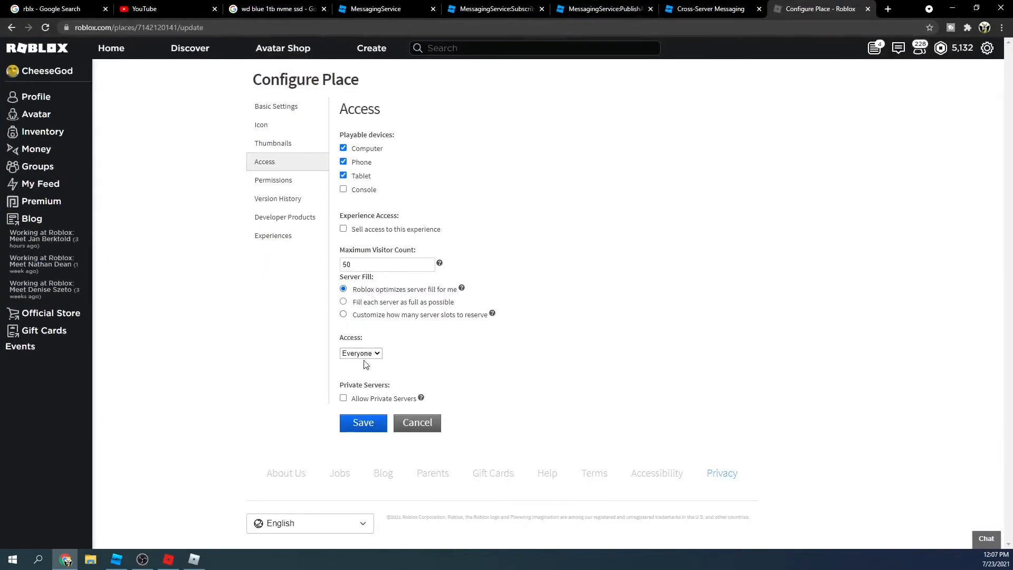
- Set the place's Access dropdown to Everyone
click(343, 398)
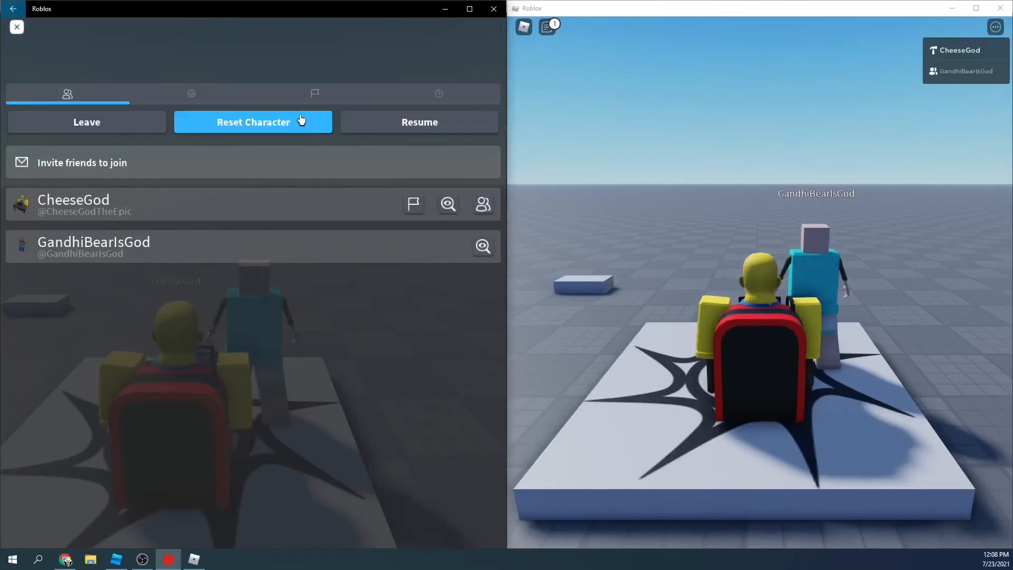
- Leave the game and navigate from home to the Untitled Game page
click(87, 122)
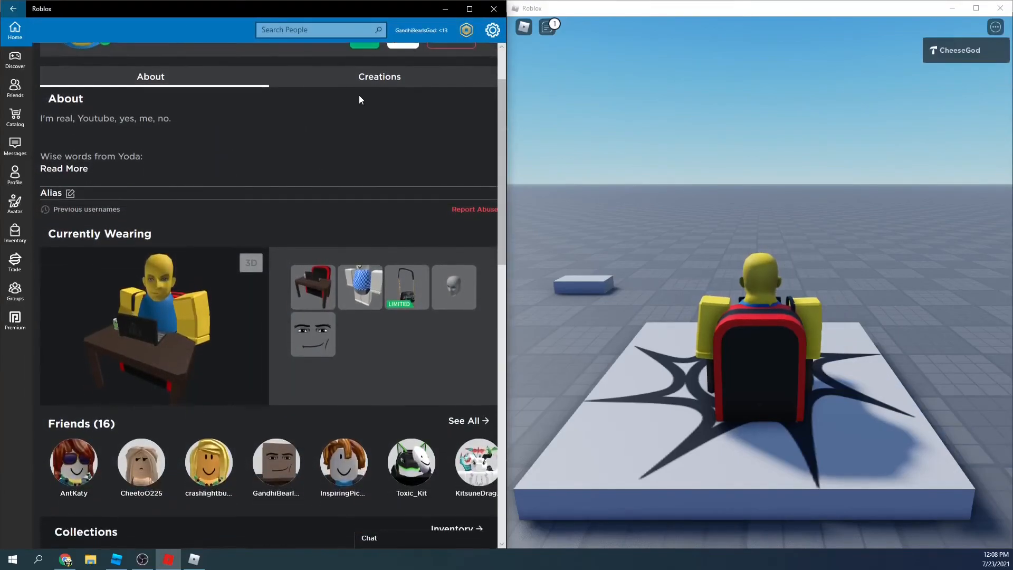
scroll(down, 3)
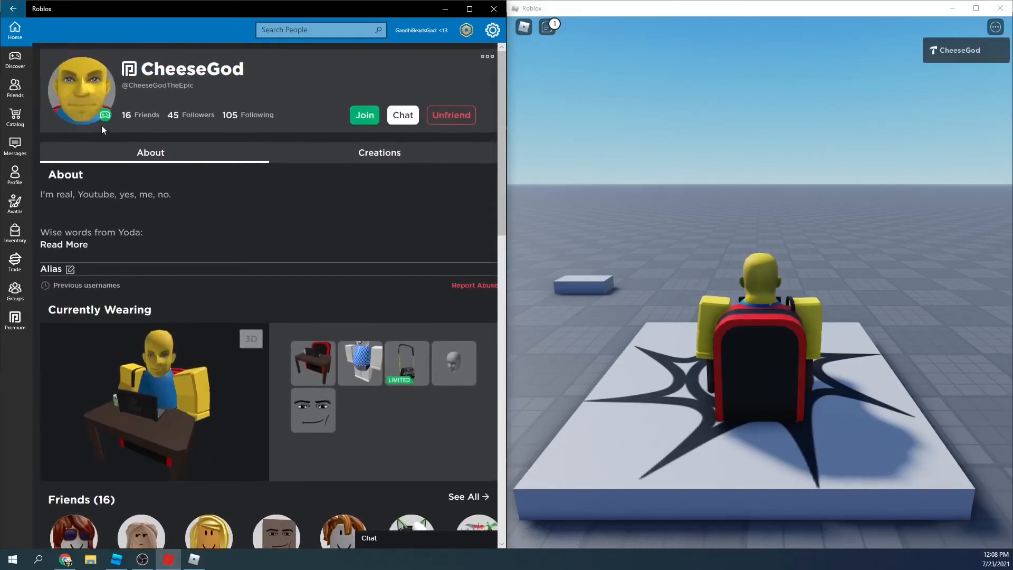
click(485, 55)
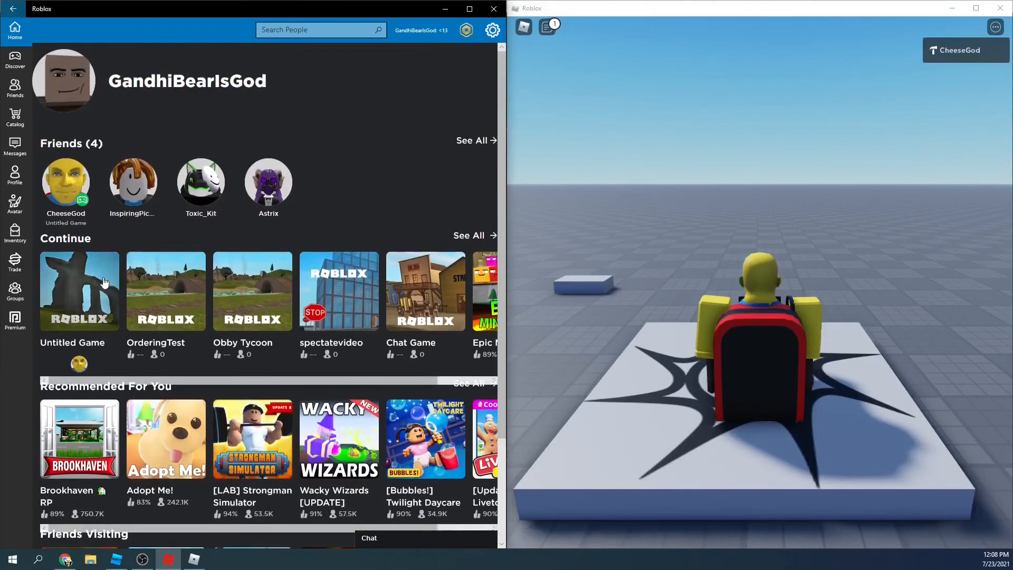
click(81, 292)
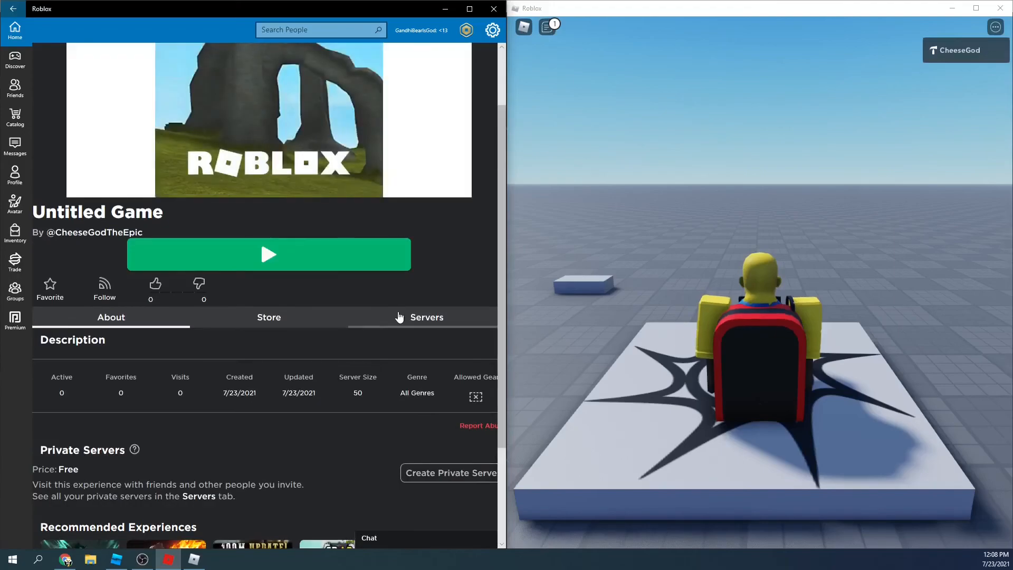
- Create a free private server for Untitled Game, skip configuring it, and join it
click(426, 317)
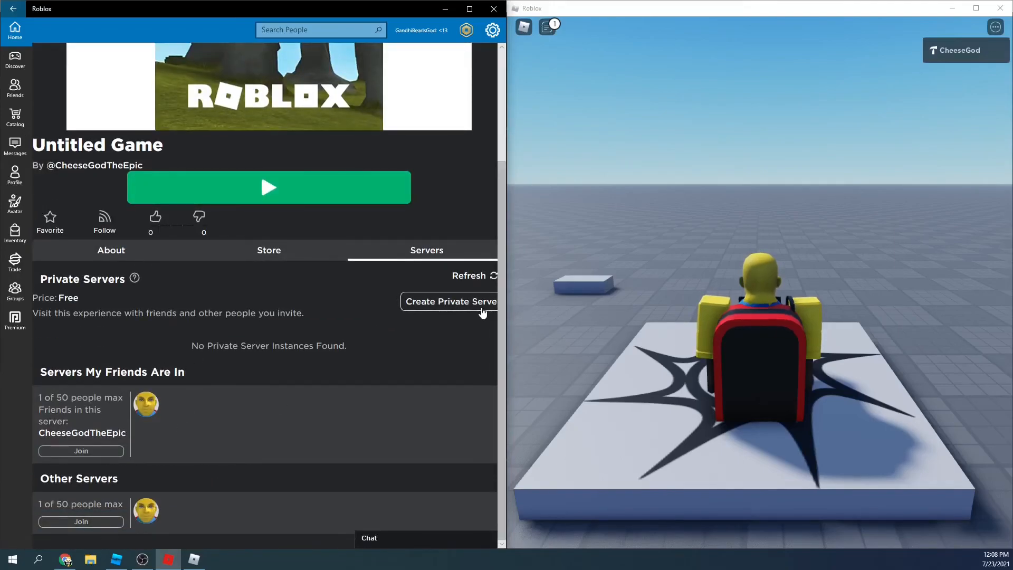
click(449, 302)
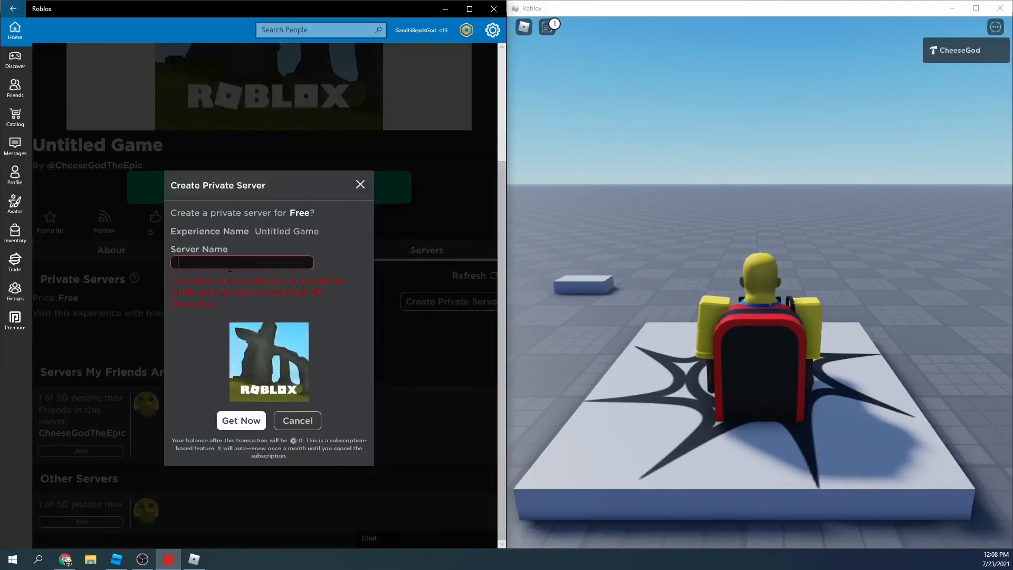
click(241, 420)
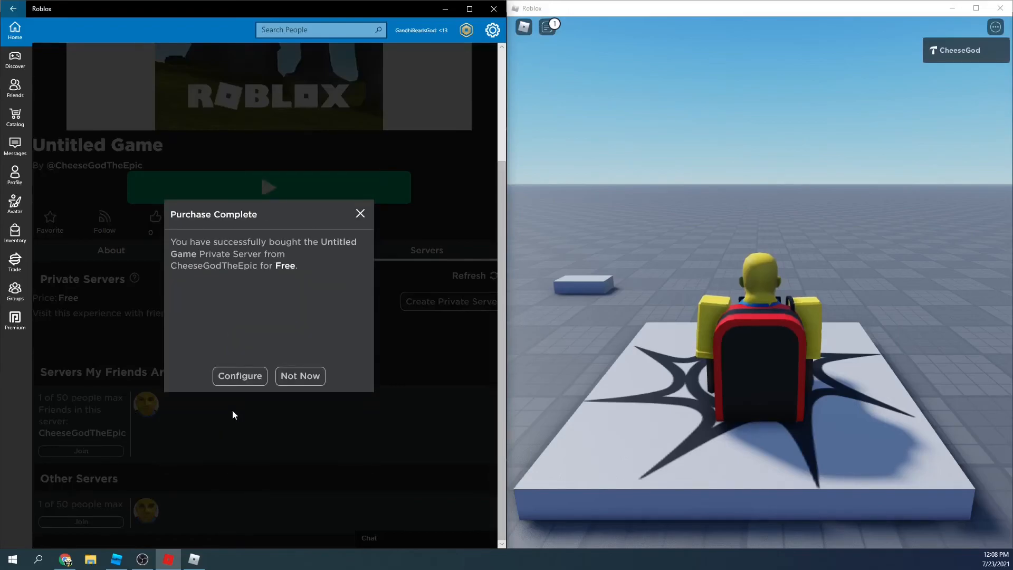
click(300, 376)
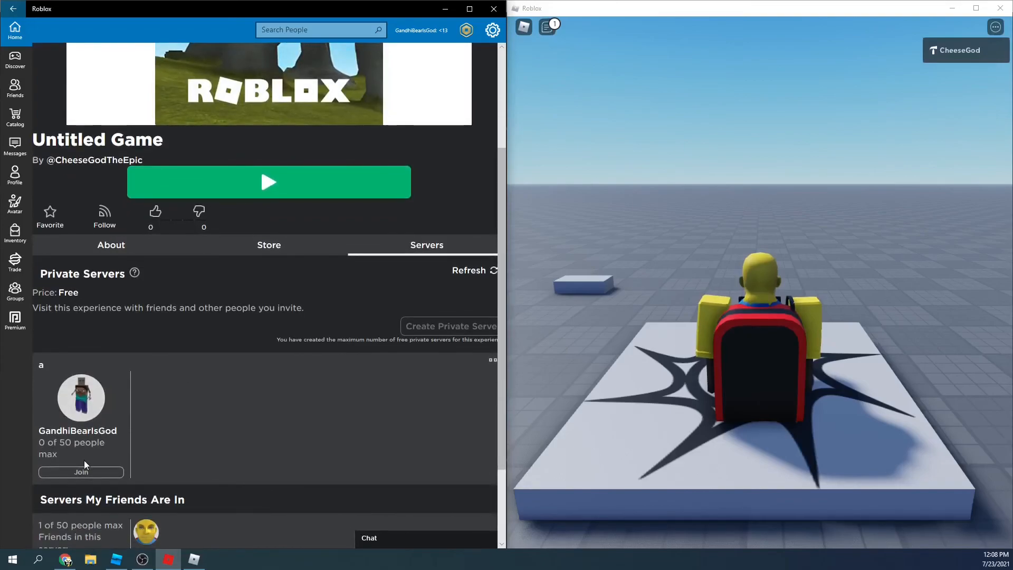
mouse_move(93, 466)
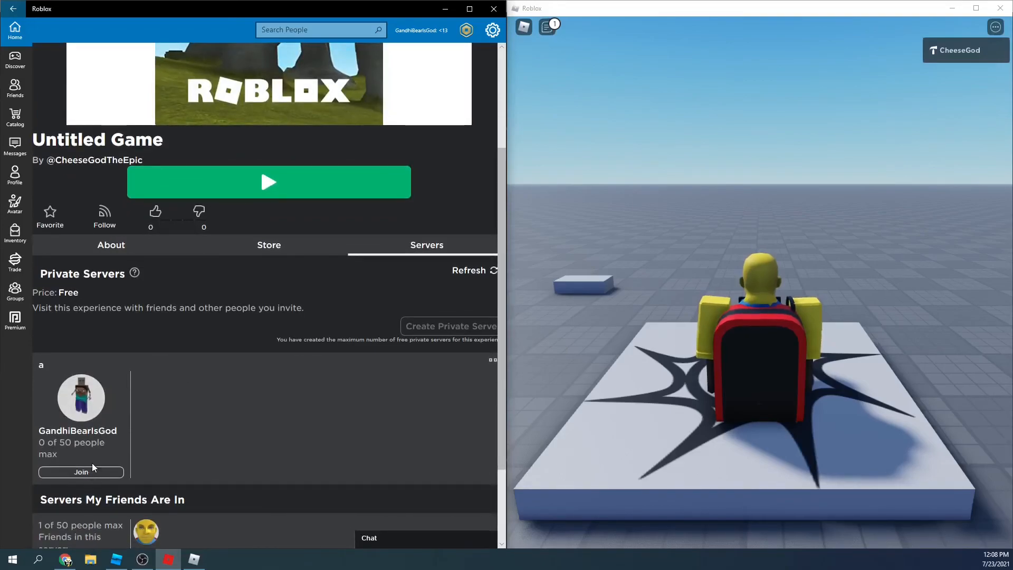
mouse_move(814, 244)
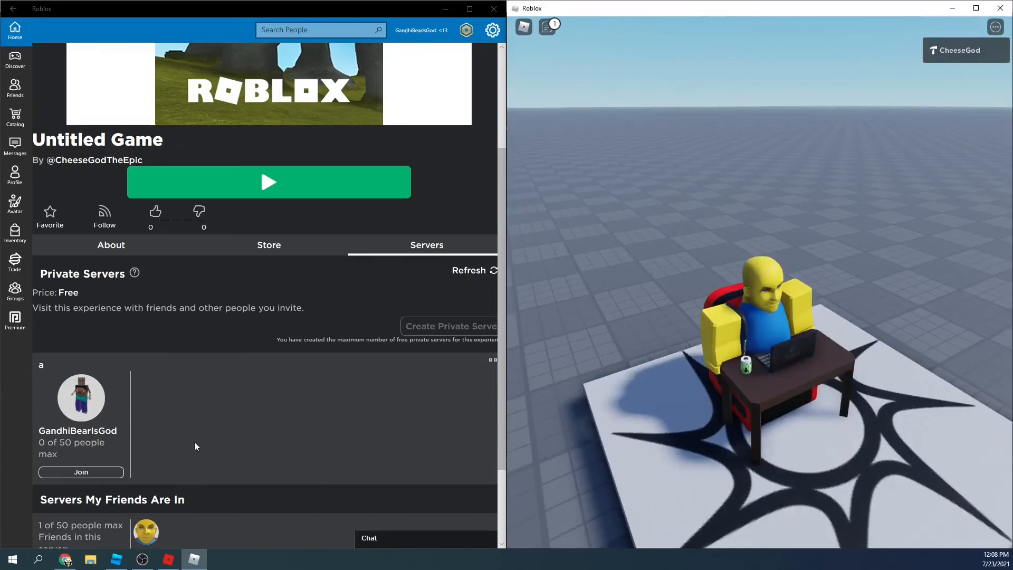
click(81, 471)
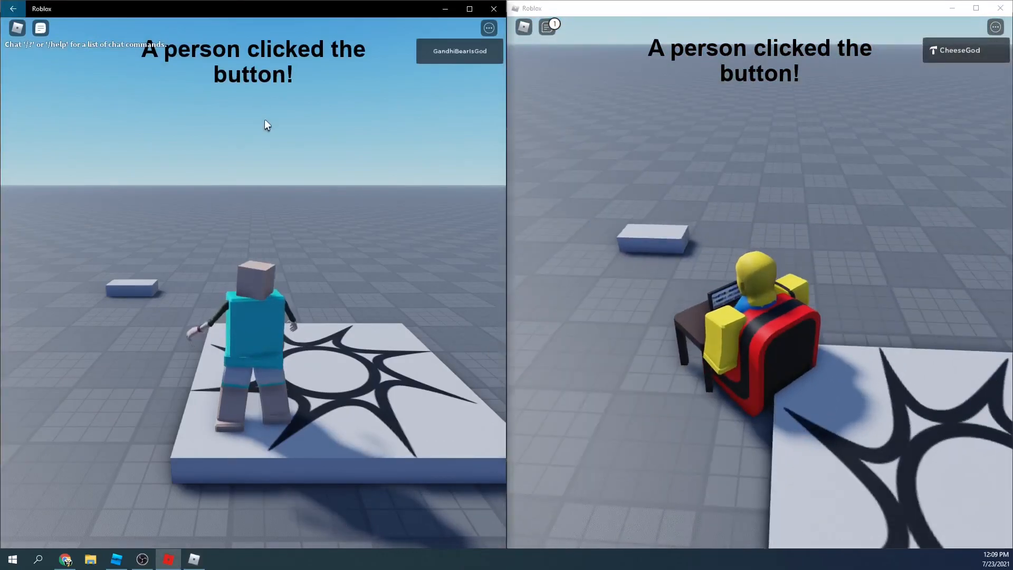
- Check the in-game player list to confirm this window is in a separate server, then close the menu
click(459, 51)
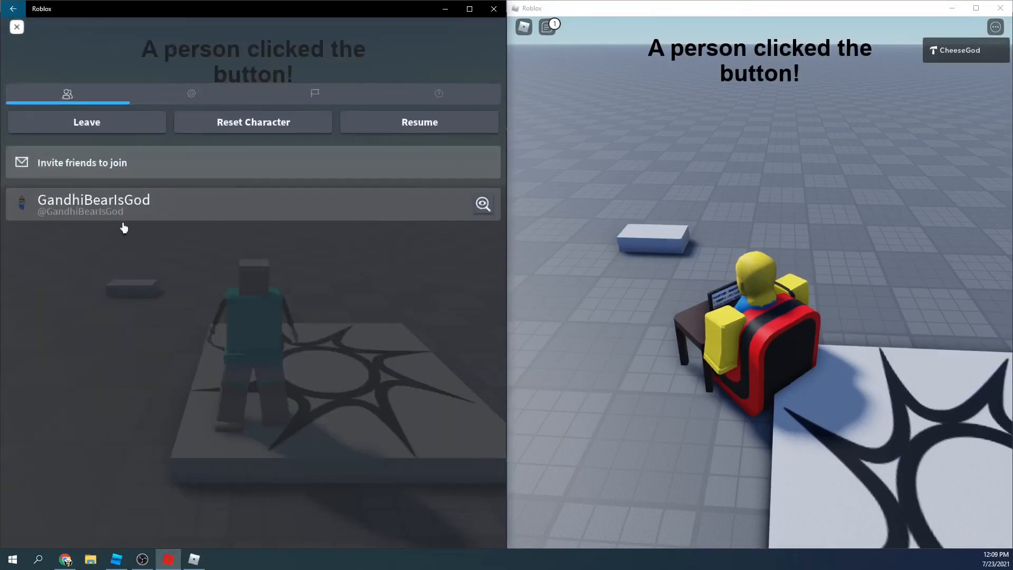
click(420, 122)
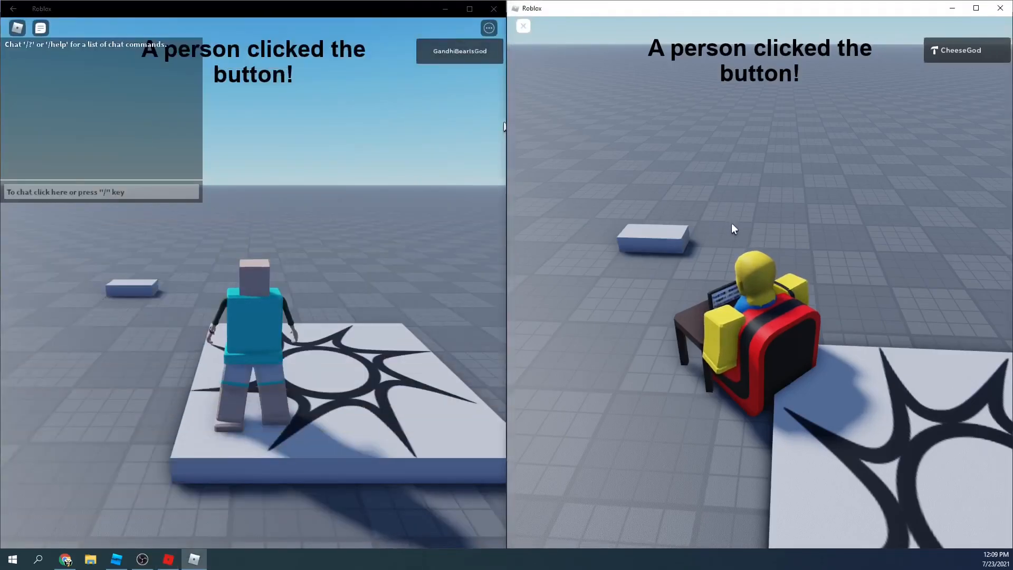